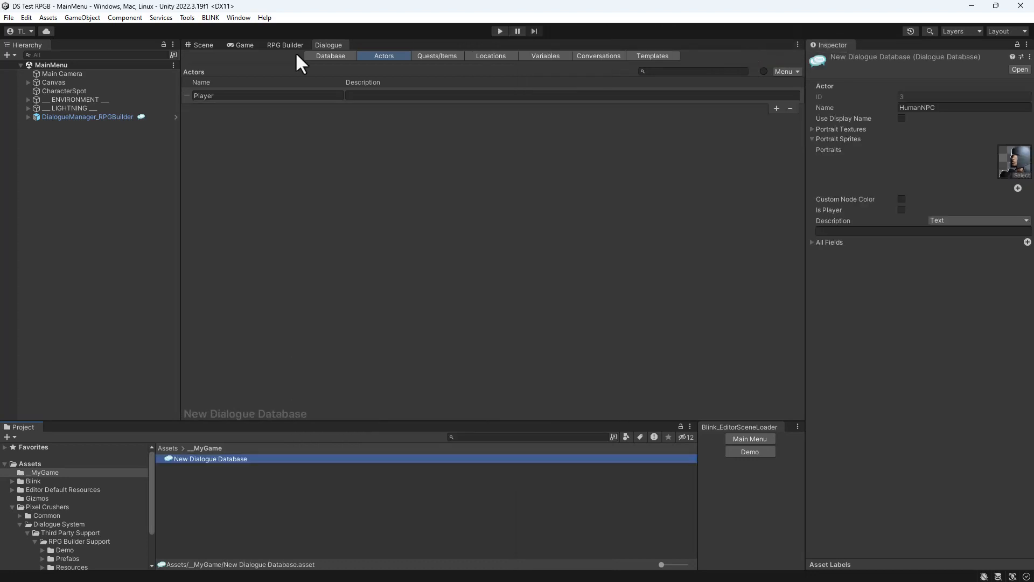
Add a new actor named HumanNPC and assign it a portrait image
left_click(86, 116)
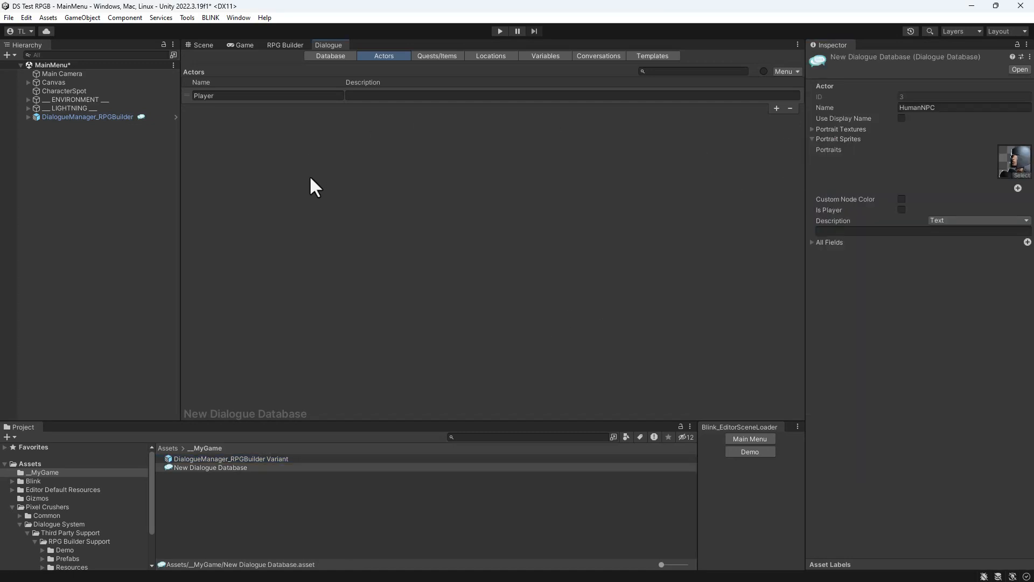
left_click(777, 108)
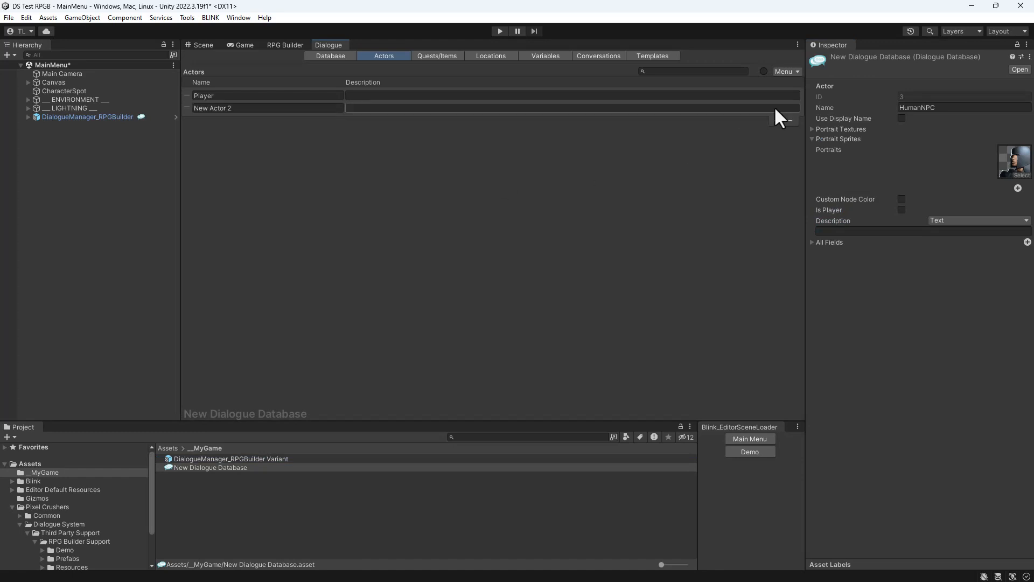
type("H")
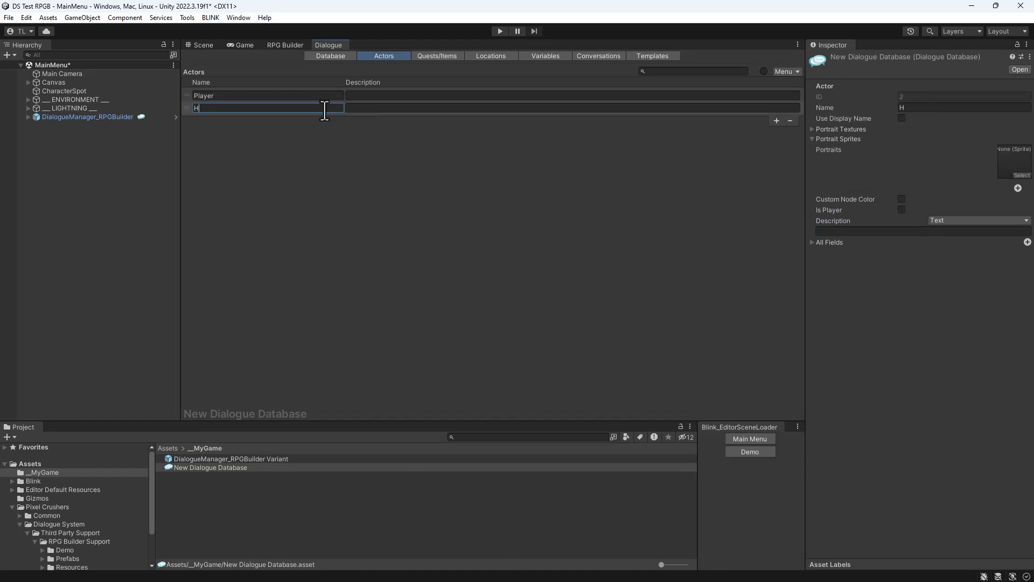
type("umanNPC")
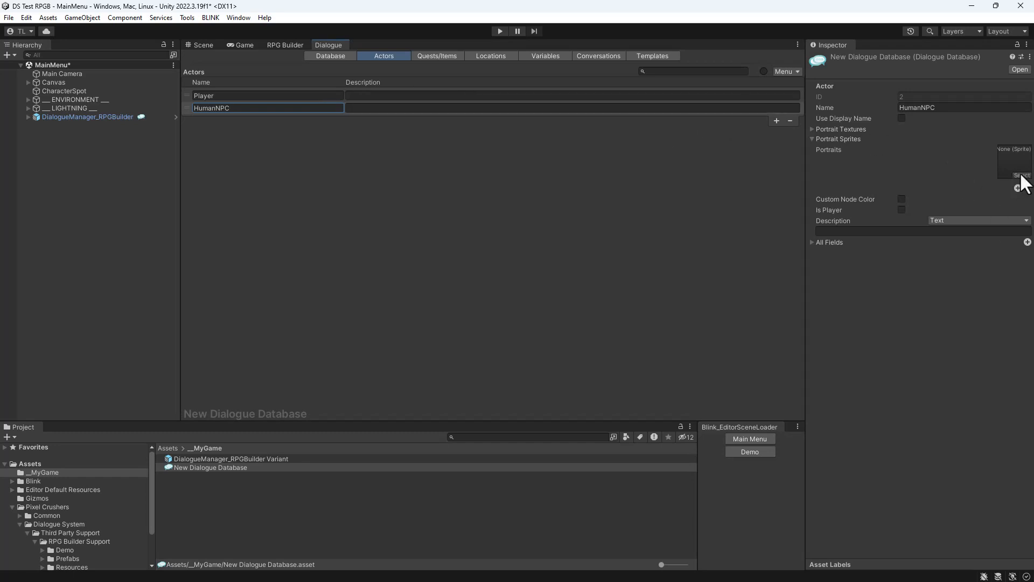
left_click(1024, 174)
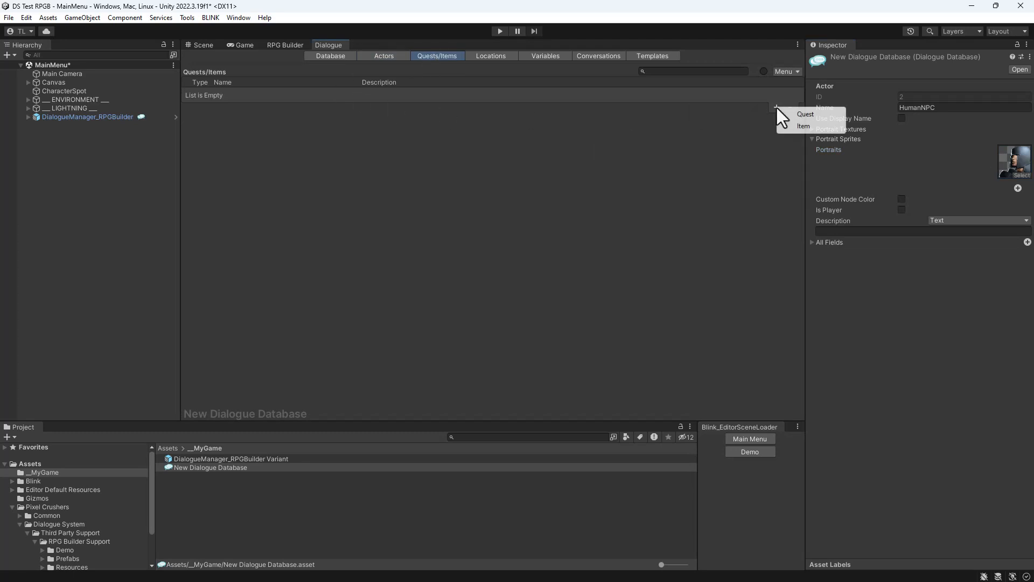
Add a quest named Boar Hunt that is trackable and tracked on start
left_click(806, 114)
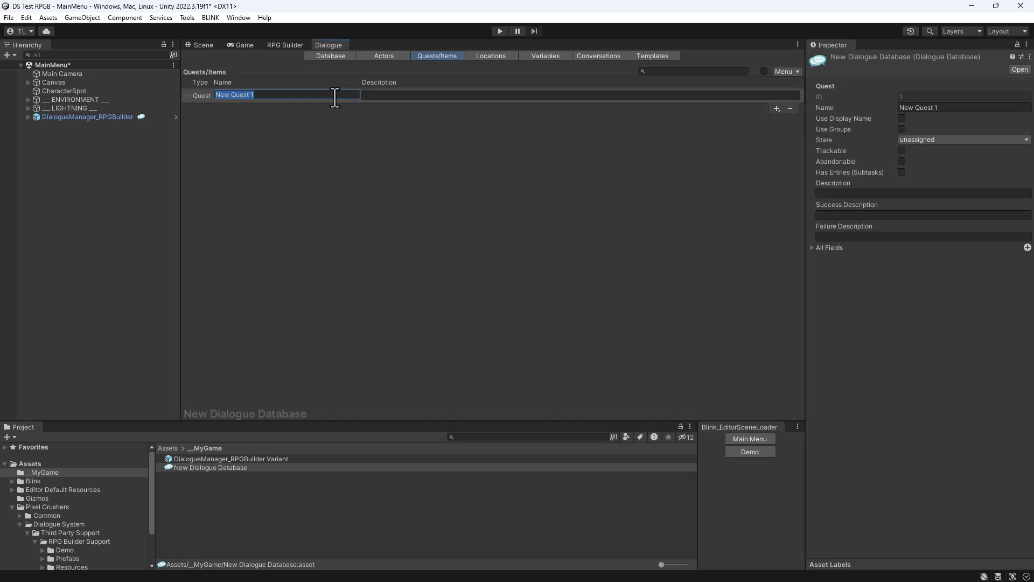
type("Boar")
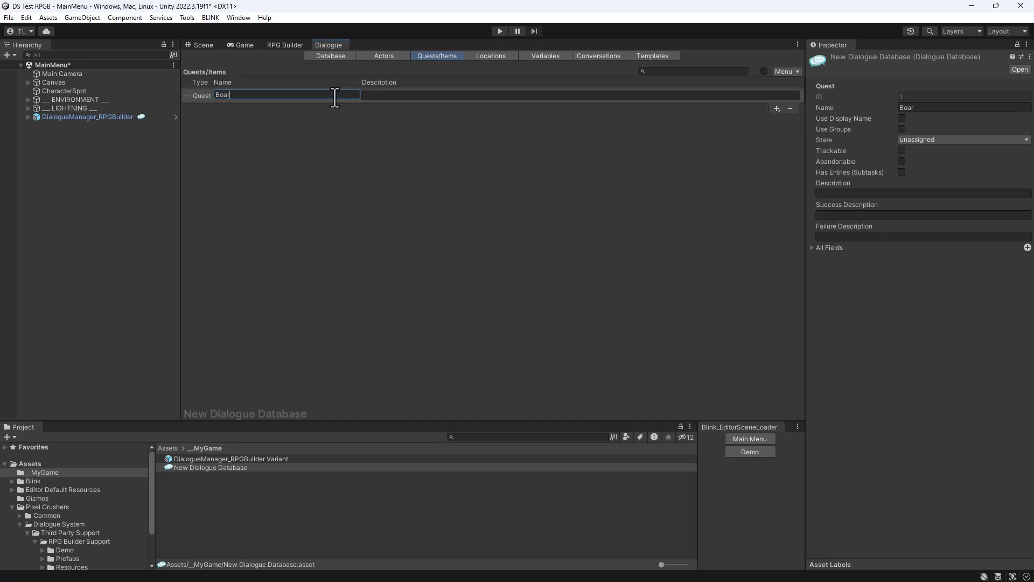
type("Hunt")
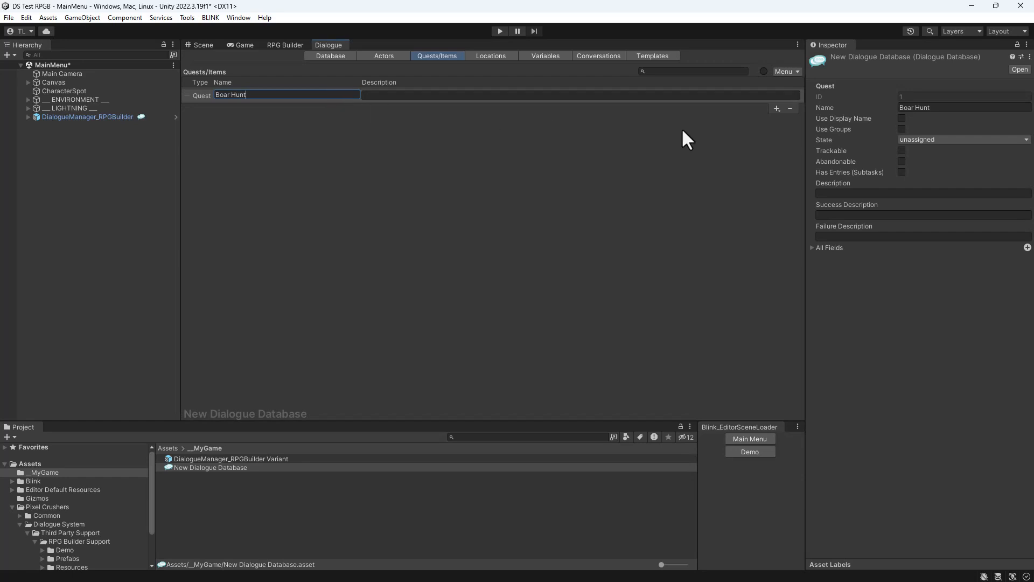
mouse_move(726, 141)
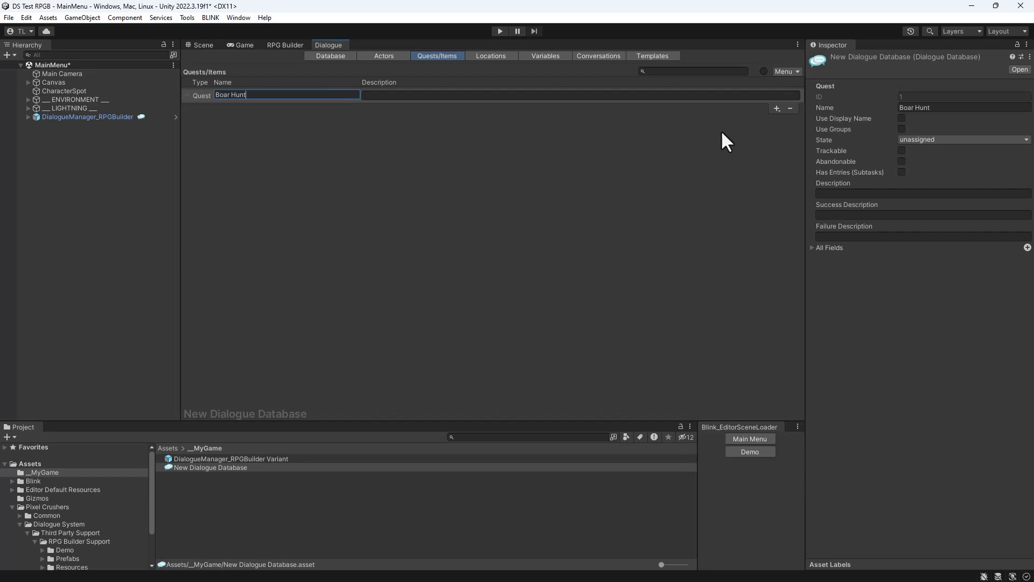
mouse_move(898, 272)
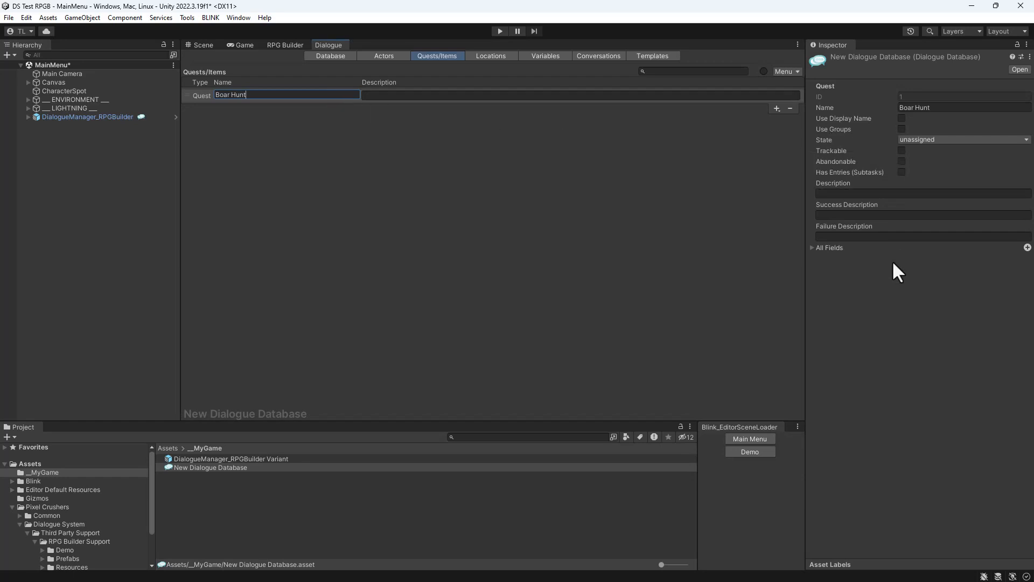
left_click(901, 151)
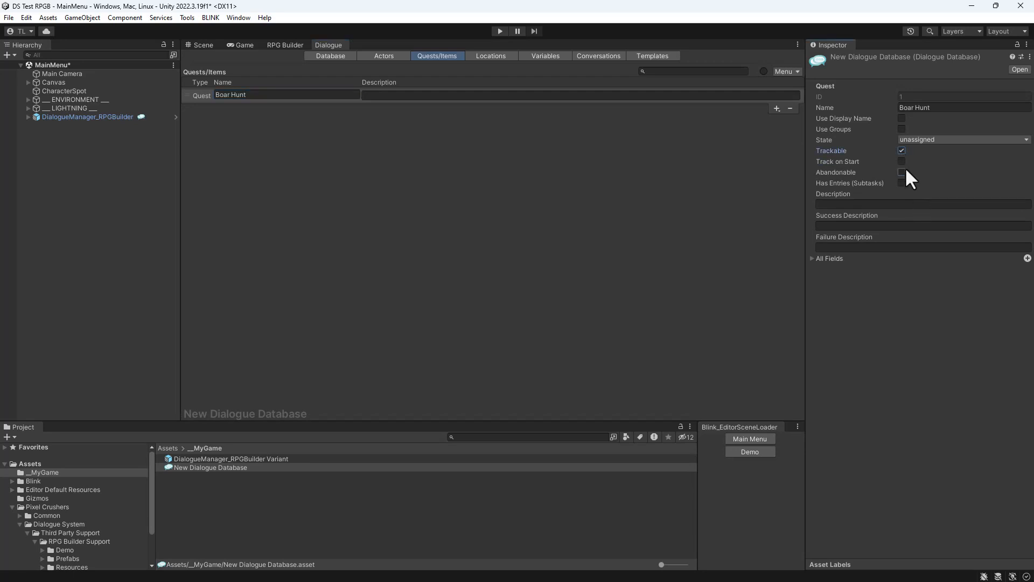
left_click(902, 162)
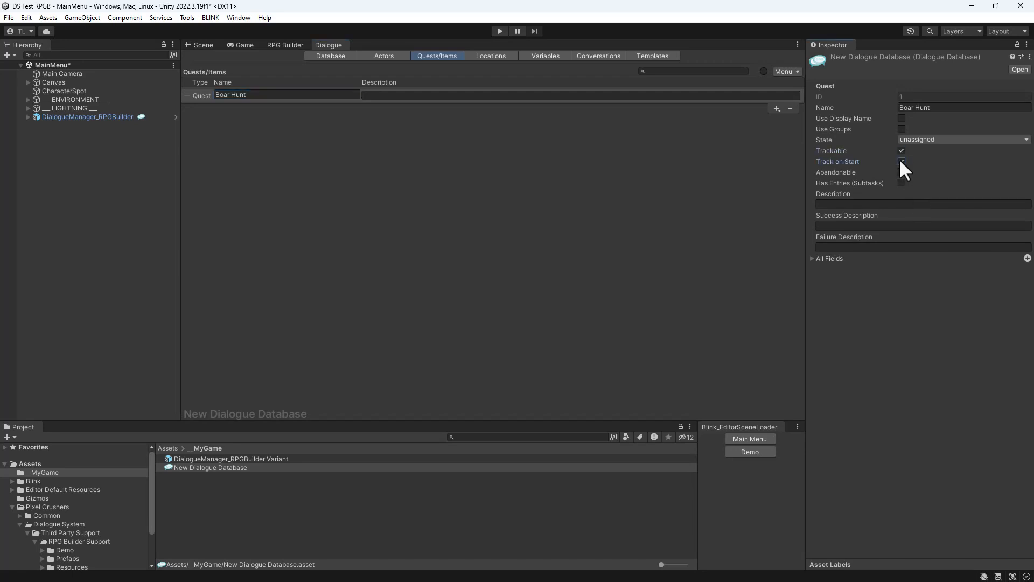
Write the quest description about hunting boars and bringing back proof, plus a success description
left_click(901, 161)
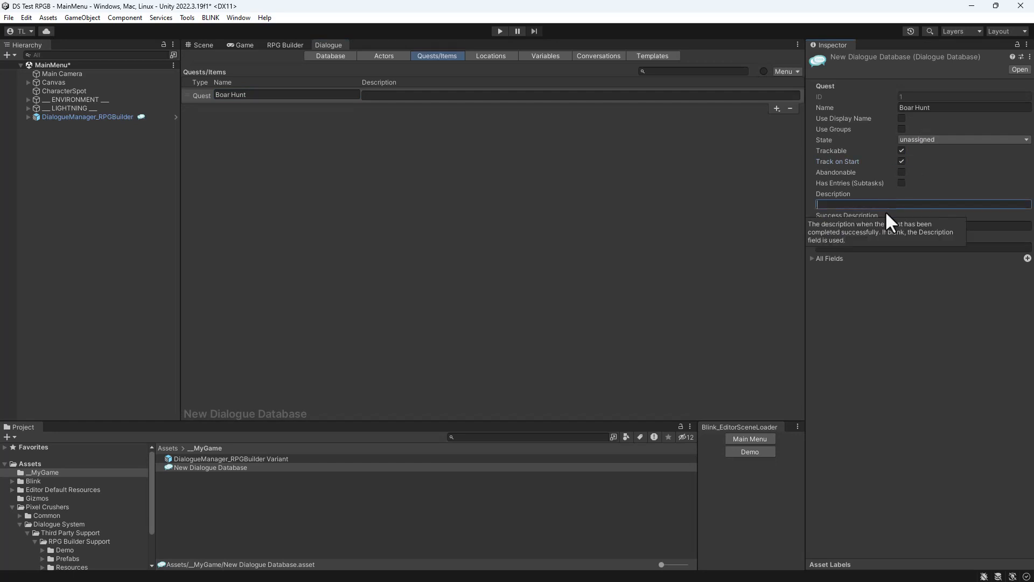
type("The Champion h")
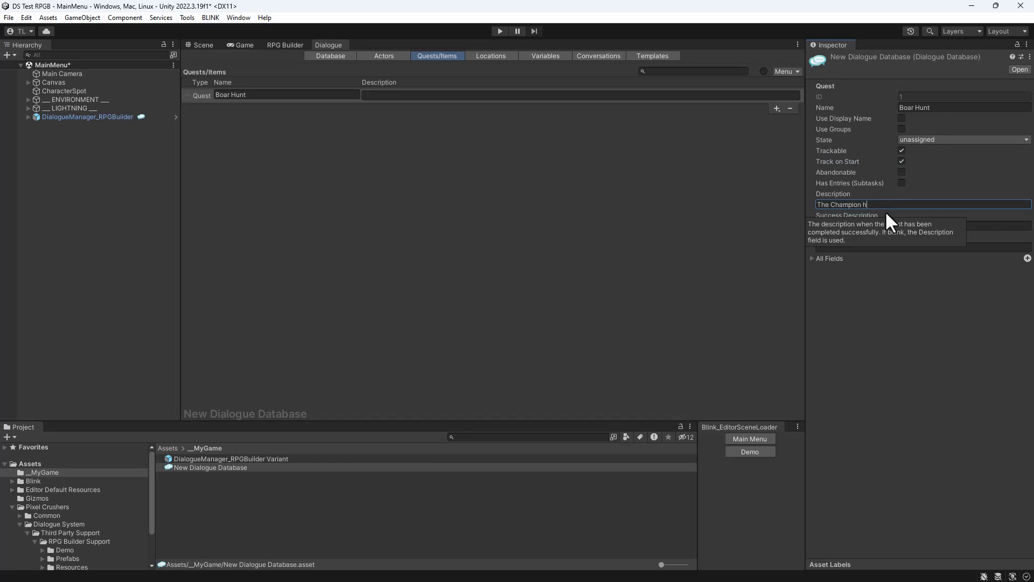
type("as asked me to")
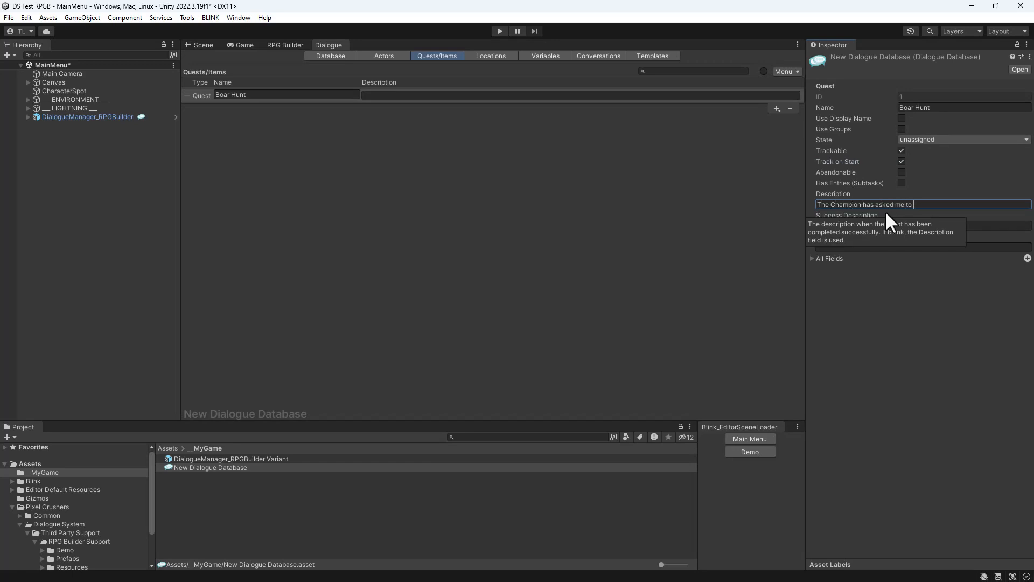
type("hunt boar")
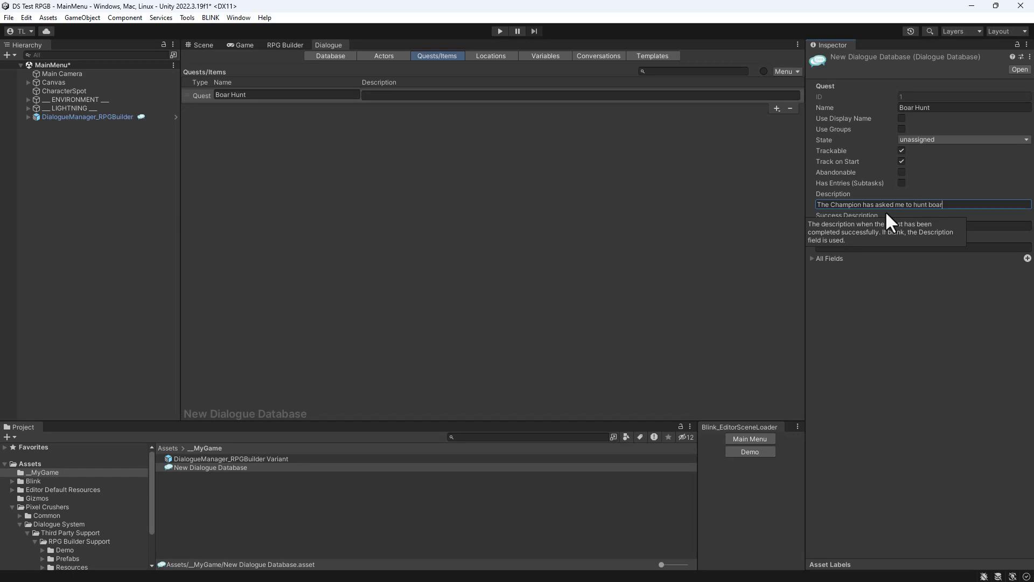
type("s and bring")
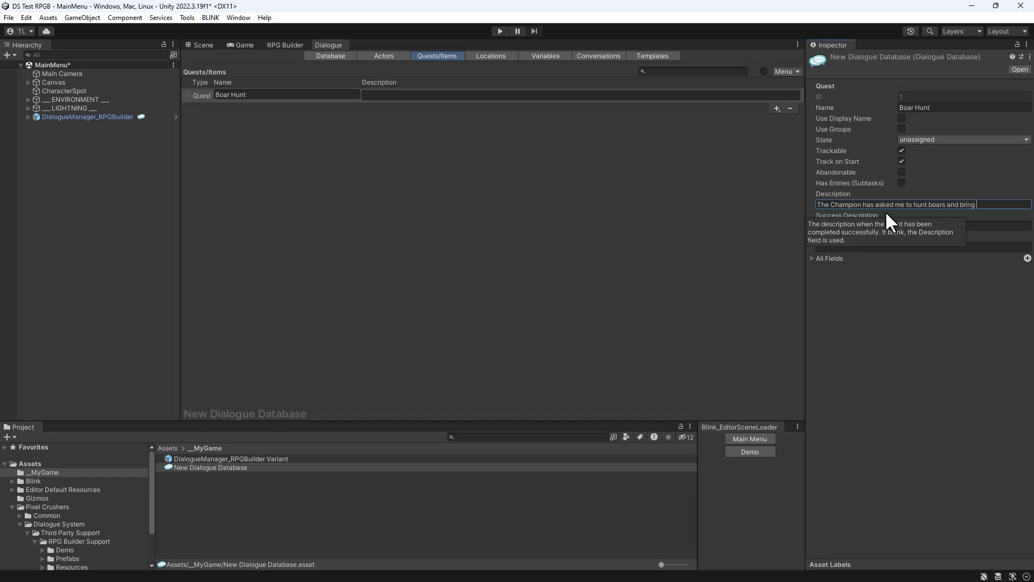
type("back proof.")
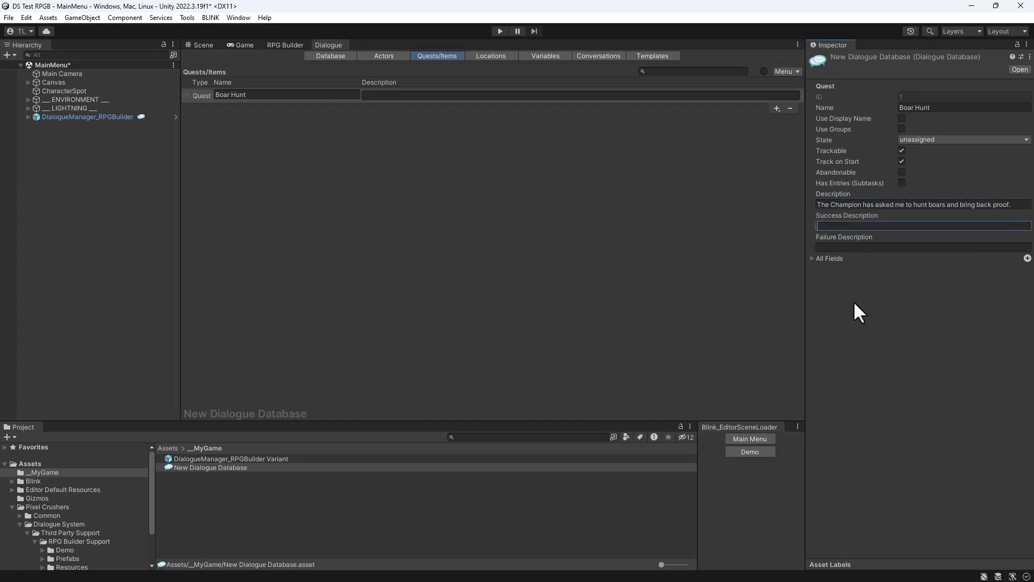
type("I completed a boar hun")
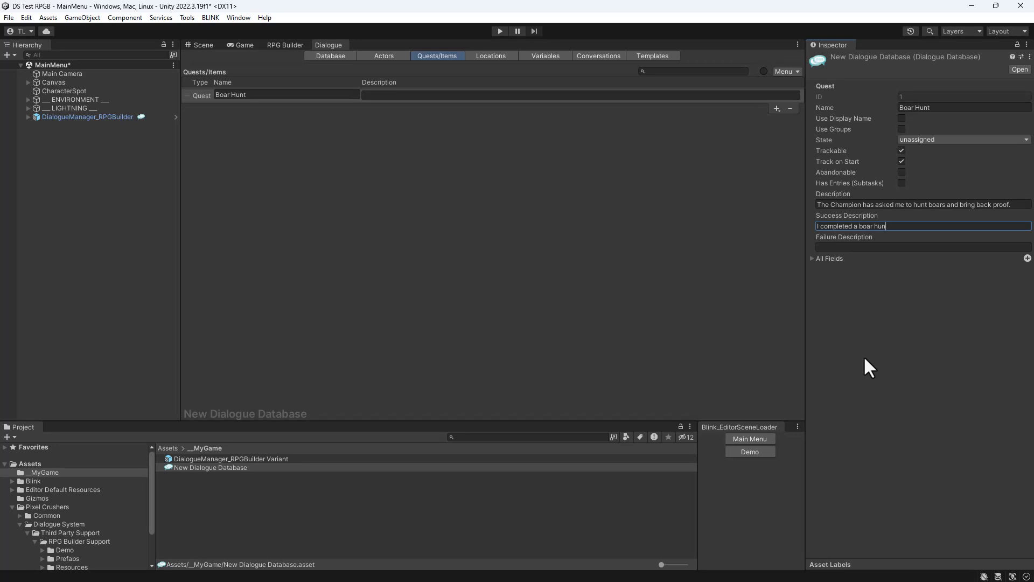
type("t.")
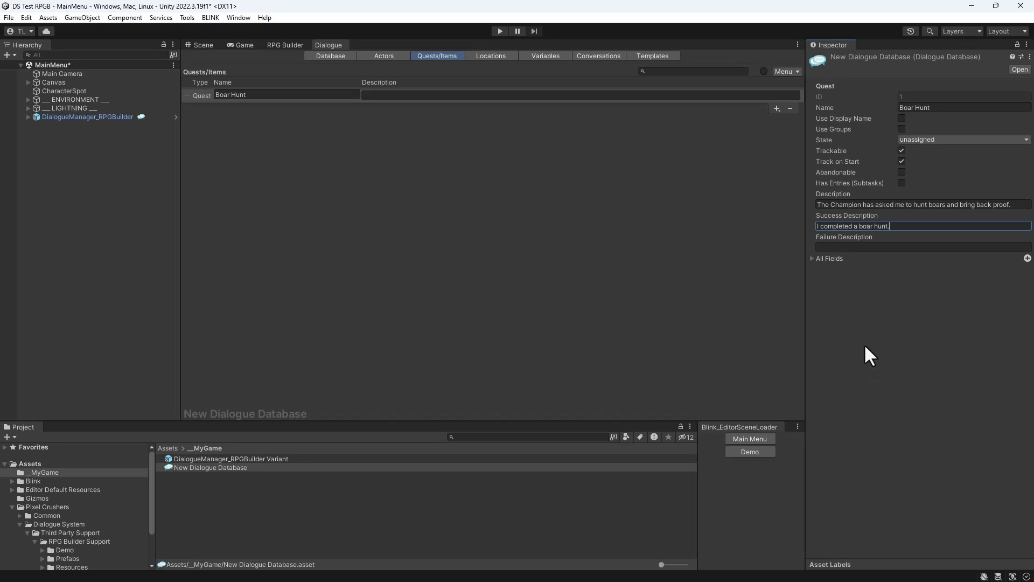
Enable entries and add an active first entry reading '[var=boarsKilled]/2 Boars'
left_click(901, 183)
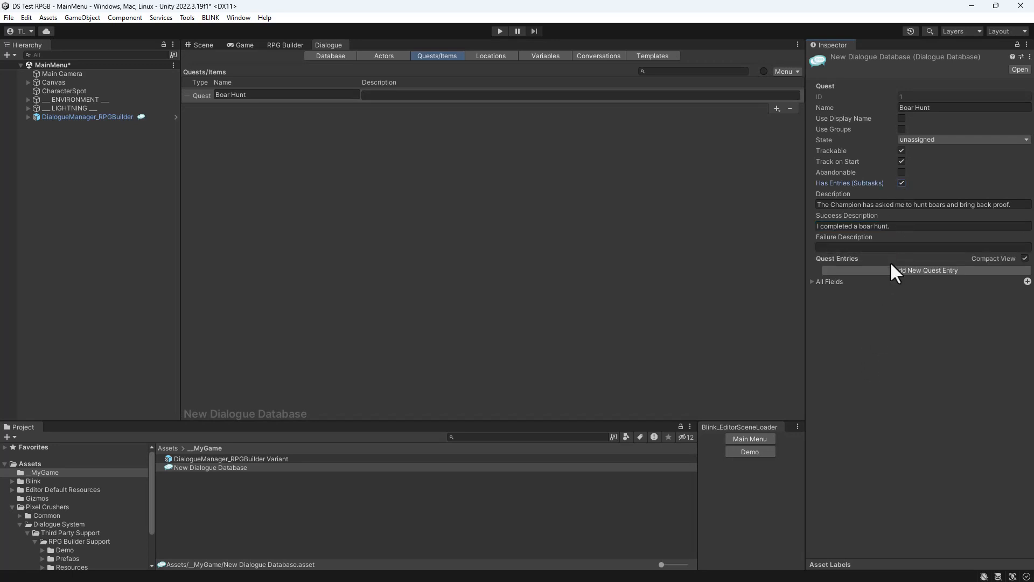
left_click(928, 269)
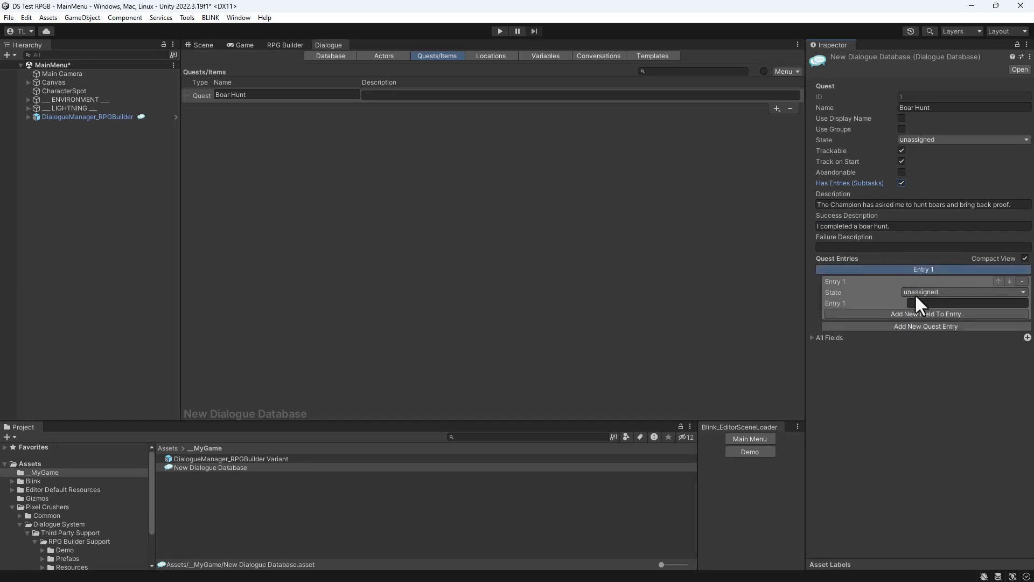
left_click(962, 292)
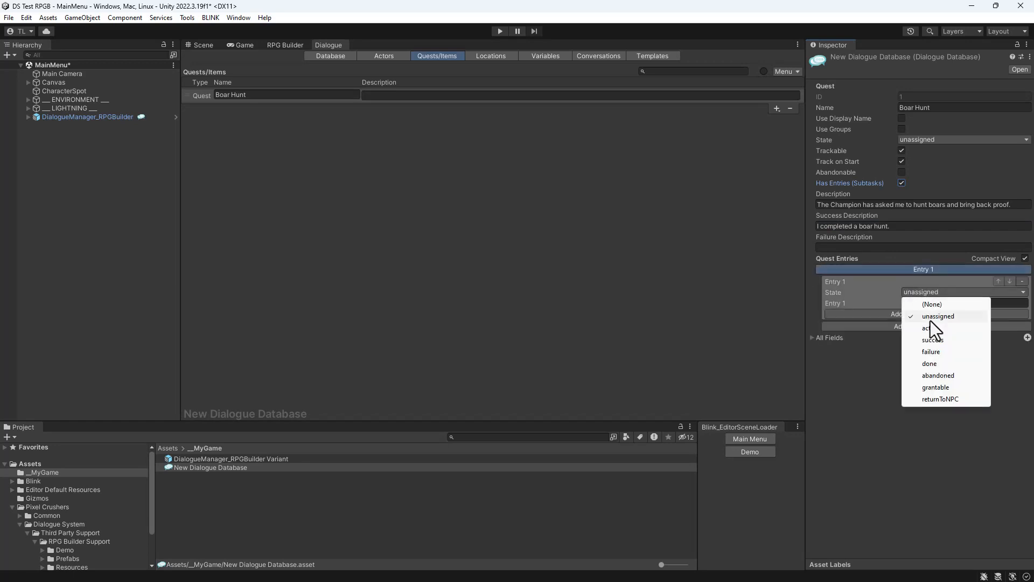
left_click(931, 327)
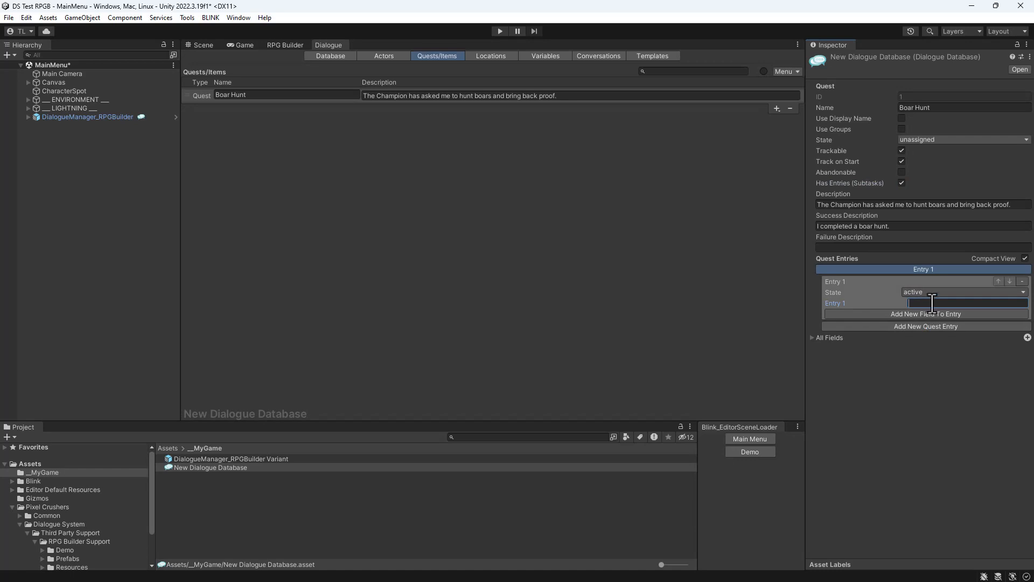
type("[var=boars]")
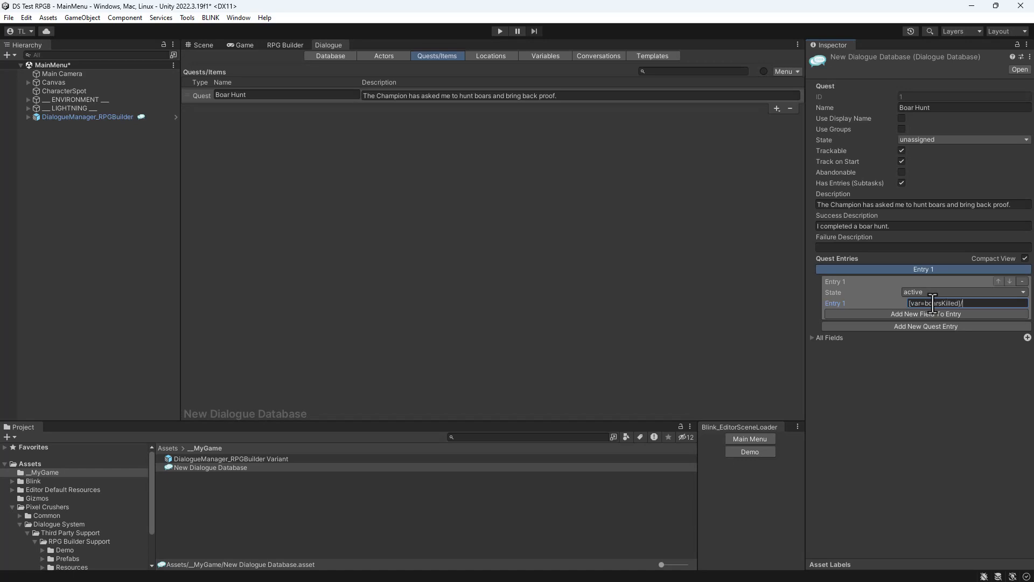
type("/2 Boars")
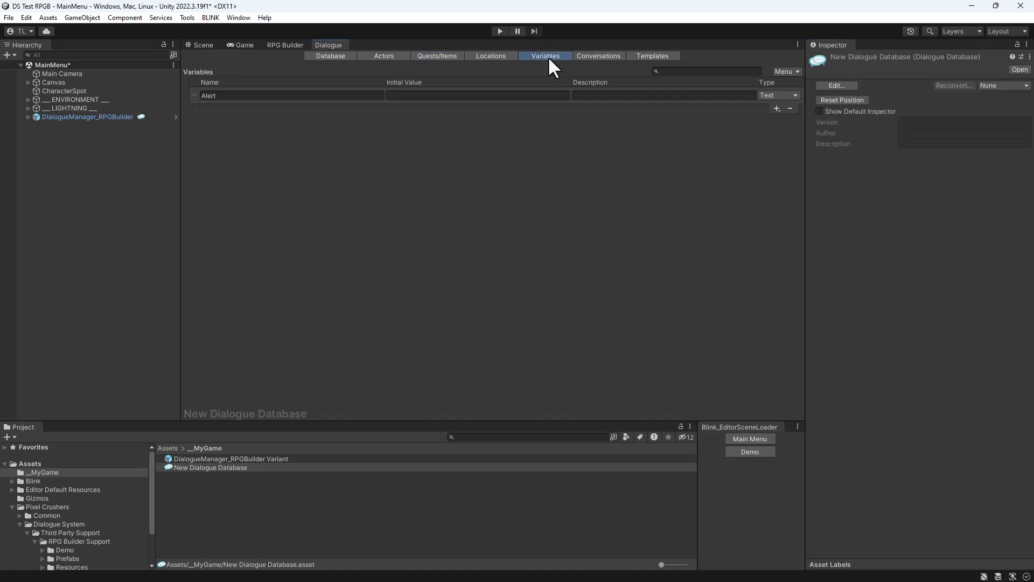
Add a Number variable boarsKilled described as boars killed in the Boar Hunt quest
left_click(778, 95)
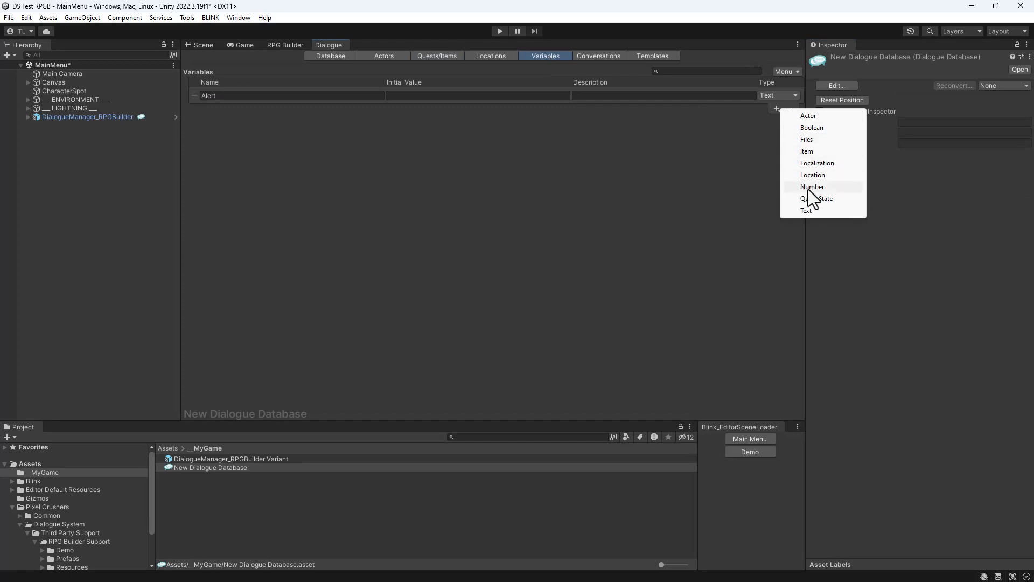
left_click(813, 187)
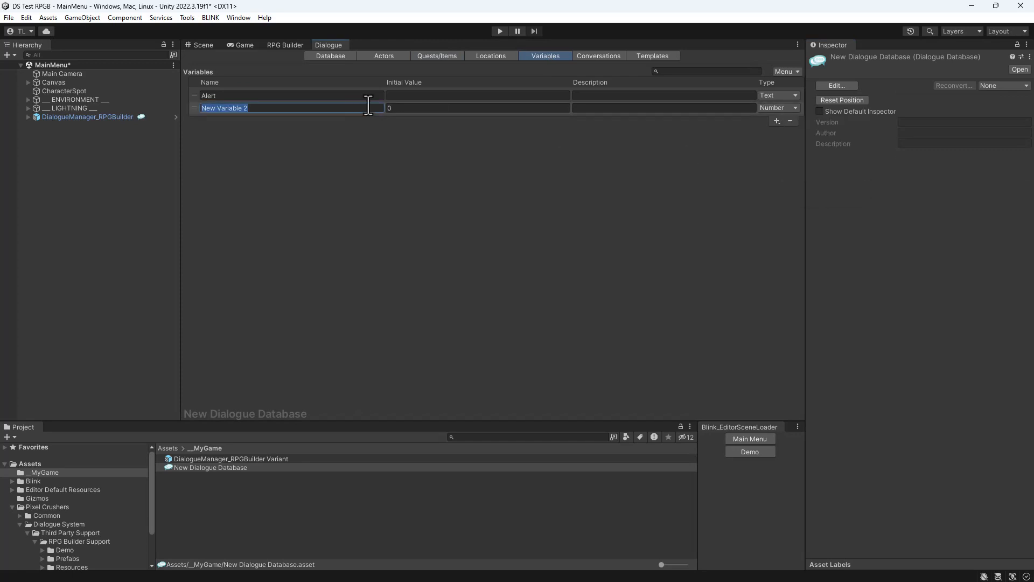
type("boarsKilled")
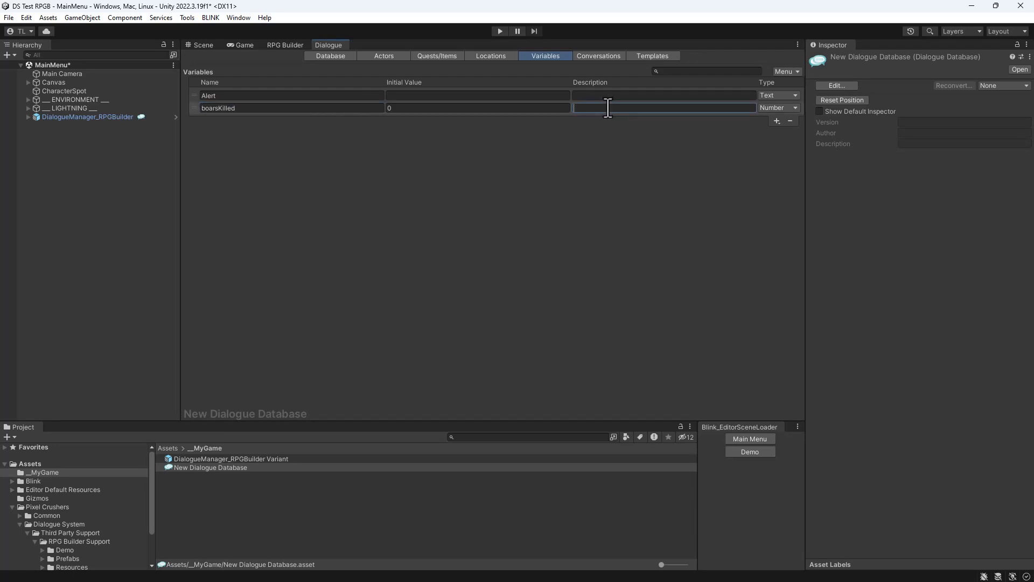
type("Numbver of boars")
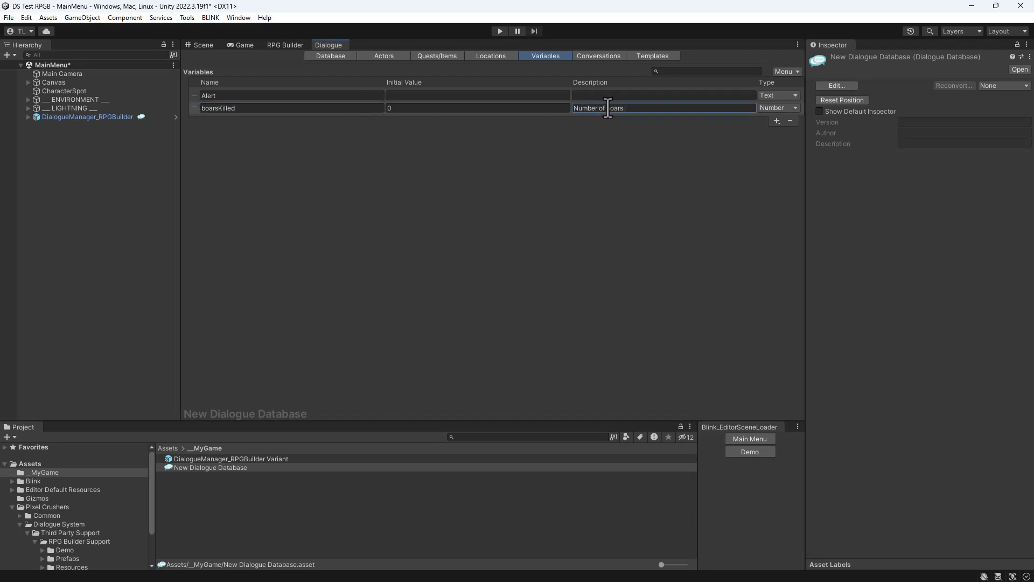
type("killed in Boar Hunt quest")
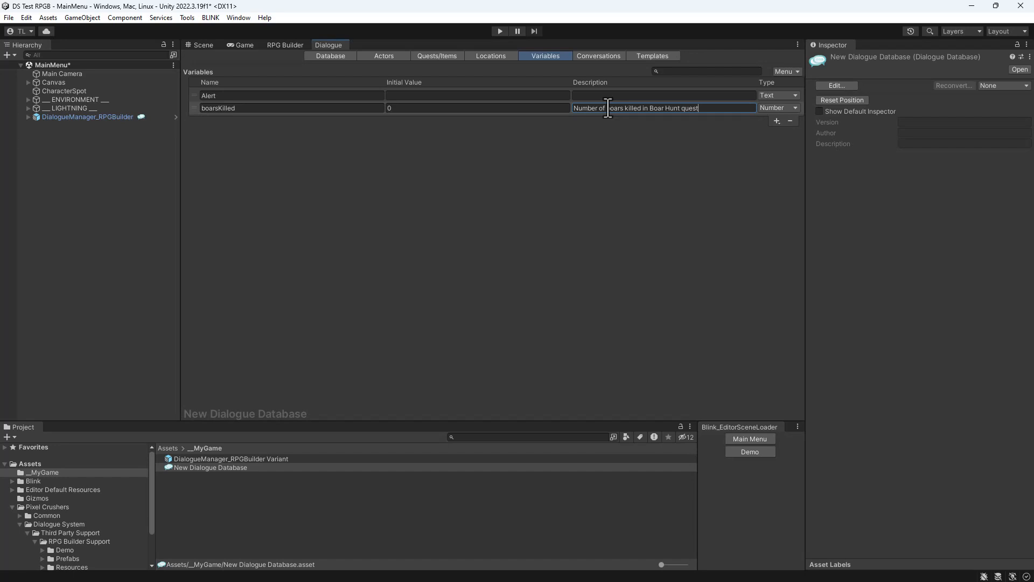
left_click(598, 55)
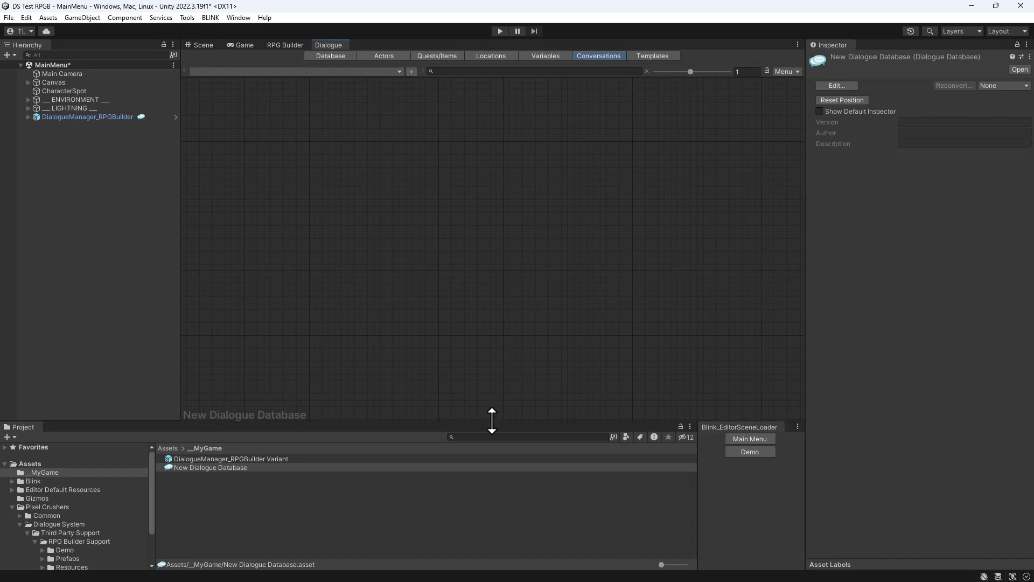
Find the AILogicTemplate prefab by searching 'ailog' in the project assets
left_click(528, 437)
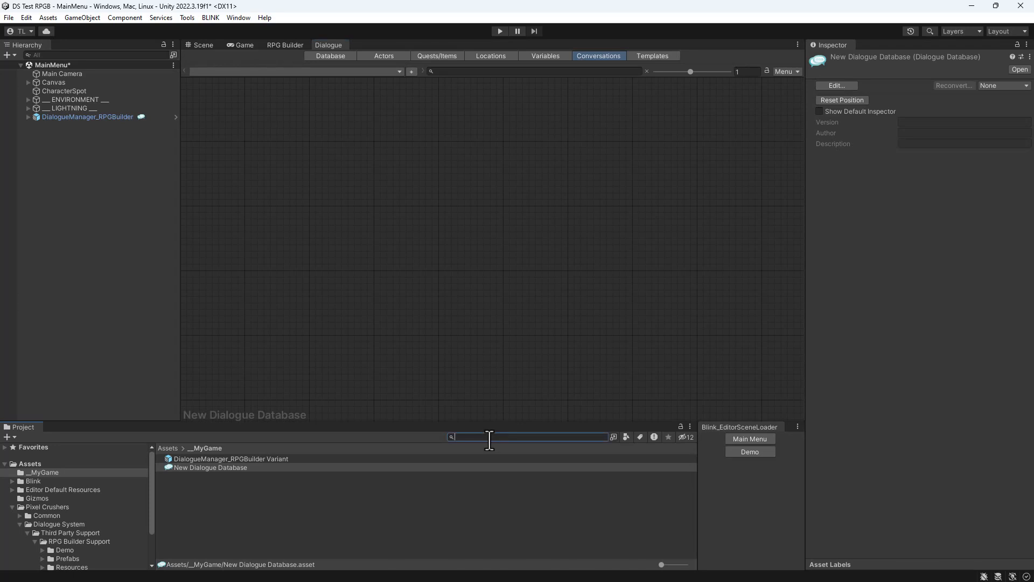
type("ailog")
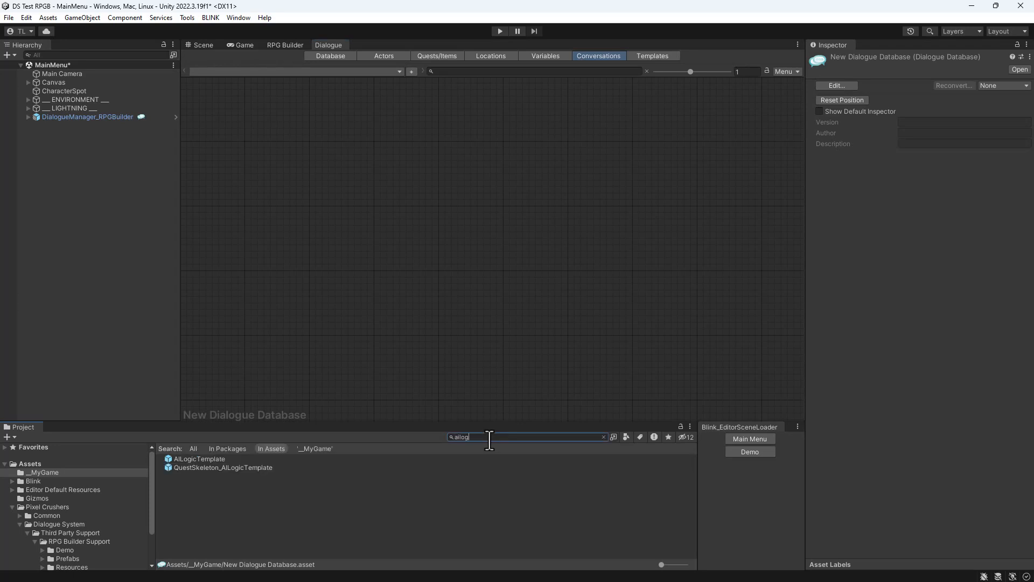
left_click(199, 459)
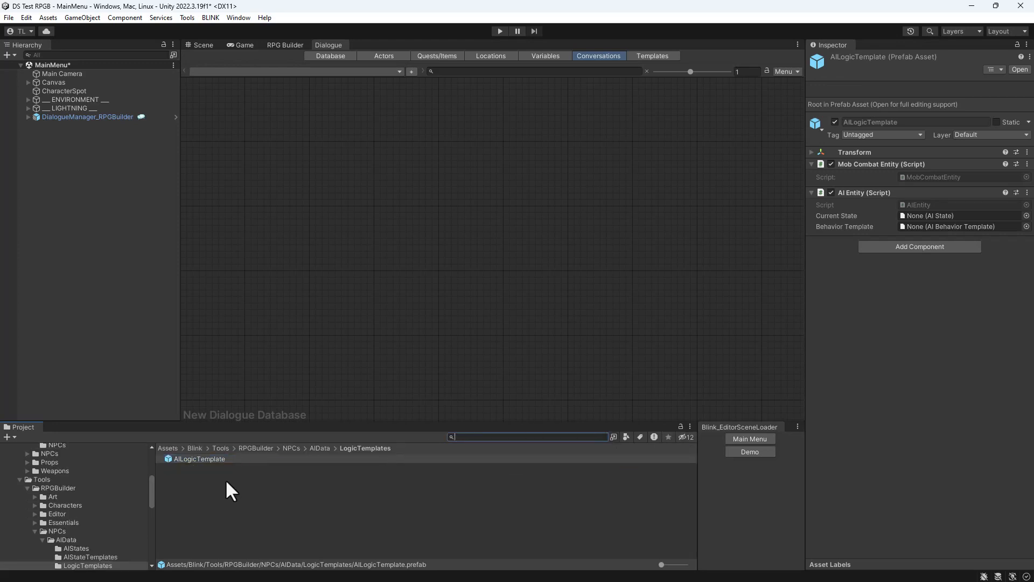
left_click(200, 459)
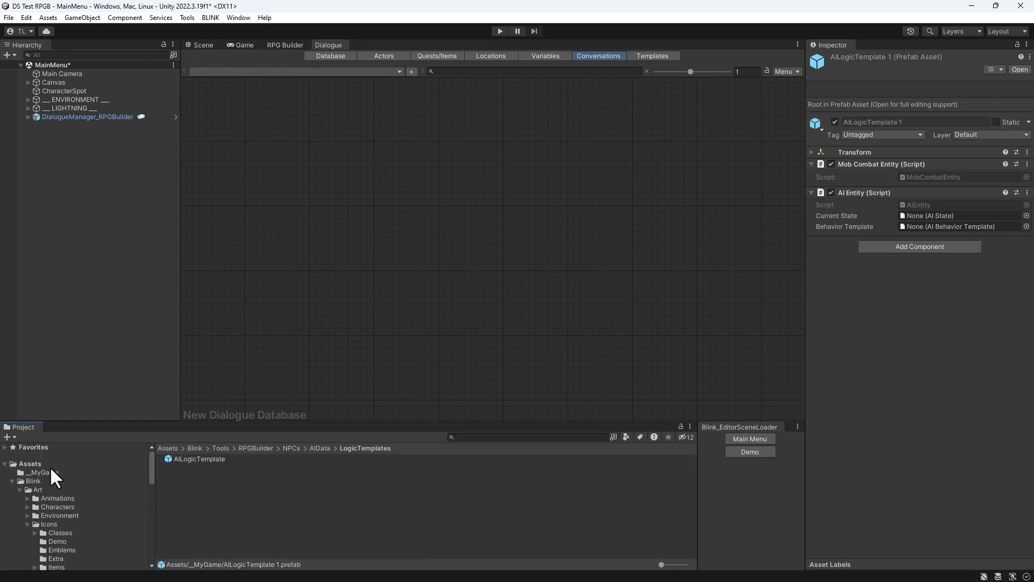
Copy the template into the _MyGame folder and rename it AILogicTemplate_Boar
left_click(44, 472)
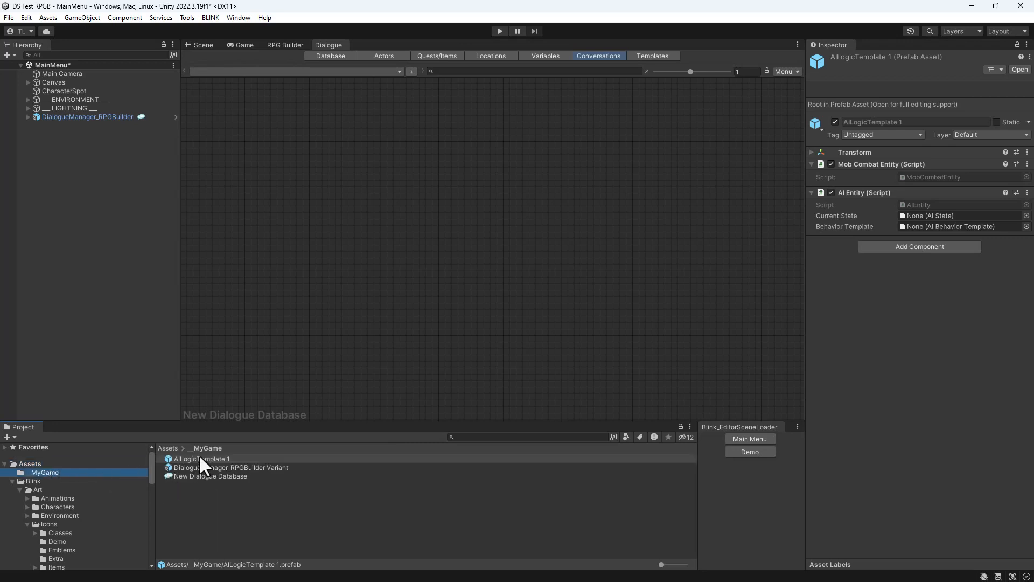
double_click(201, 459)
type("_Boar")
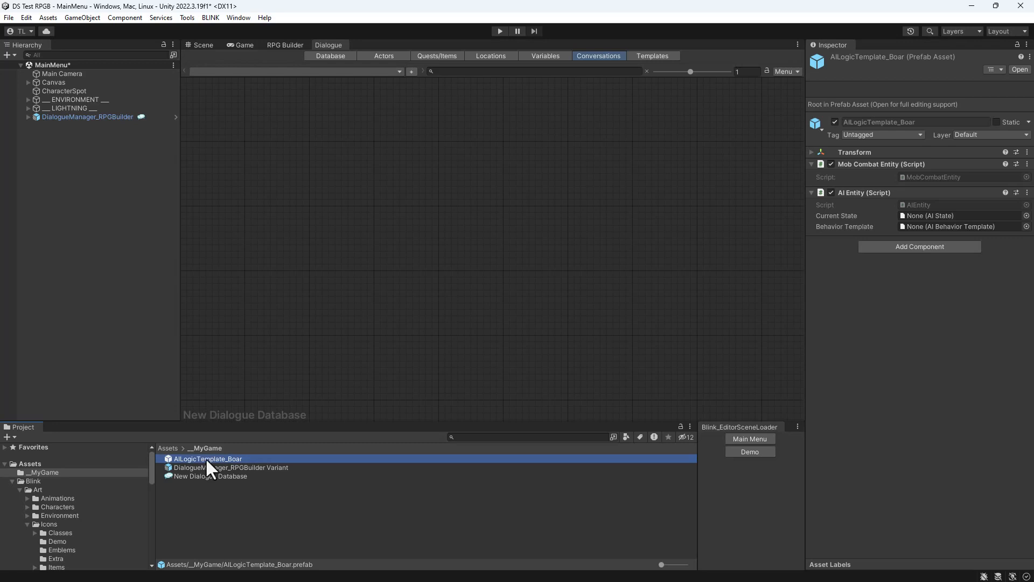
left_click(919, 246)
type("event")
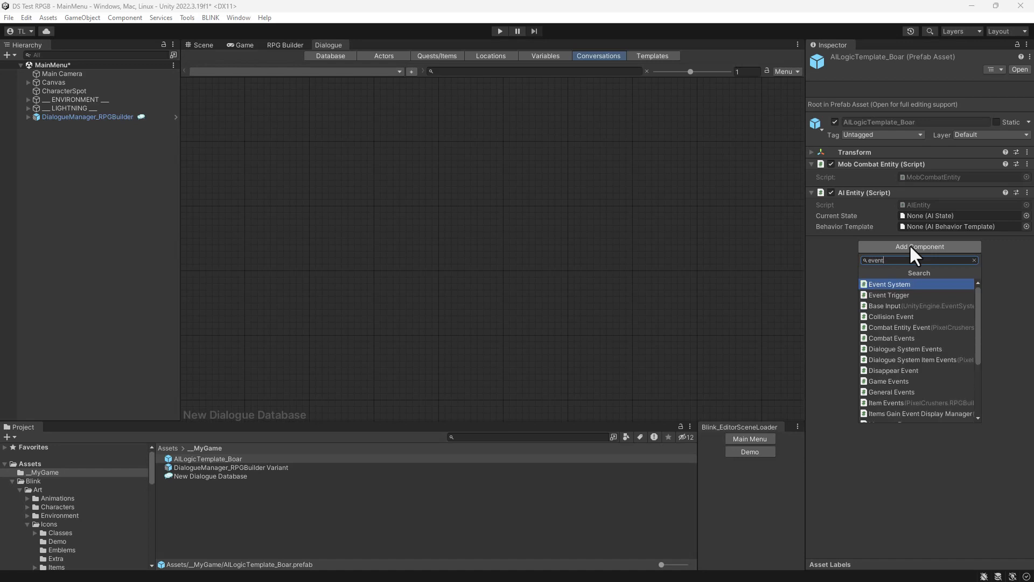
Add Combat Entity Event and Increment On Destroy components to the boar template
left_click(899, 328)
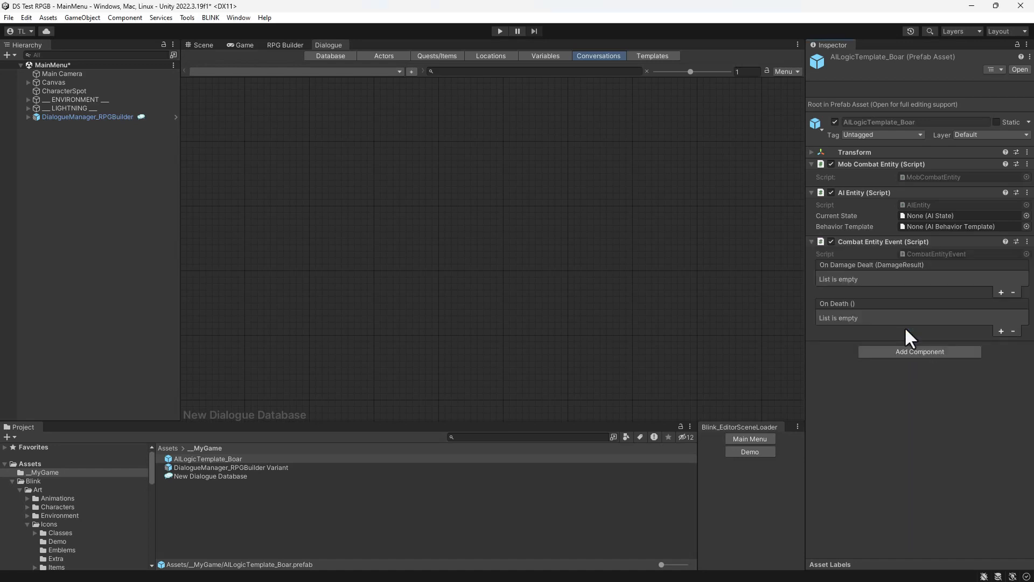
left_click(918, 351)
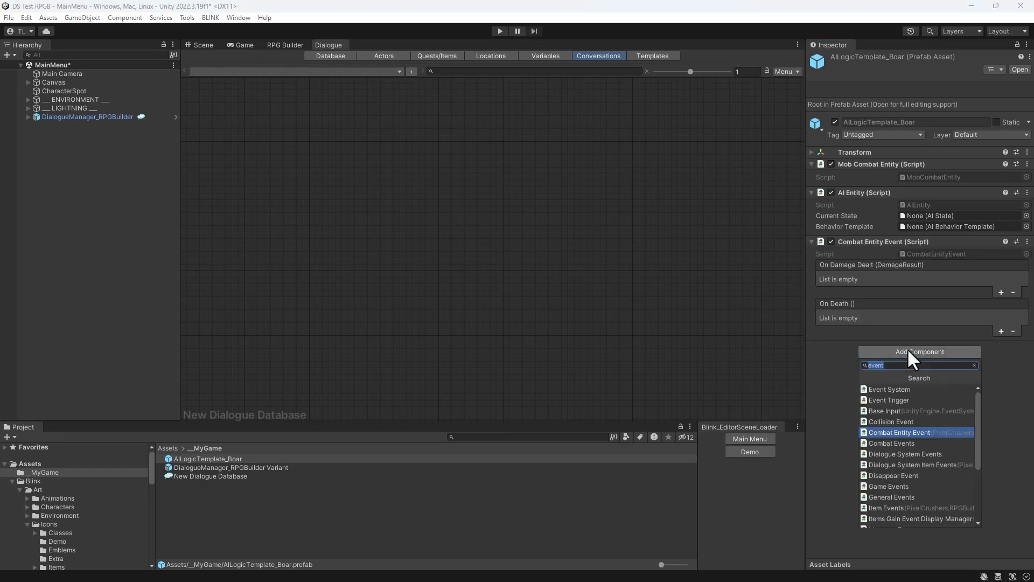
type("increment")
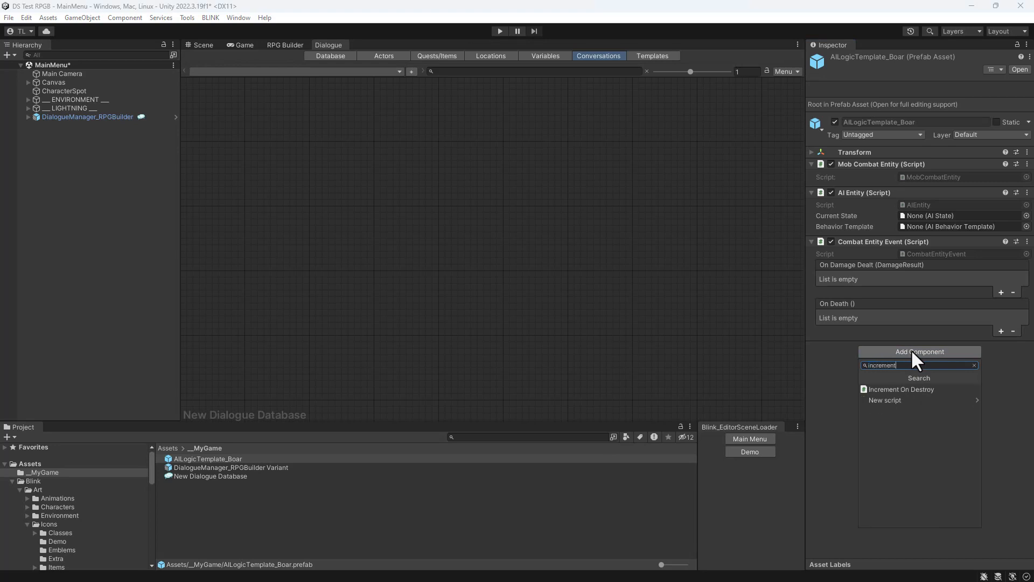
left_click(900, 389)
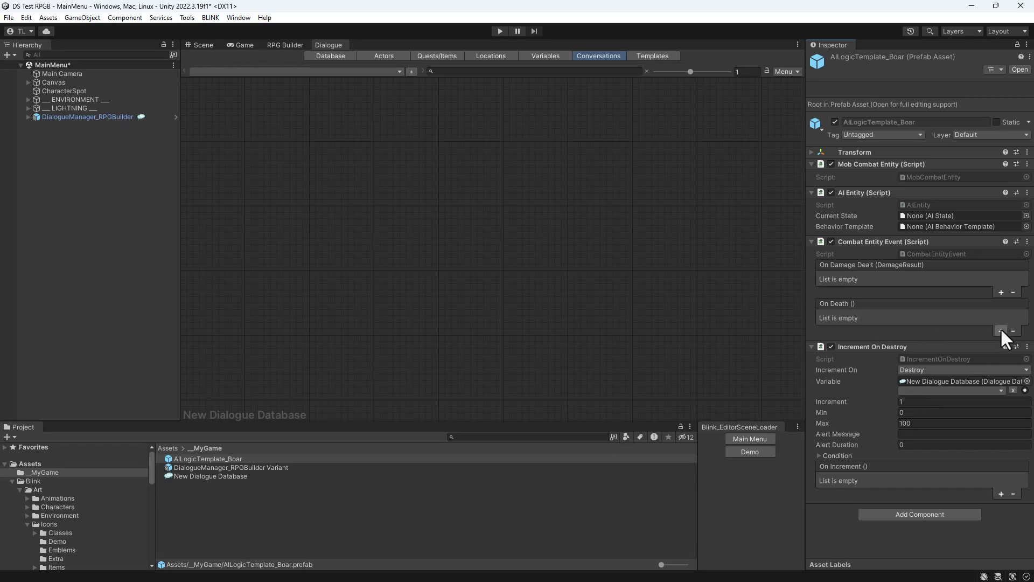
Make the death event call TryIncrement and set incrementing to happen only manually
left_click(1001, 318)
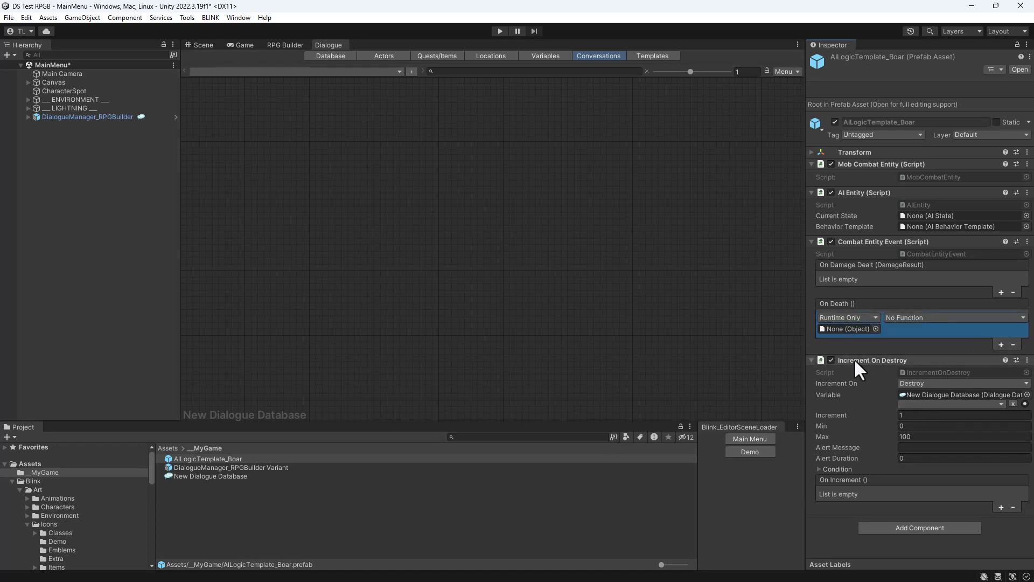
left_click(954, 317)
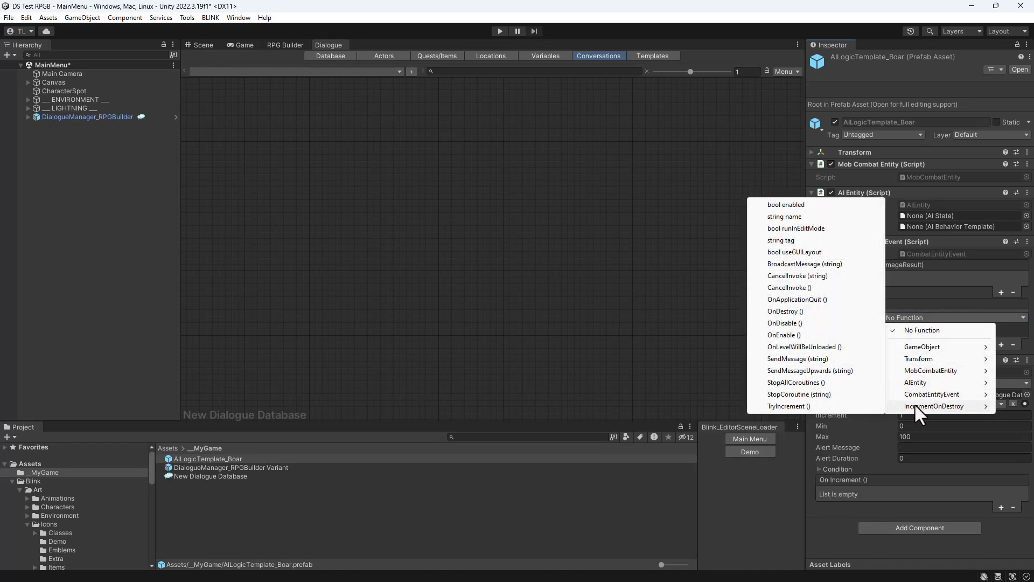
left_click(934, 406)
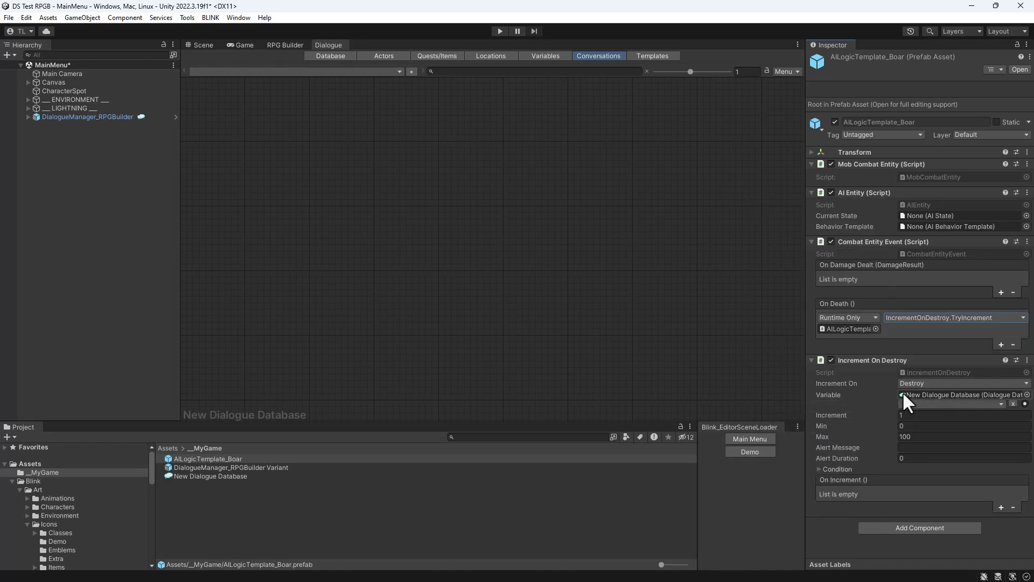
left_click(961, 384)
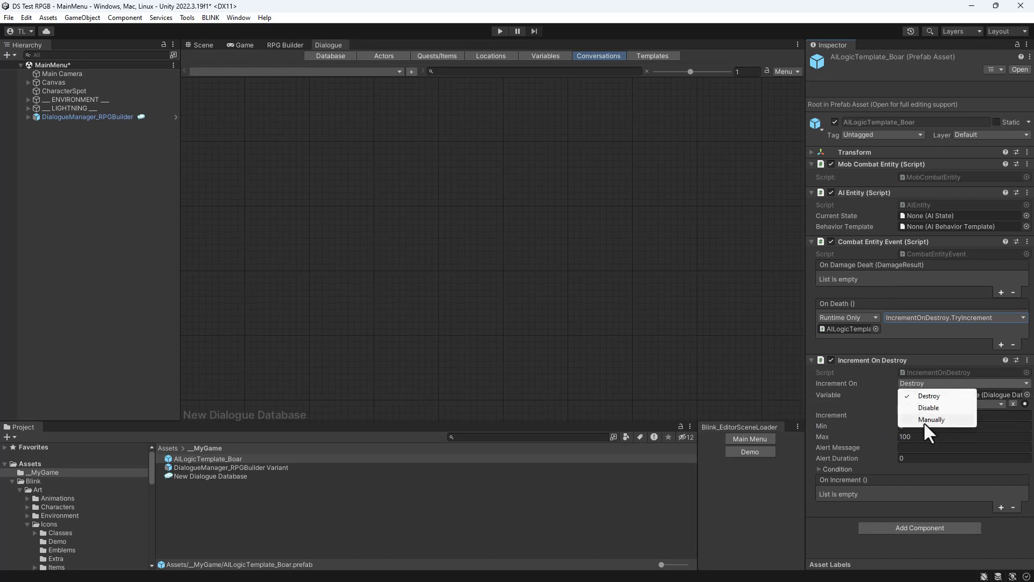
left_click(931, 419)
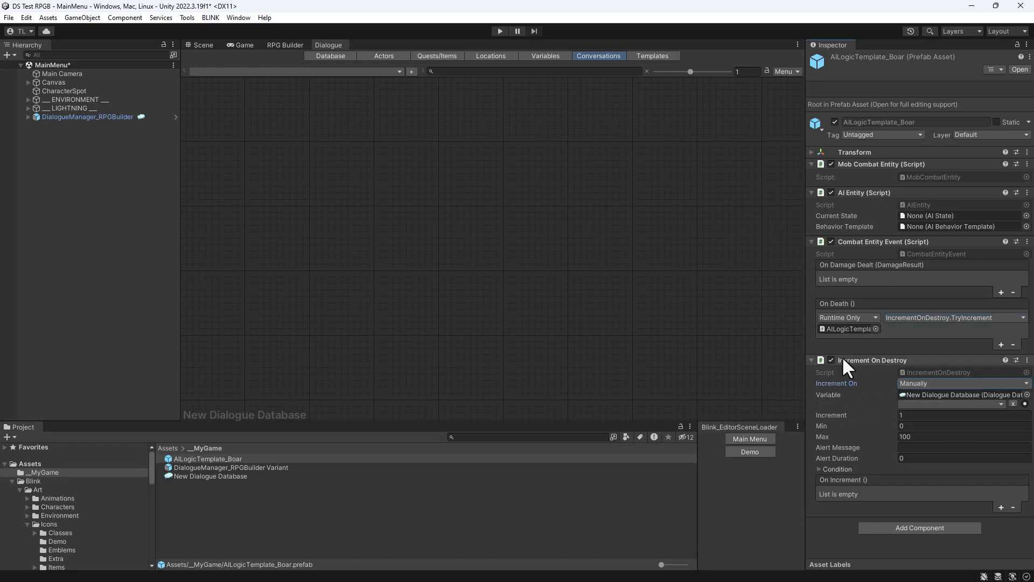
Count into boarsKilled with max 2 and alert message '[var=boarsKilled]/2 Boars'
left_click(957, 414)
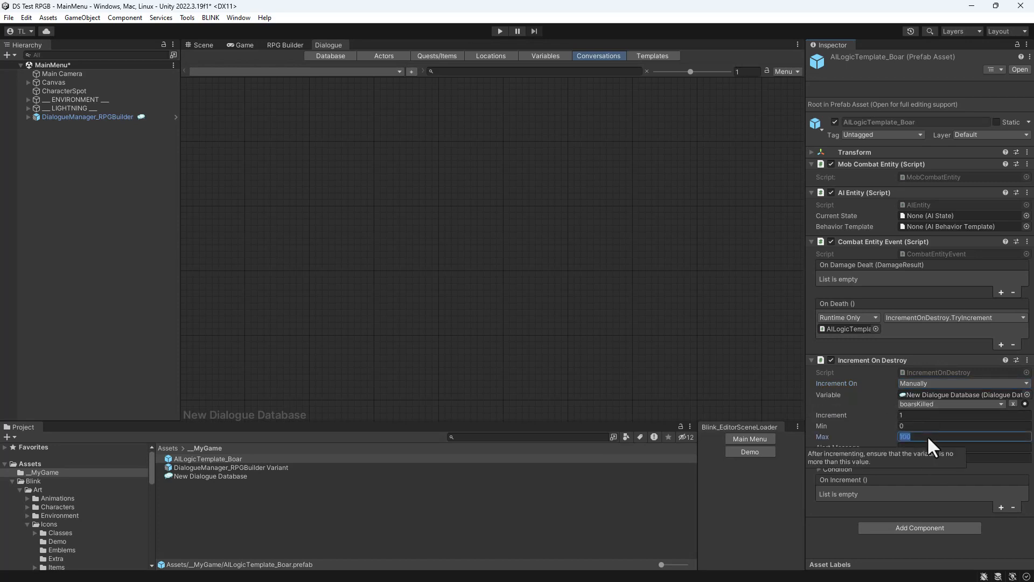
type("2")
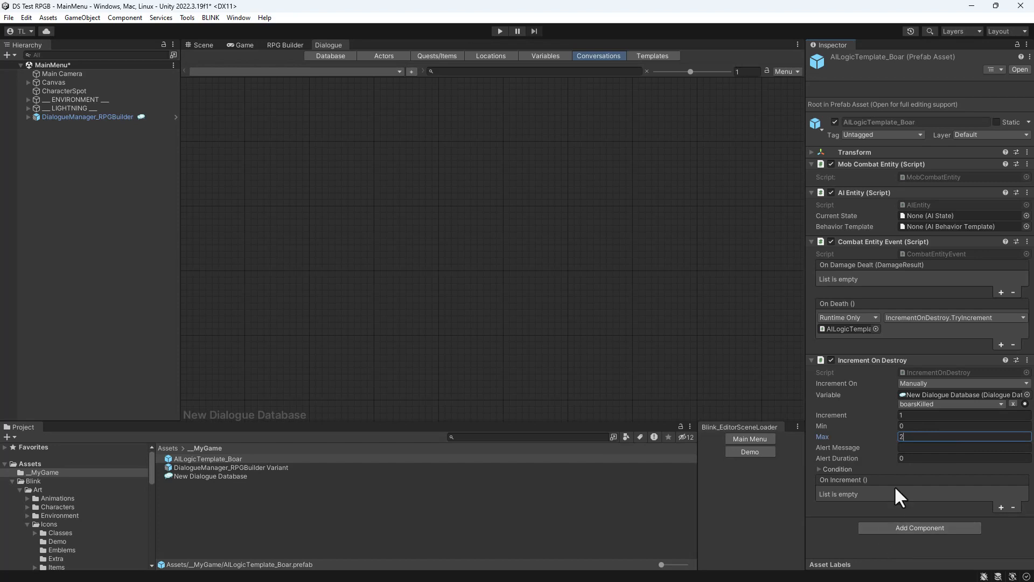
left_click(963, 447)
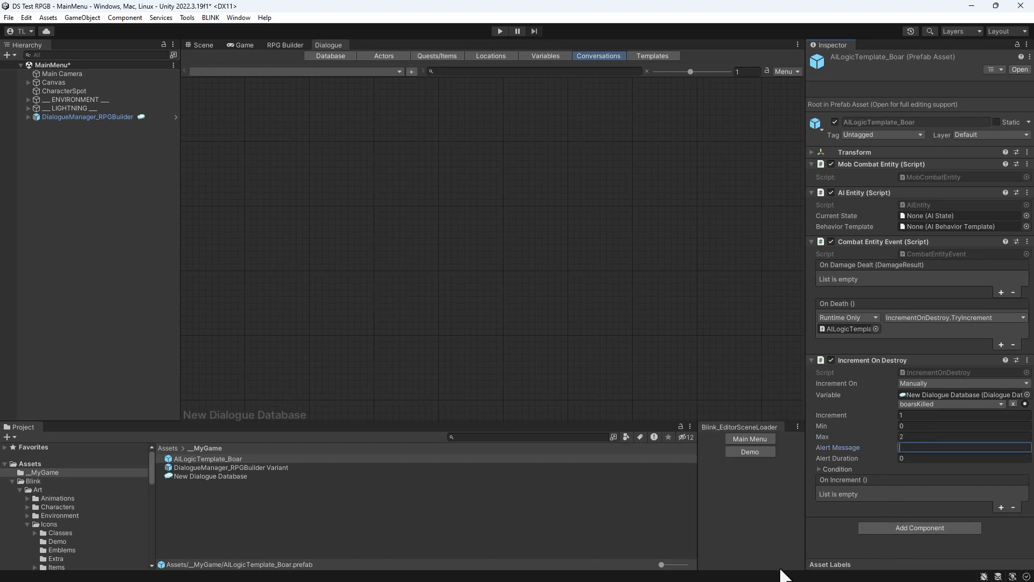
type("[var=boarsKilled")
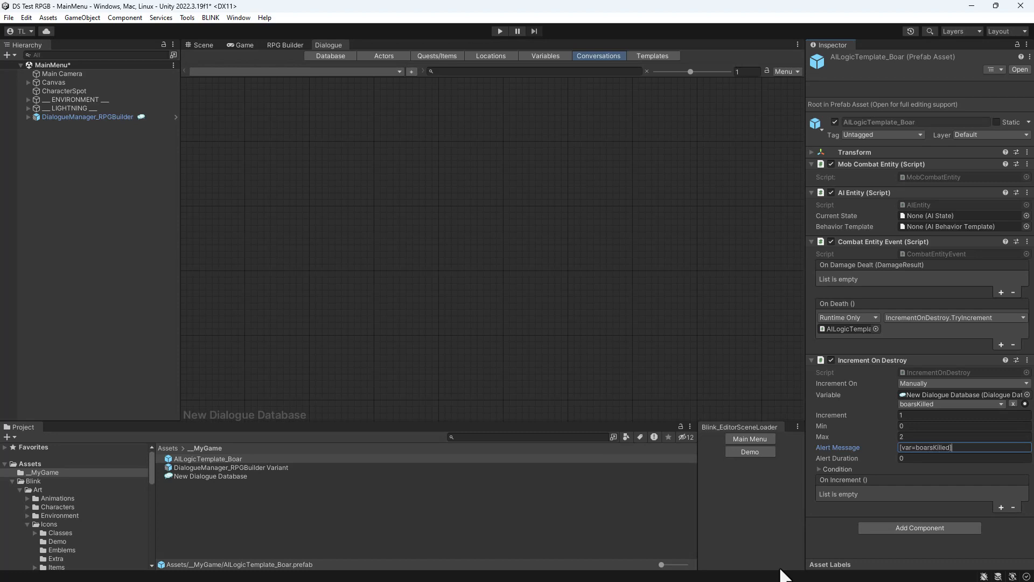
type("/2 Boars")
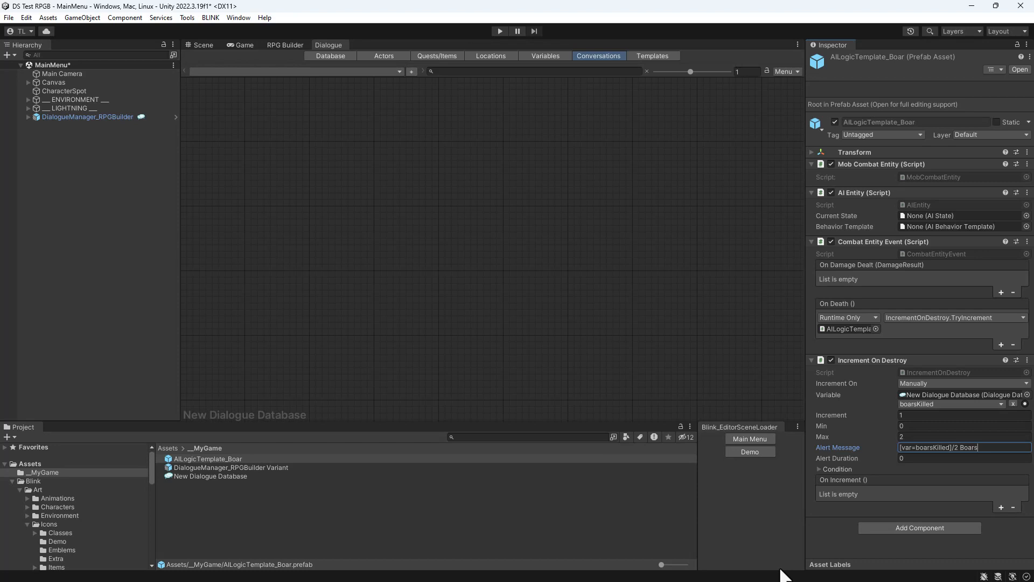
left_click(819, 469)
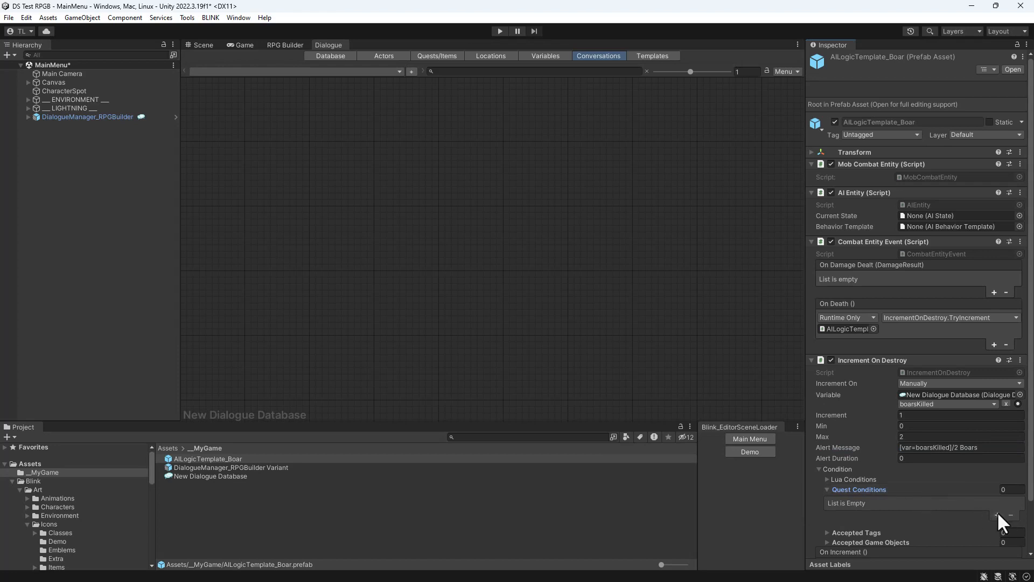
Add a quest condition requiring Boar Hunt to be Active, then switch to RPG Builder
left_click(1000, 524)
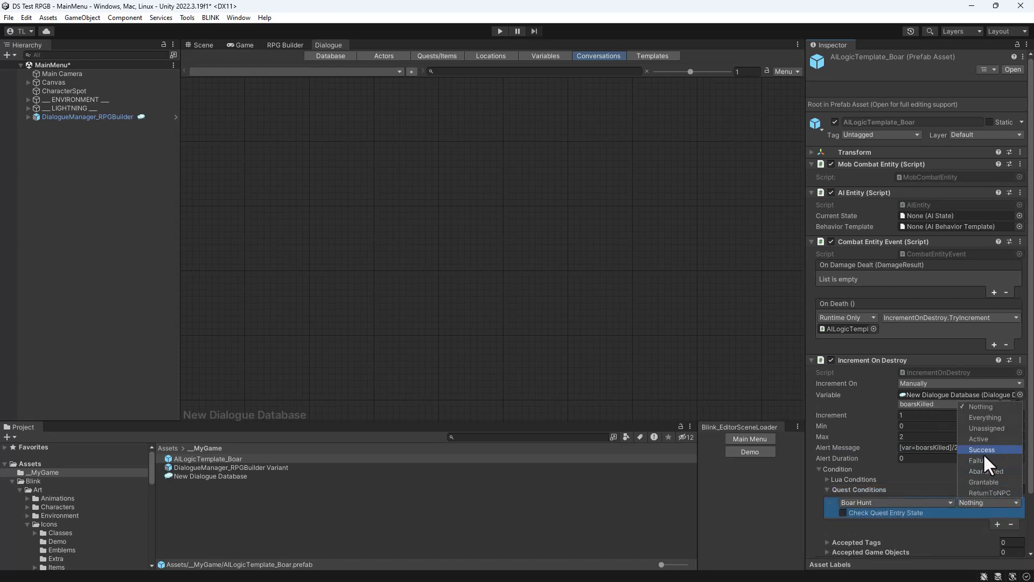
left_click(978, 438)
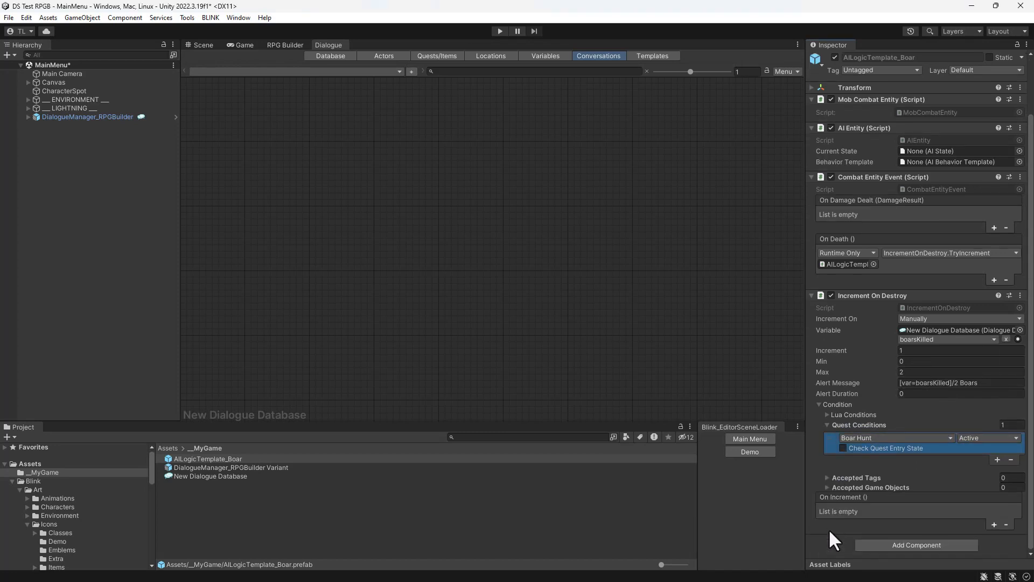
mouse_move(826, 525)
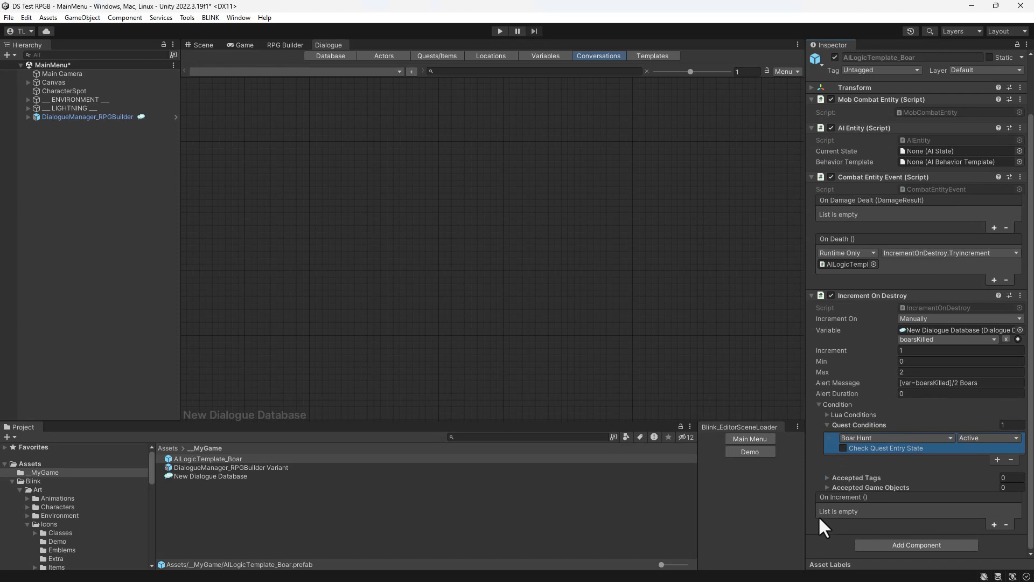
left_click(284, 46)
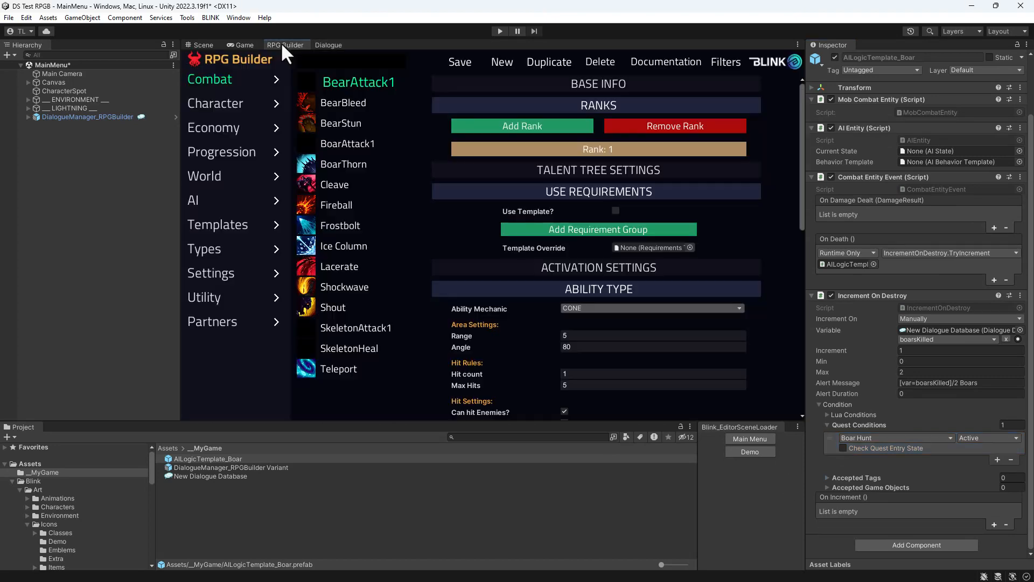
mouse_move(222, 152)
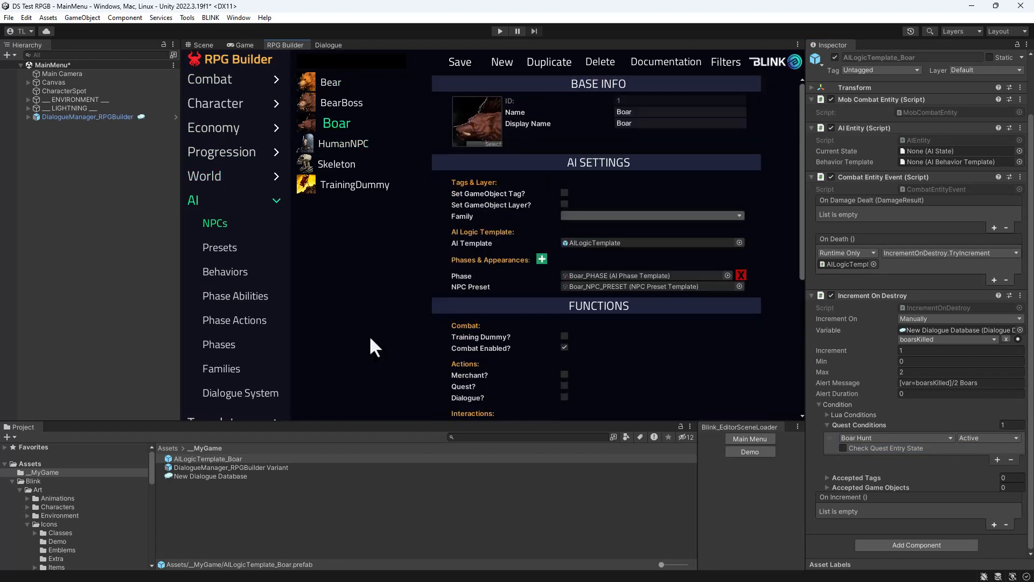
Assign AILogicTemplate_Boar to the Boar NPC and return to the dialogue editor
left_click(649, 242)
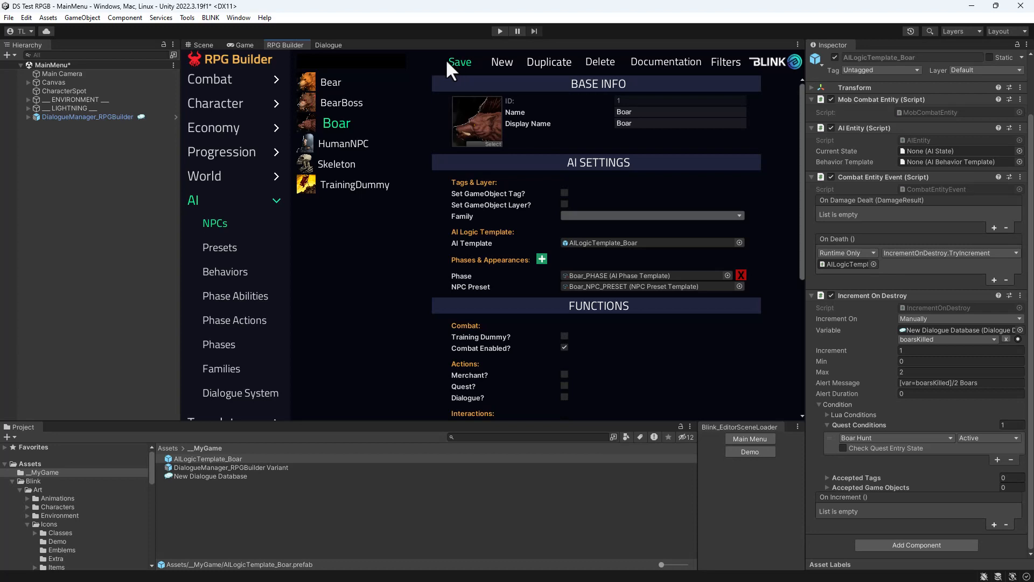
left_click(327, 45)
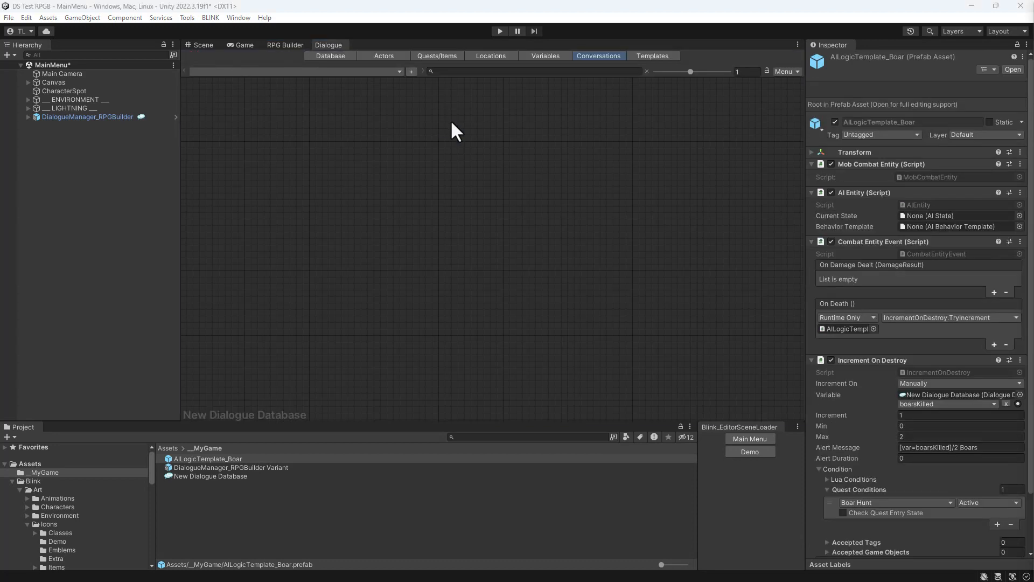
mouse_move(414, 88)
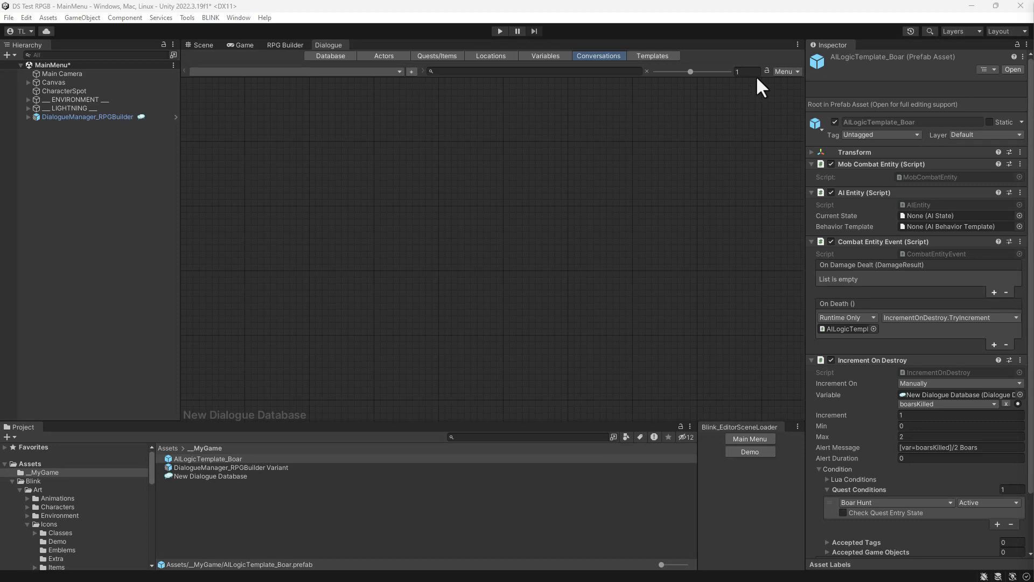
Create Quest Conversation 1 from the built-in Quest Conversation template
left_click(784, 72)
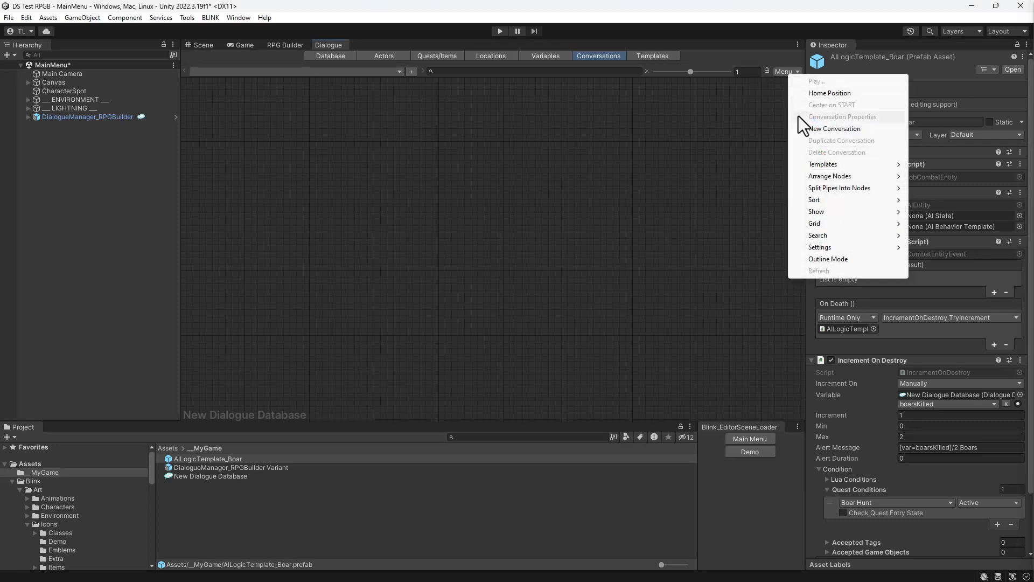
mouse_move(823, 164)
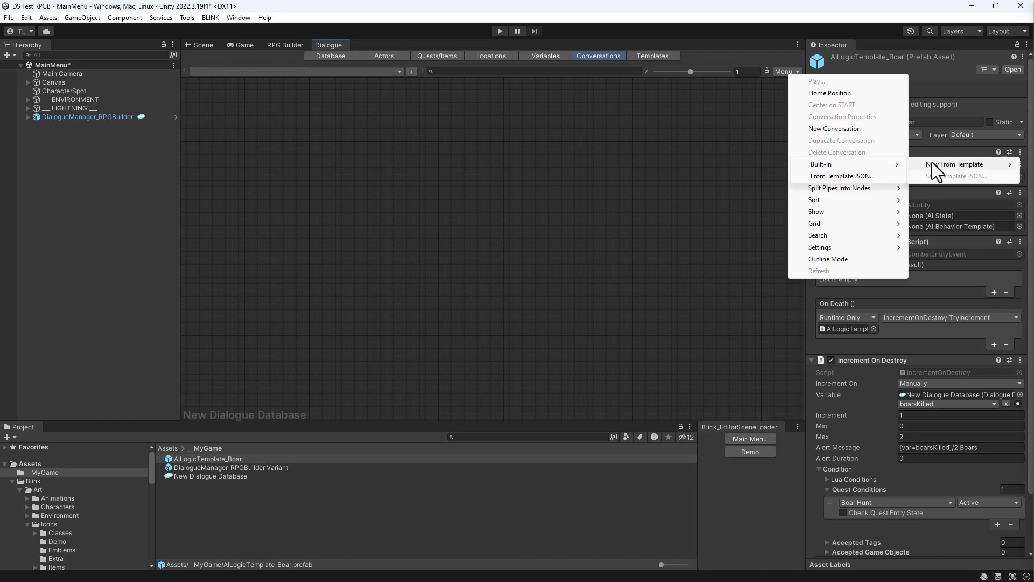
mouse_move(822, 163)
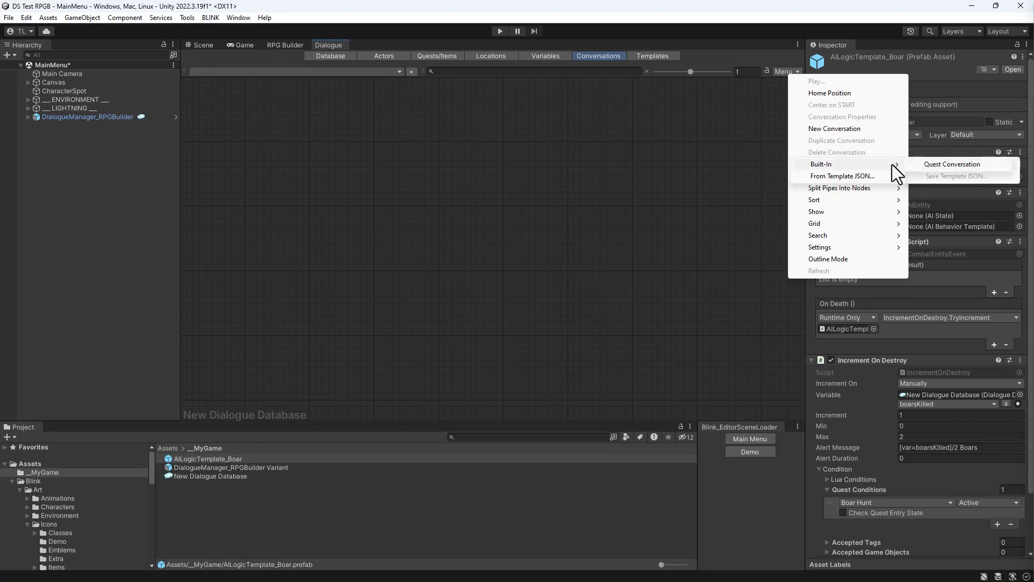
left_click(952, 164)
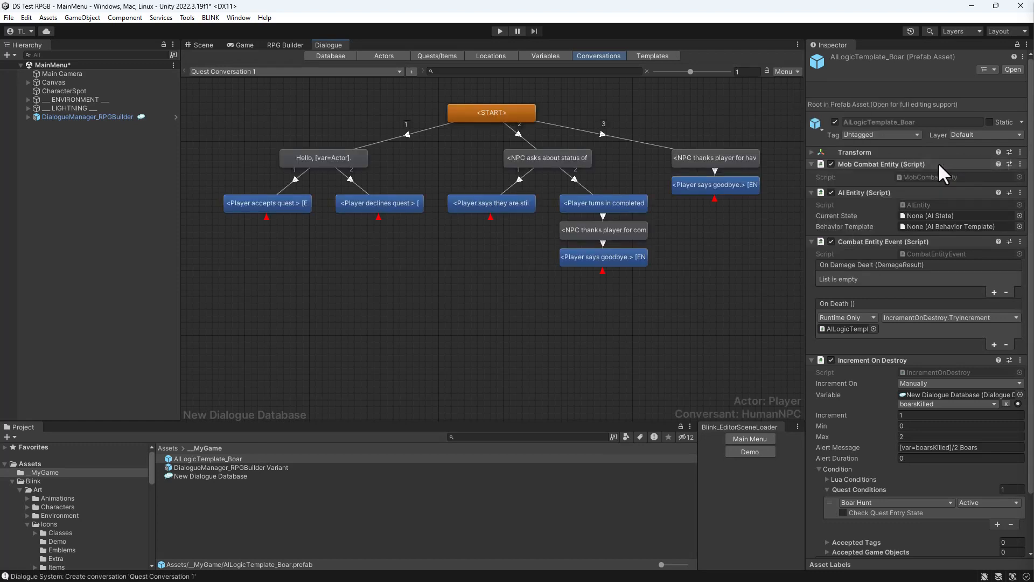
Title the conversation Human NPC Conversation and describe it as giving the Boar Hunt quest
left_click(210, 475)
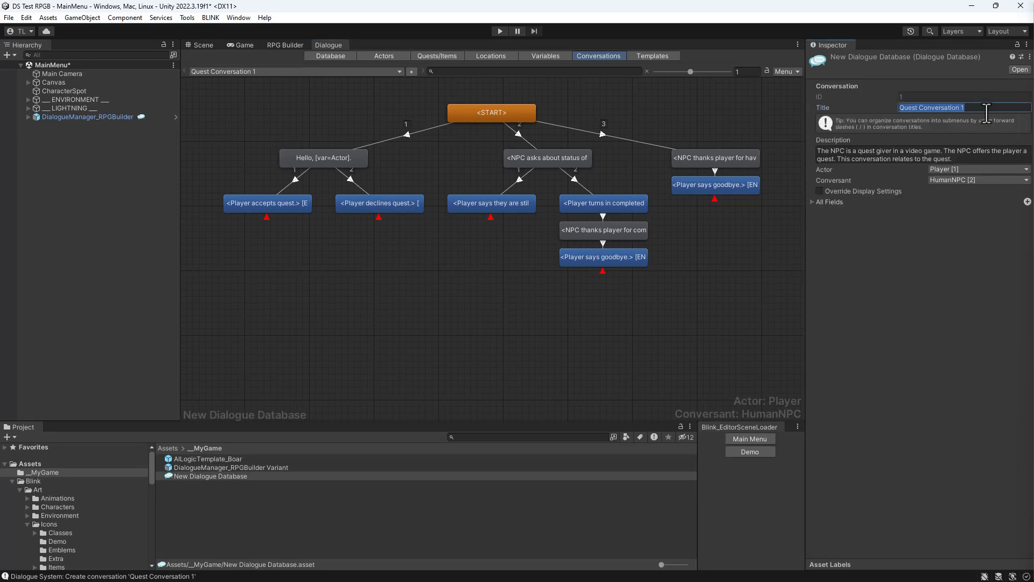
type("Human NPC C")
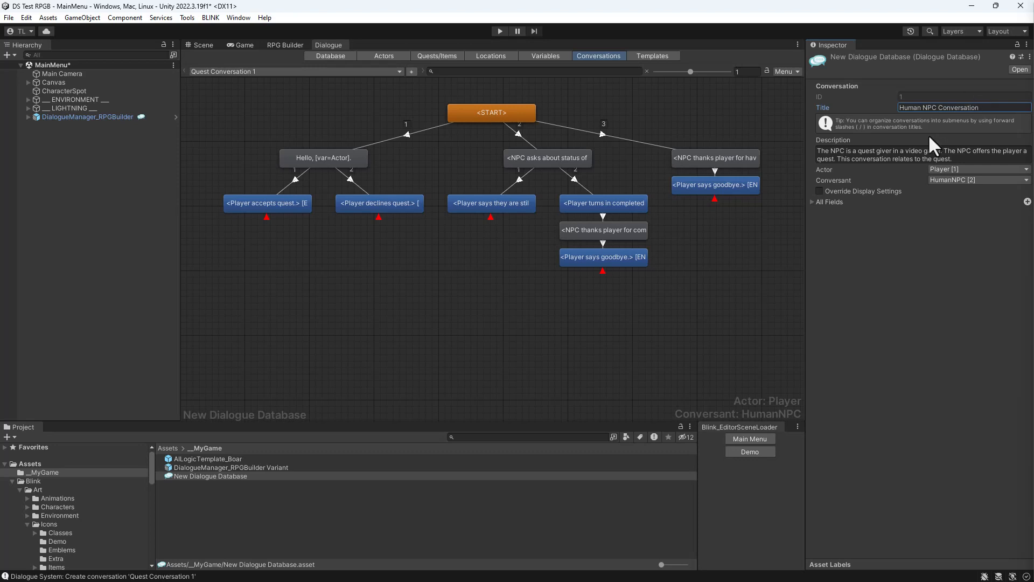
triple_click(917, 154)
type("In this conversation, the Human NPC gives the Boar Hun")
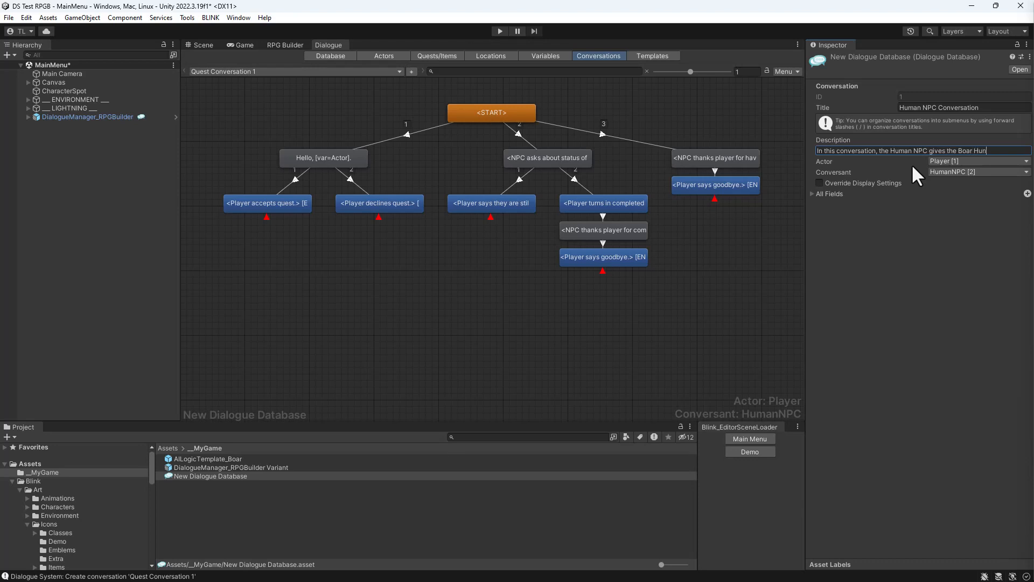
type("quest.")
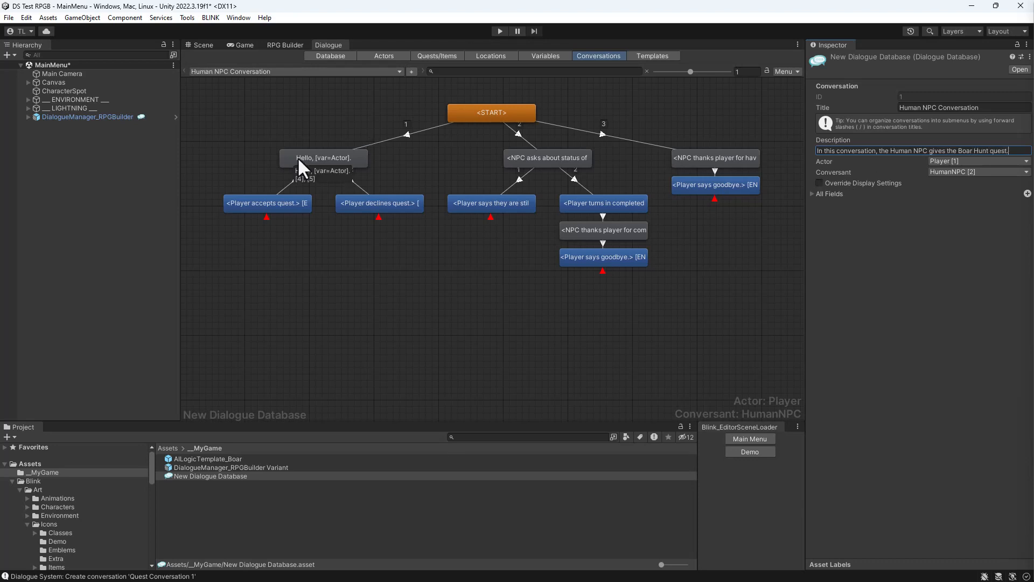
Give the NPC greeting a condition that the Boar Hunt quest is unassigned
left_click(322, 158)
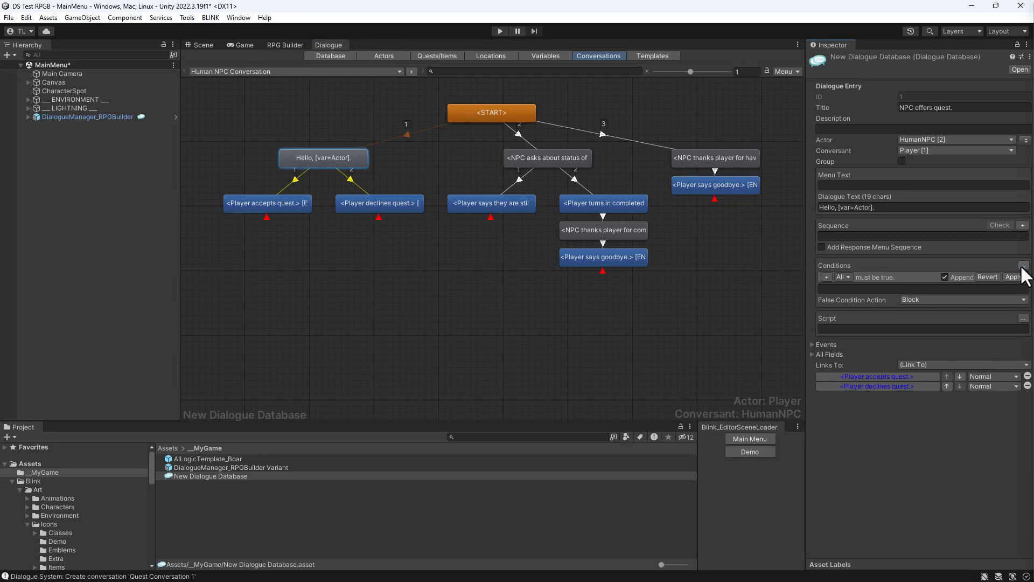
left_click(825, 277)
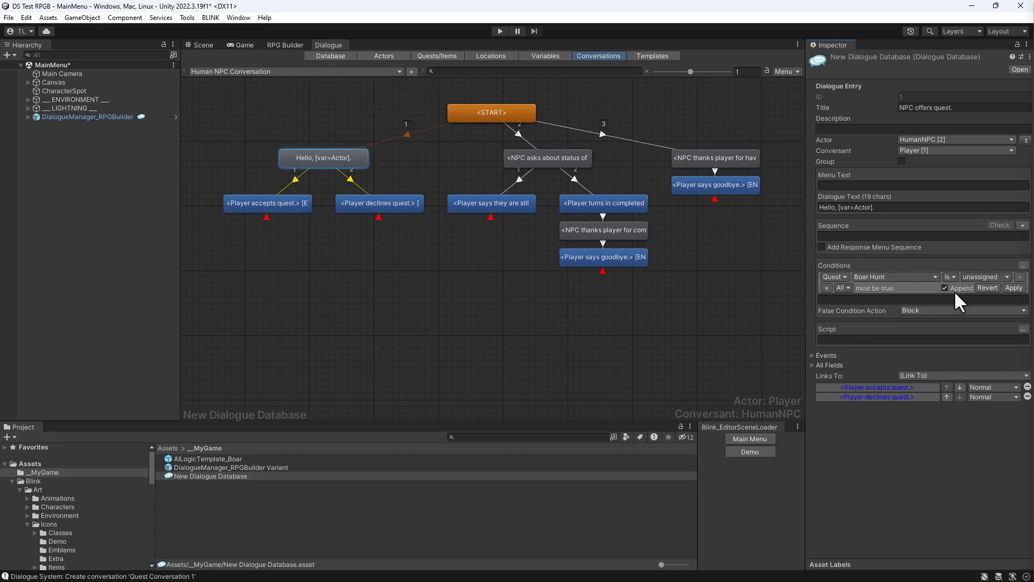
left_click(1015, 287)
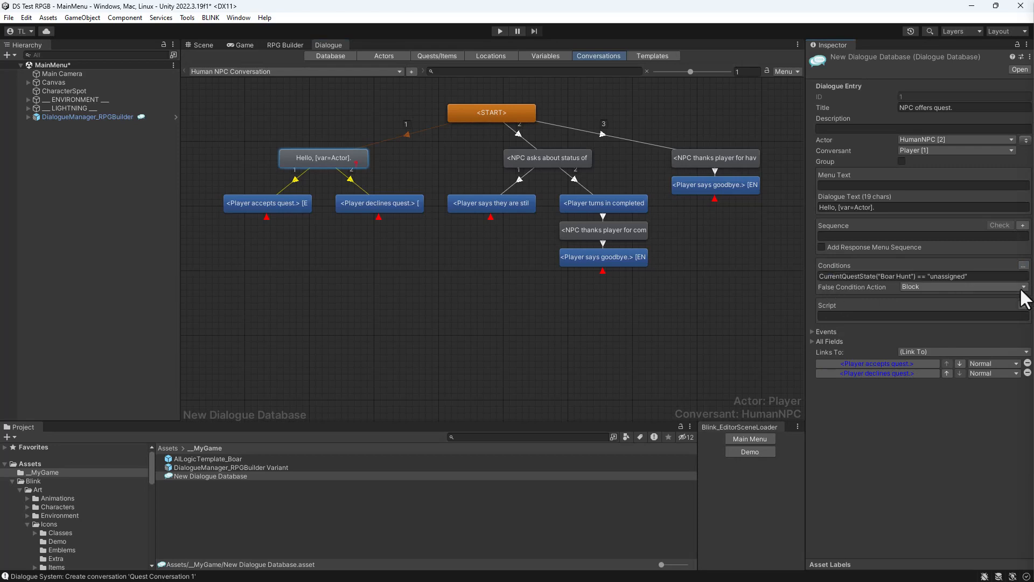
mouse_move(489, 236)
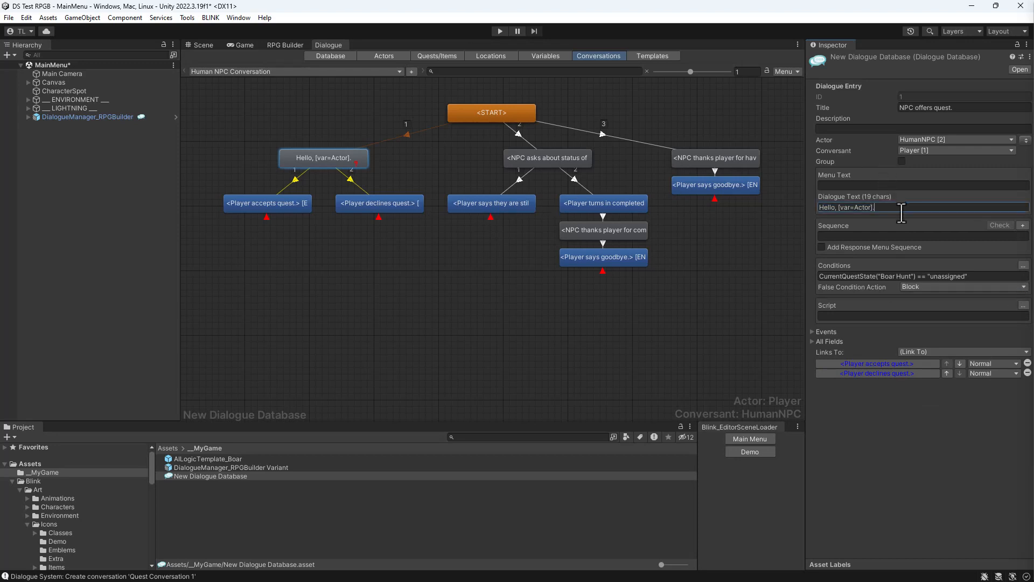
Write the quest offer: kill 2 boars, bring back 1 boar fur, reward of 5 gold
type("I want you to kill 2 boars")
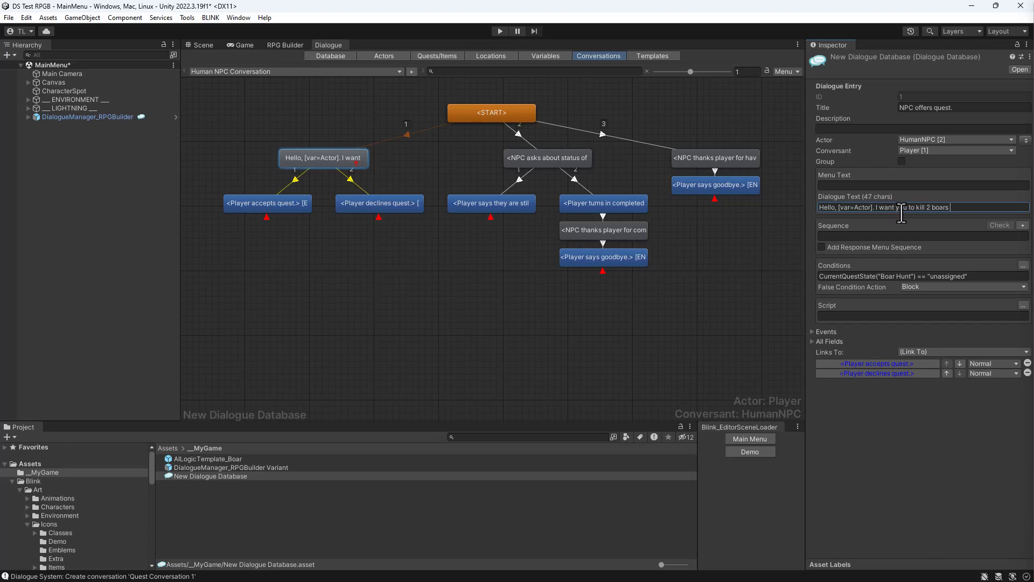
type("and bring back 1 boar fur.")
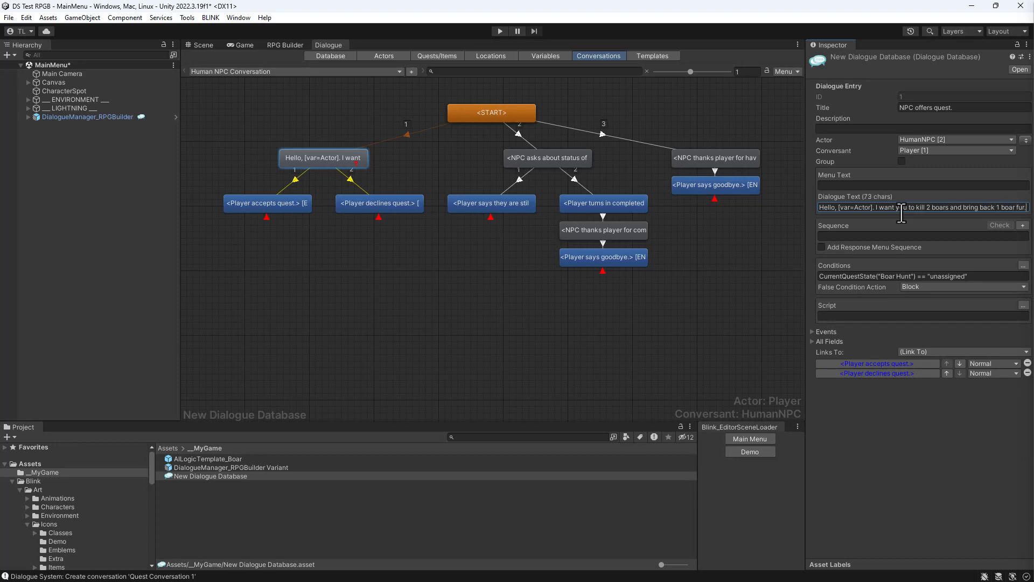
type("I wi")
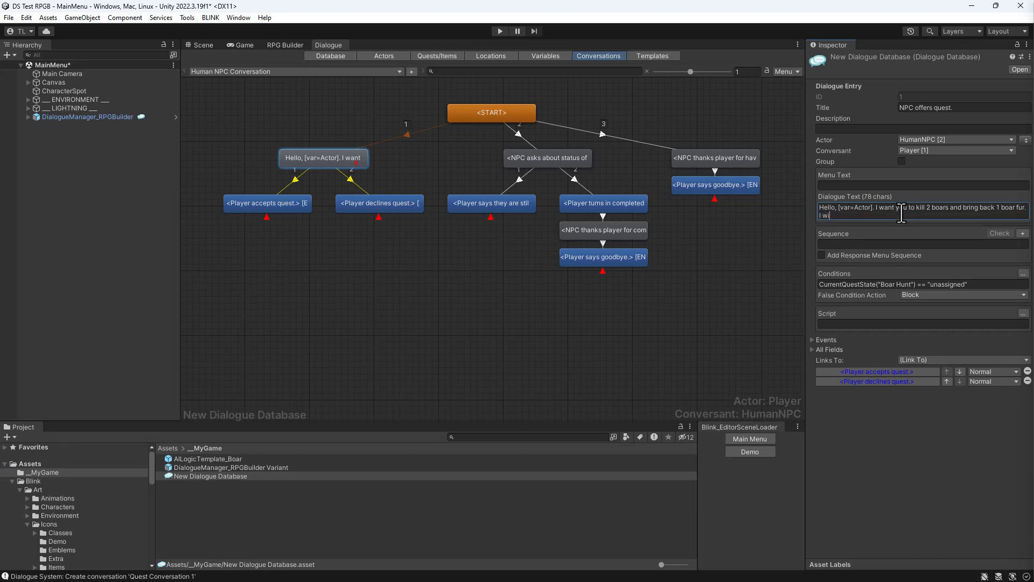
type("I will reward you wit")
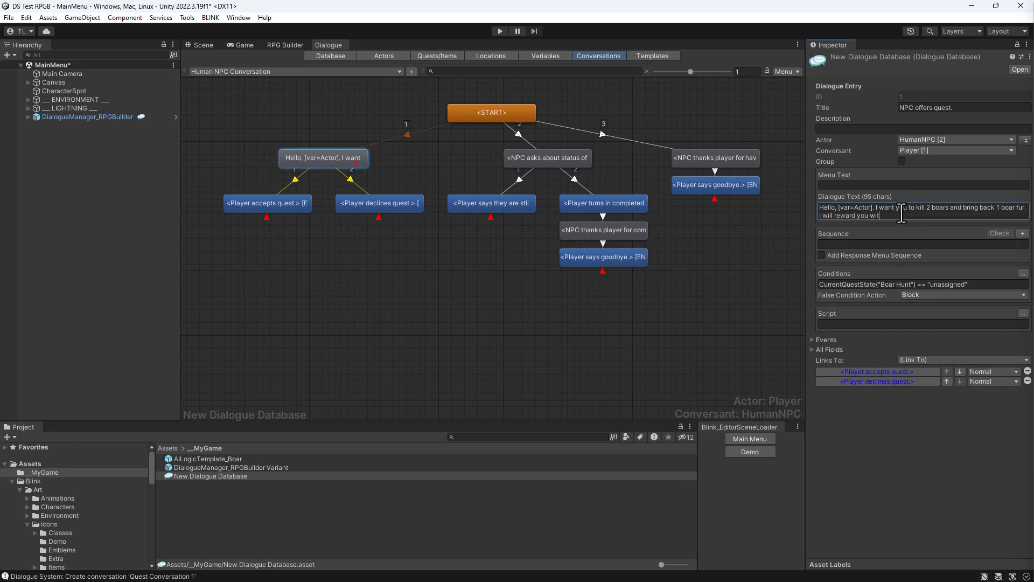
type("with 5 gold.")
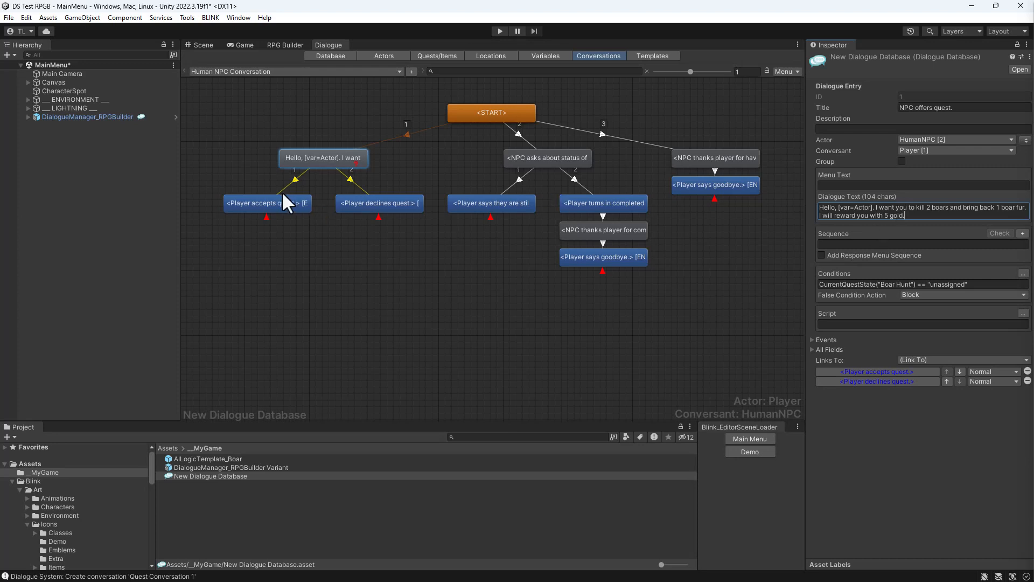
left_click(266, 203)
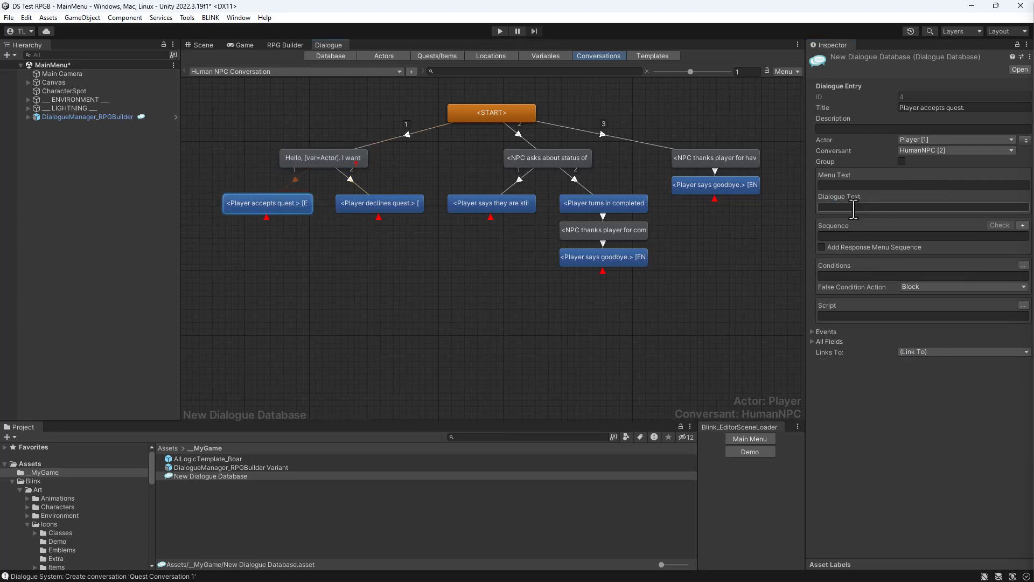
Make the accept reply say 'I accept the quest.' and set Boar Hunt active
type("I accept")
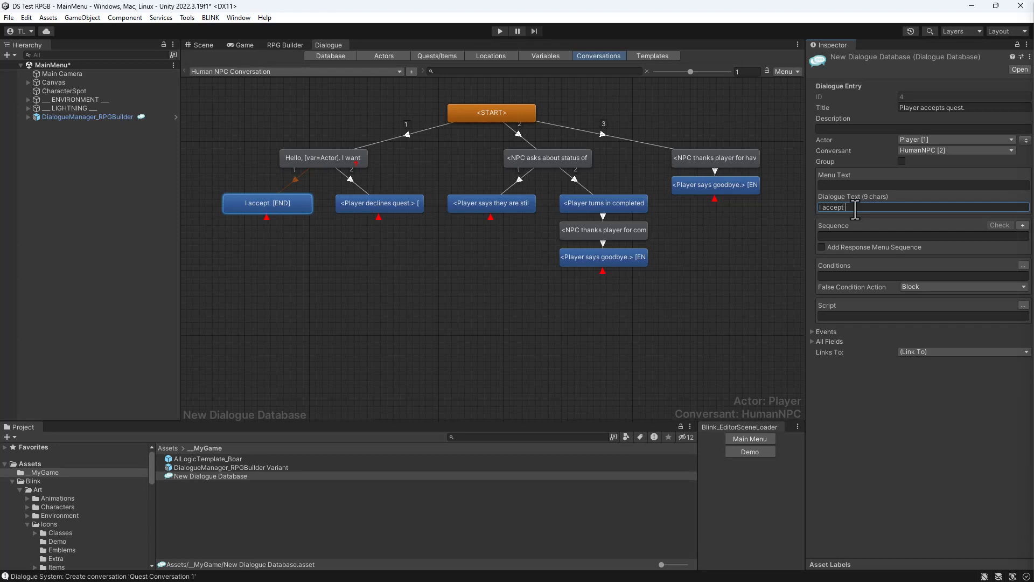
type("the quest.")
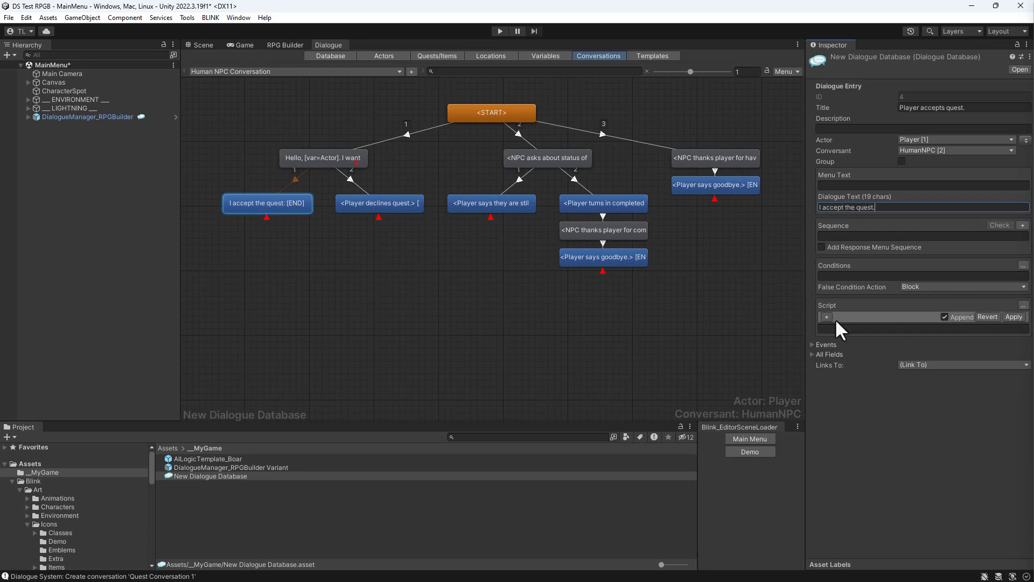
left_click(825, 317)
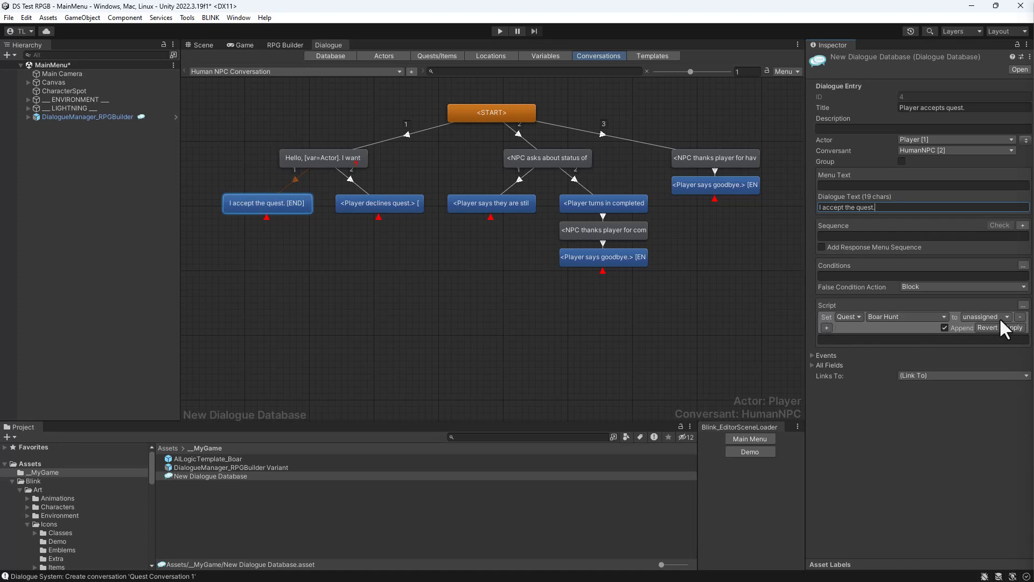
left_click(984, 317)
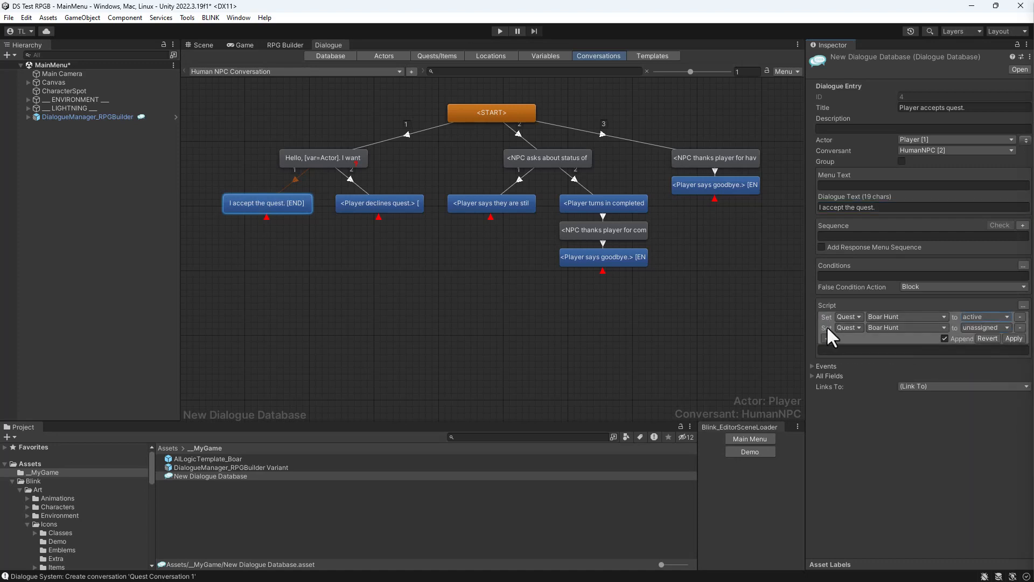
Add a 'New Quest: Boar Hunt' alert action and apply the reply's script
left_click(849, 328)
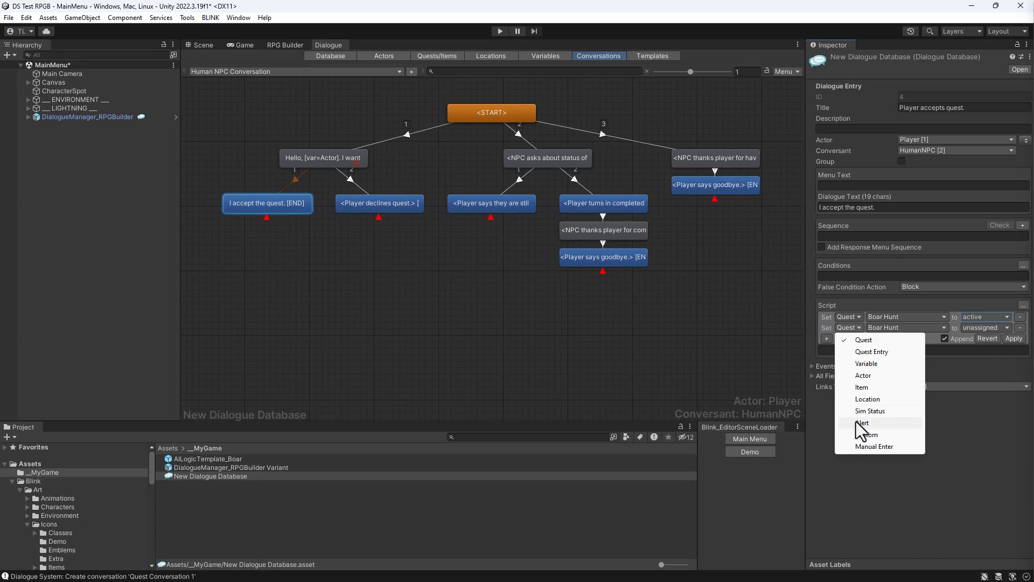
left_click(864, 422)
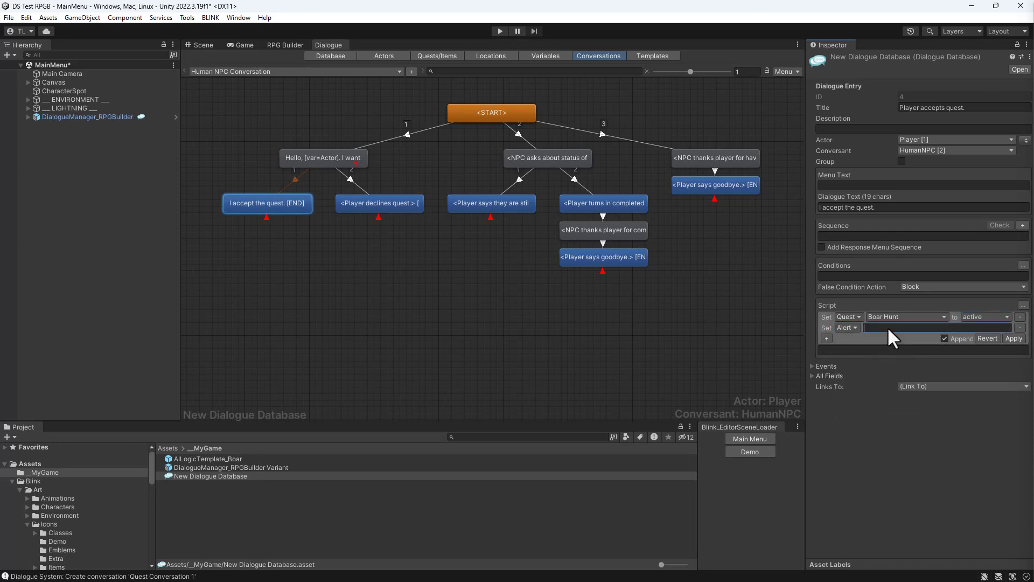
type("New Quest")
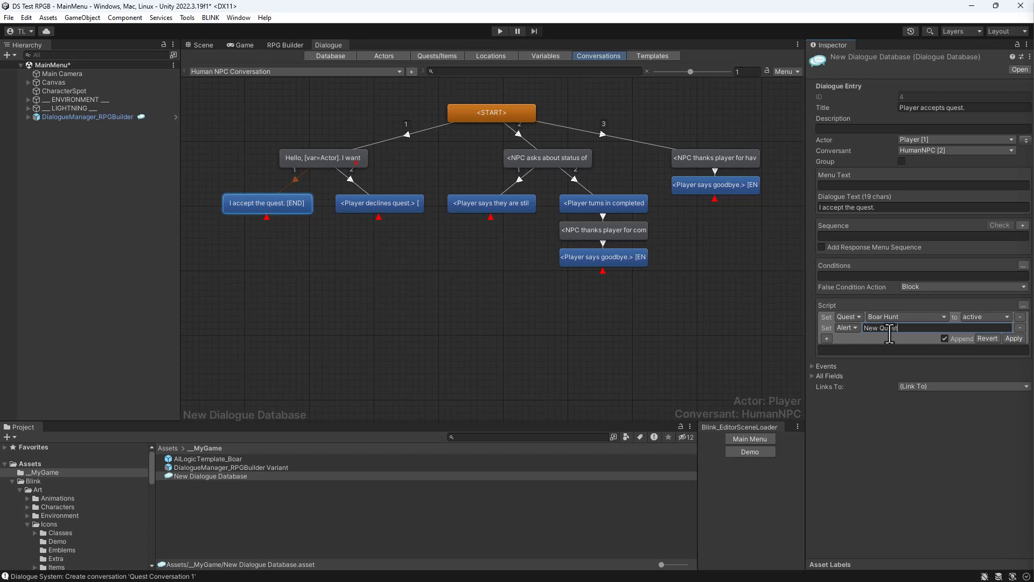
type(": Boar H")
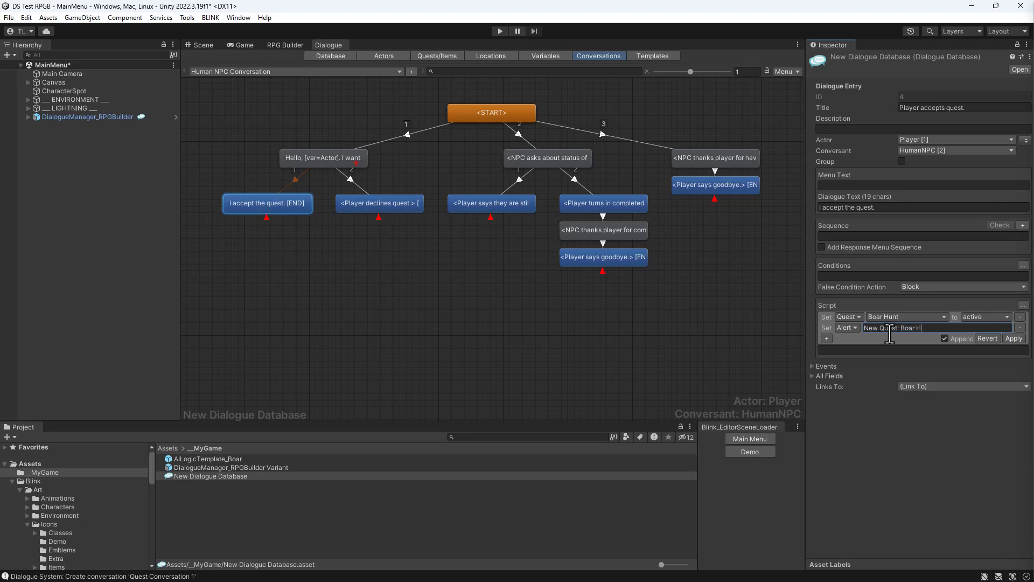
left_click(1014, 337)
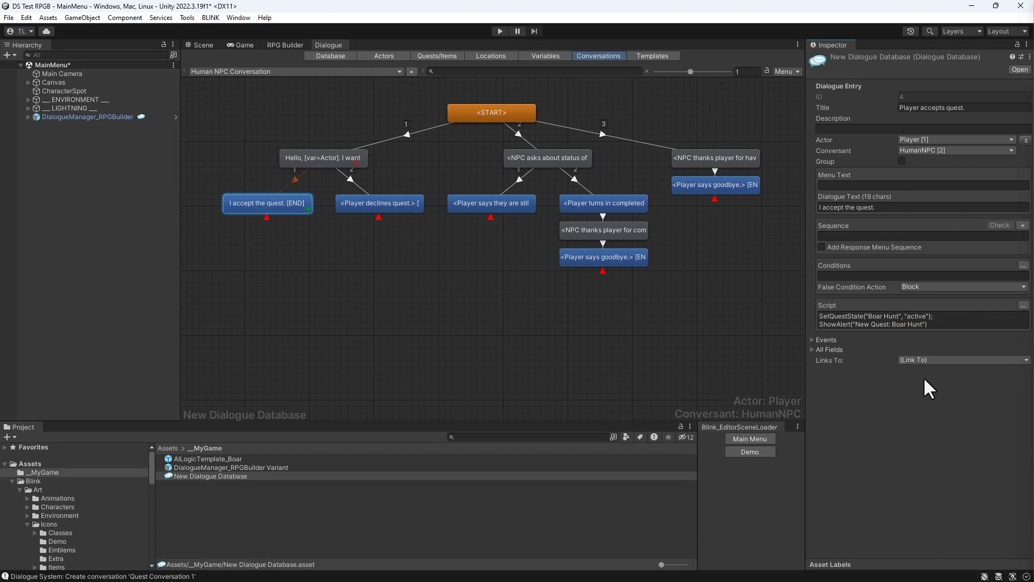
left_click(378, 203)
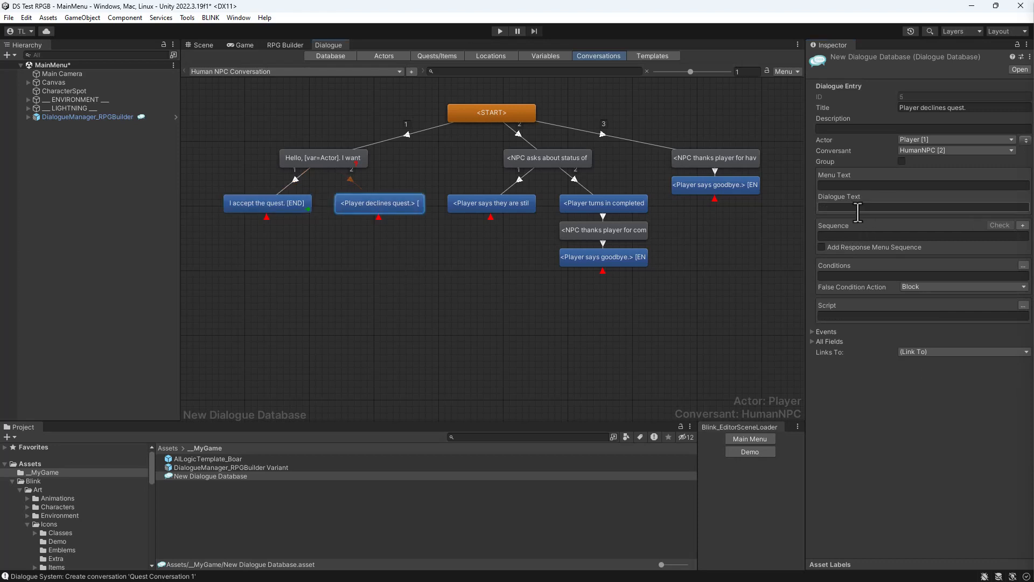
Write 'Not right now.' for the decline reply and move to the NPC status question
type("Not right now.")
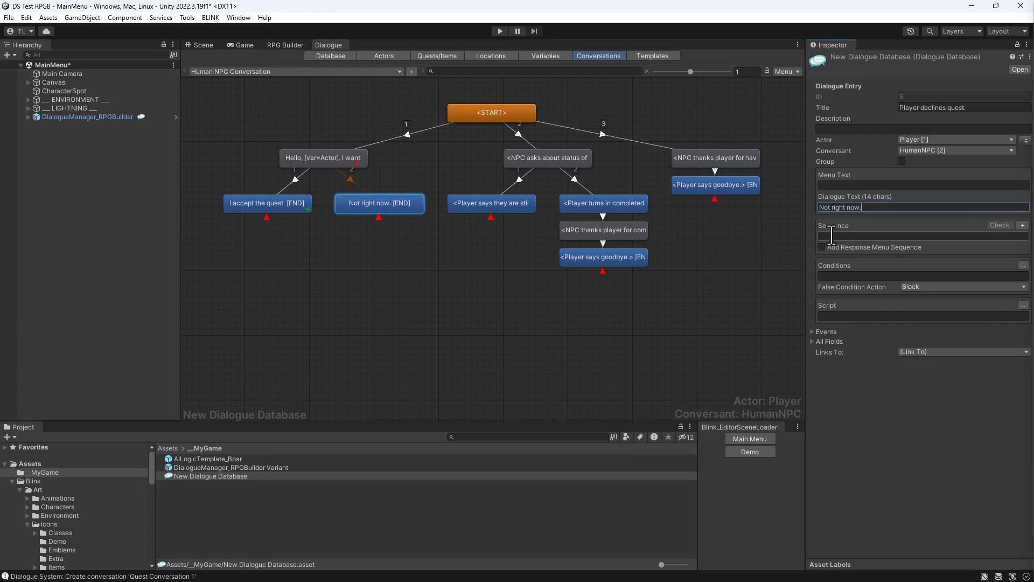
left_click(548, 157)
type("How goes the hunt?")
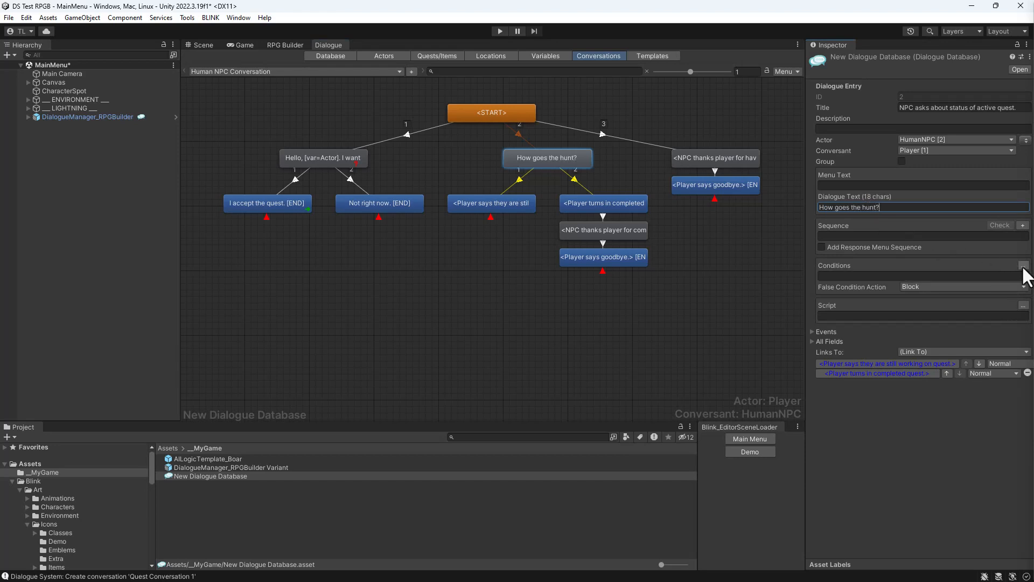
Require the Boar Hunt quest to be active for the 'How goes the hunt?' line
left_click(1023, 265)
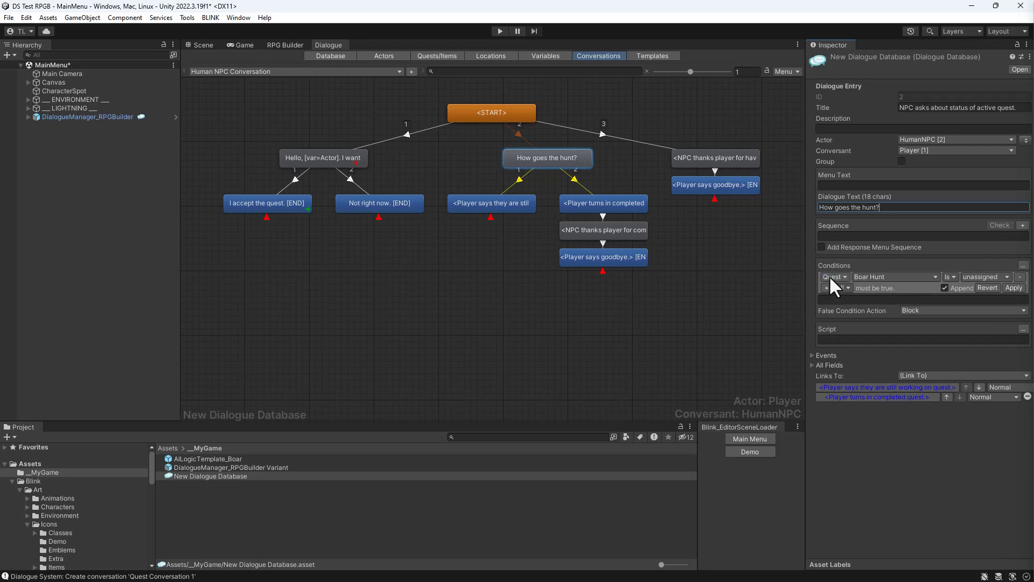
left_click(983, 277)
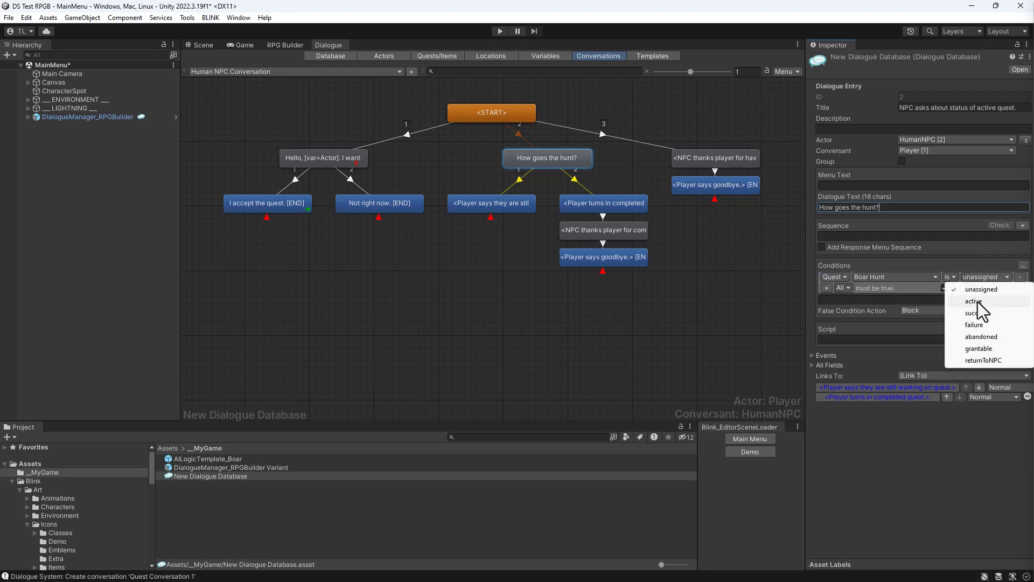
left_click(975, 302)
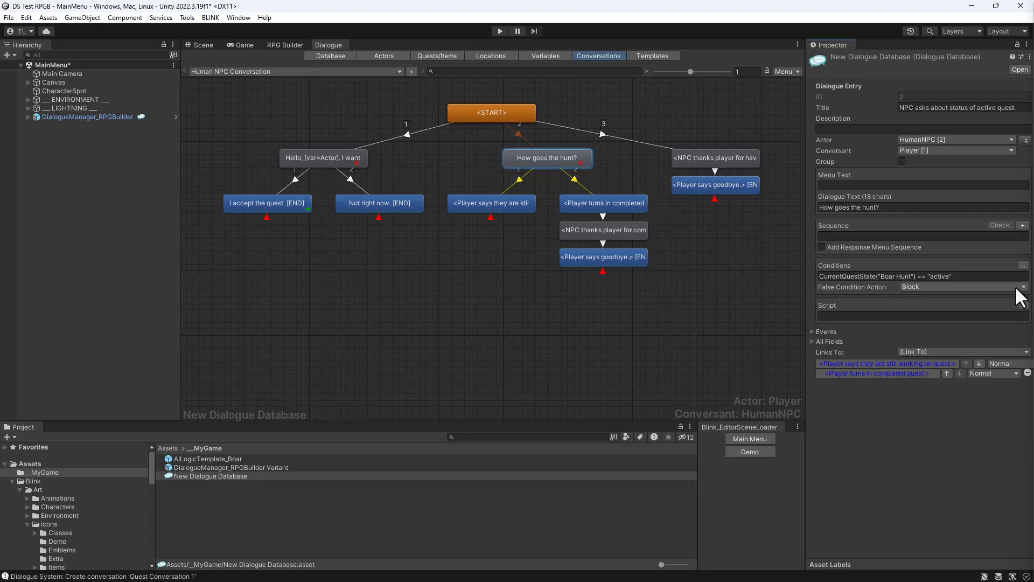
mouse_move(674, 245)
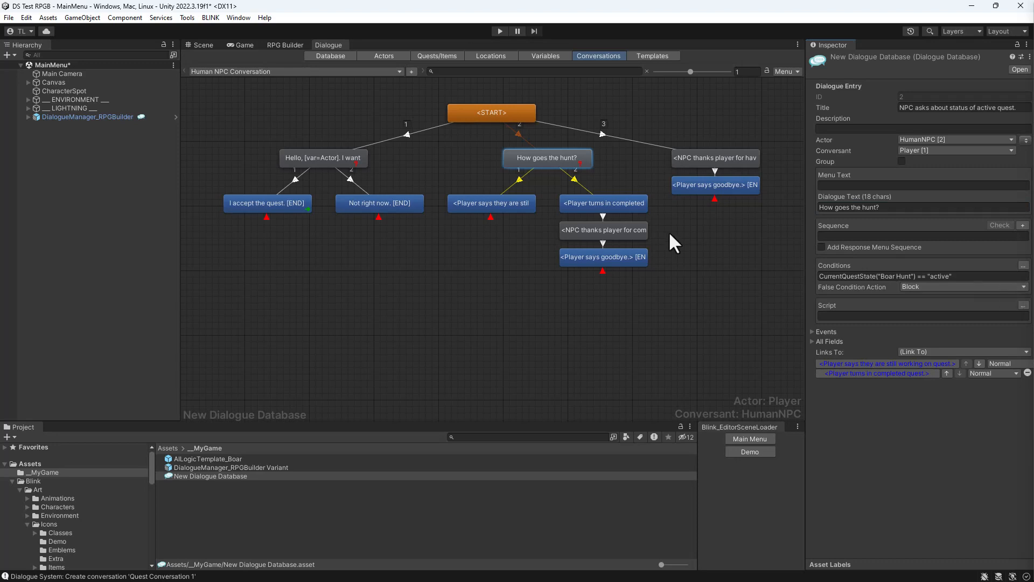
Write 'I'm still working on it.' for the still-working reply, then select the turn-in reply
left_click(491, 204)
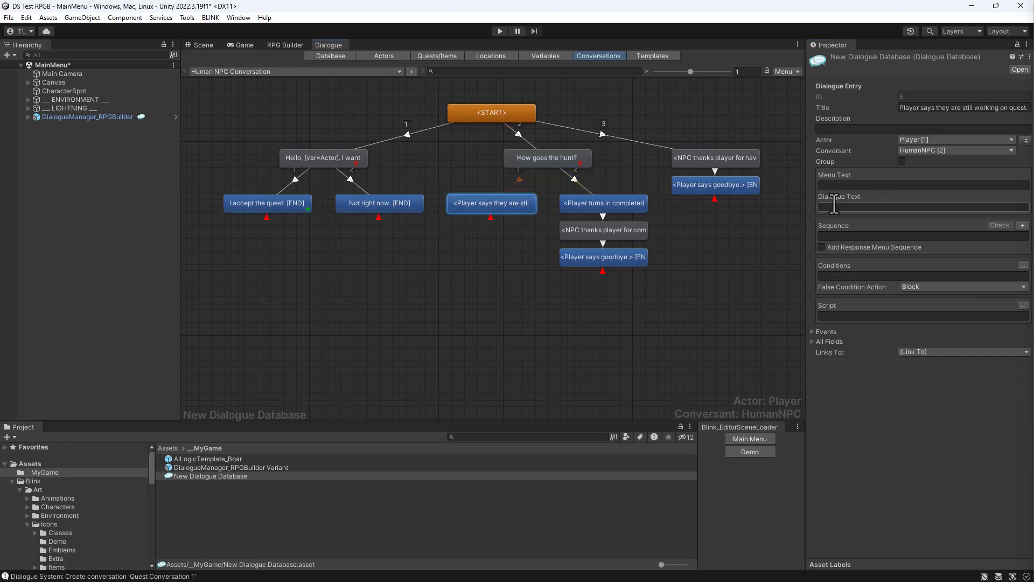
type("I'm")
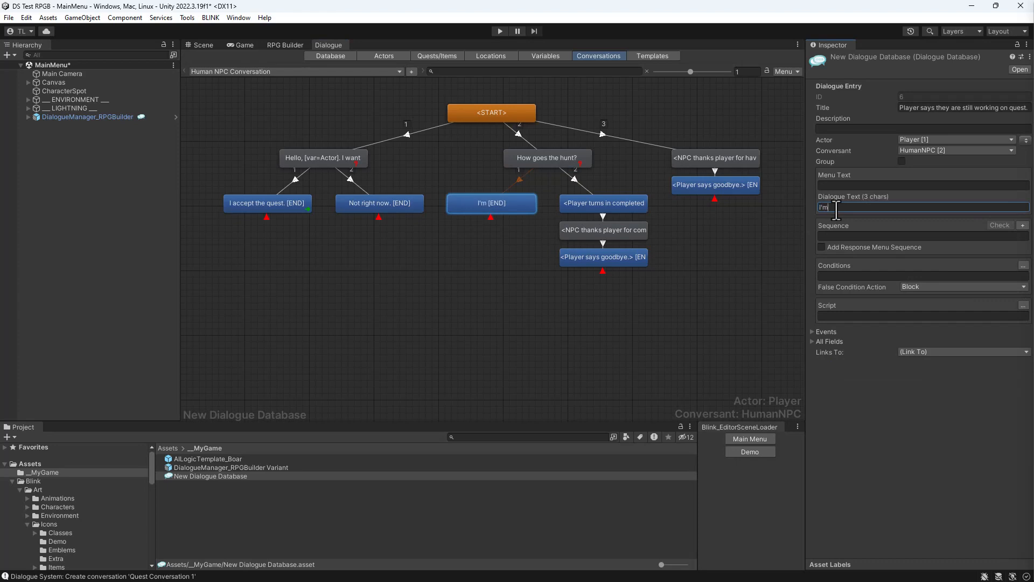
type("still working on it.")
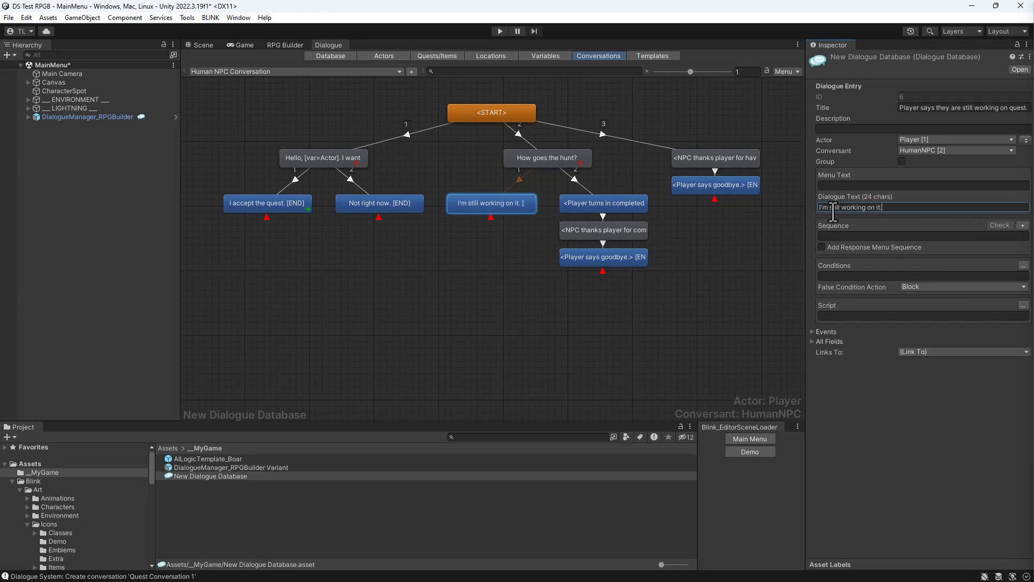
left_click(603, 203)
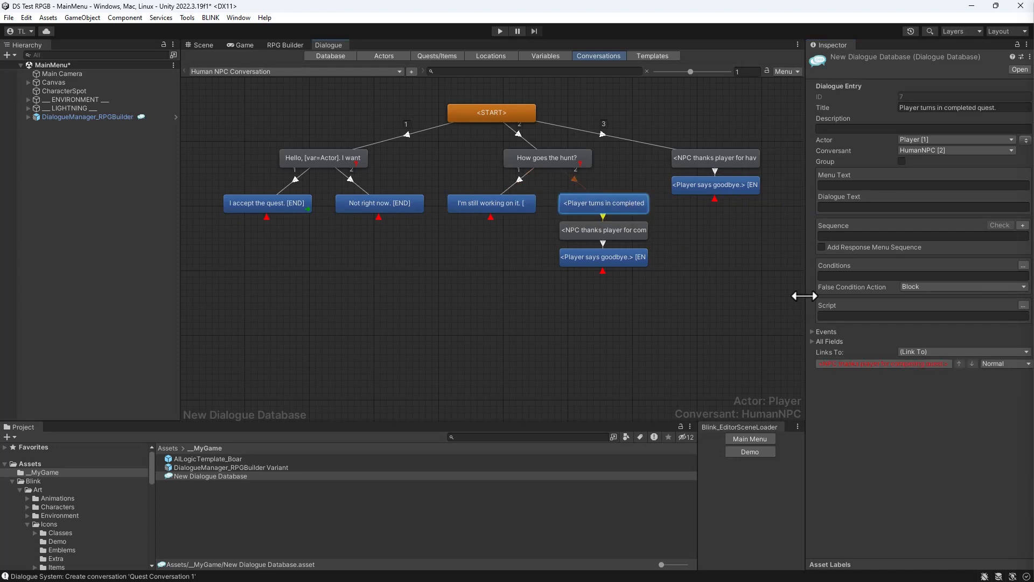
mouse_move(945, 314)
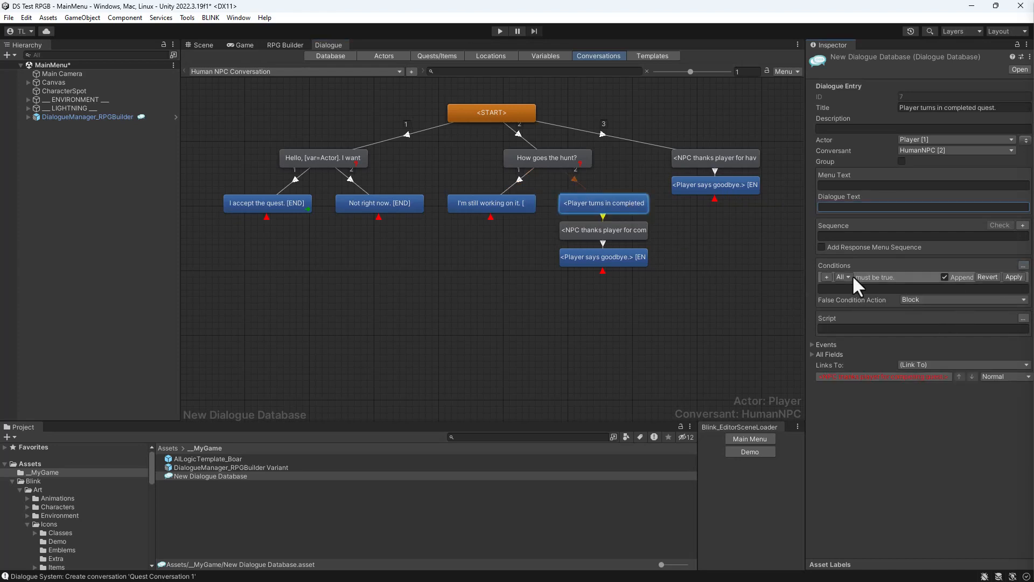
Add a turn-in condition that variable boarsKilled is greater or equal to 2
left_click(825, 277)
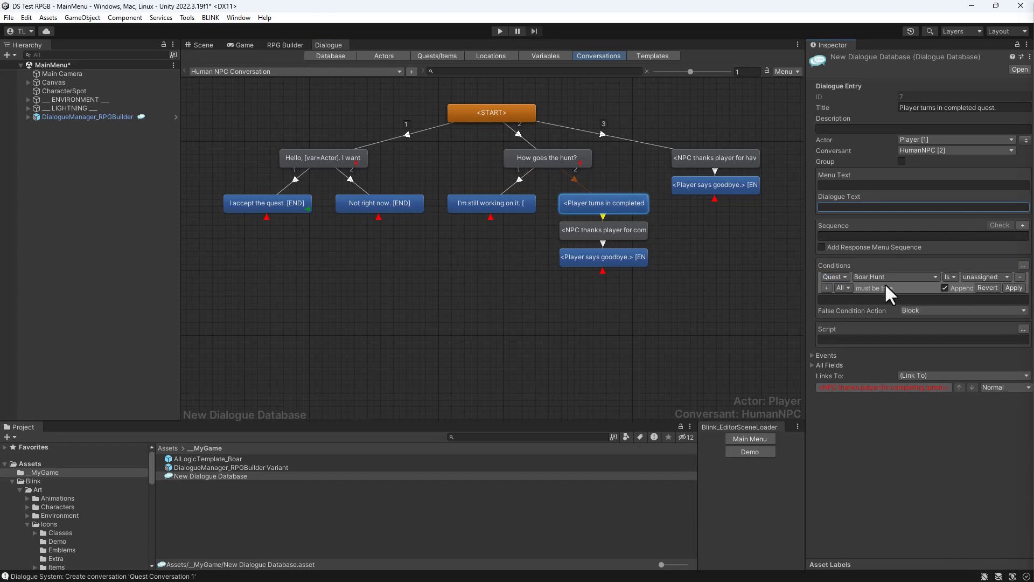
left_click(836, 277)
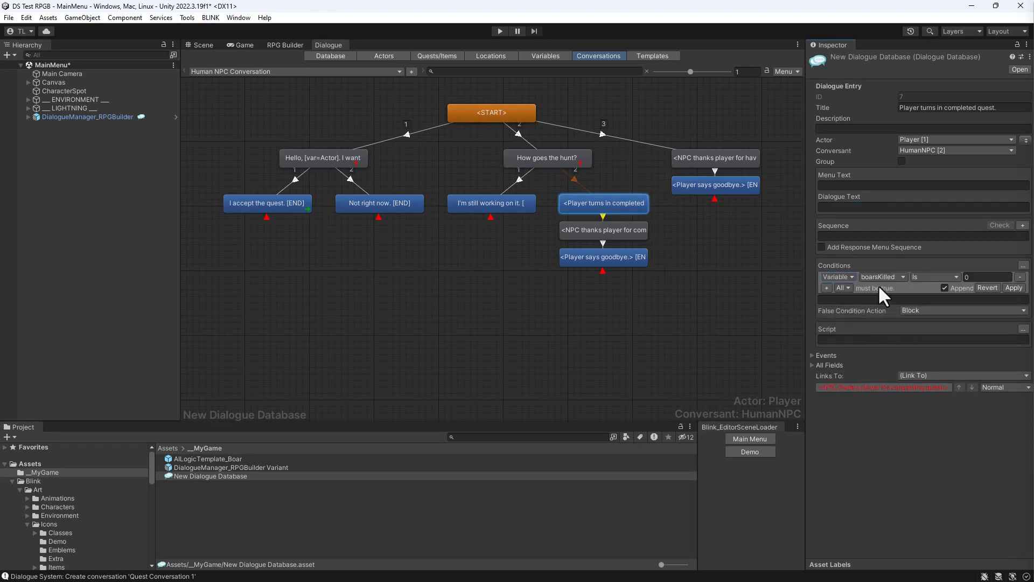
left_click(933, 277)
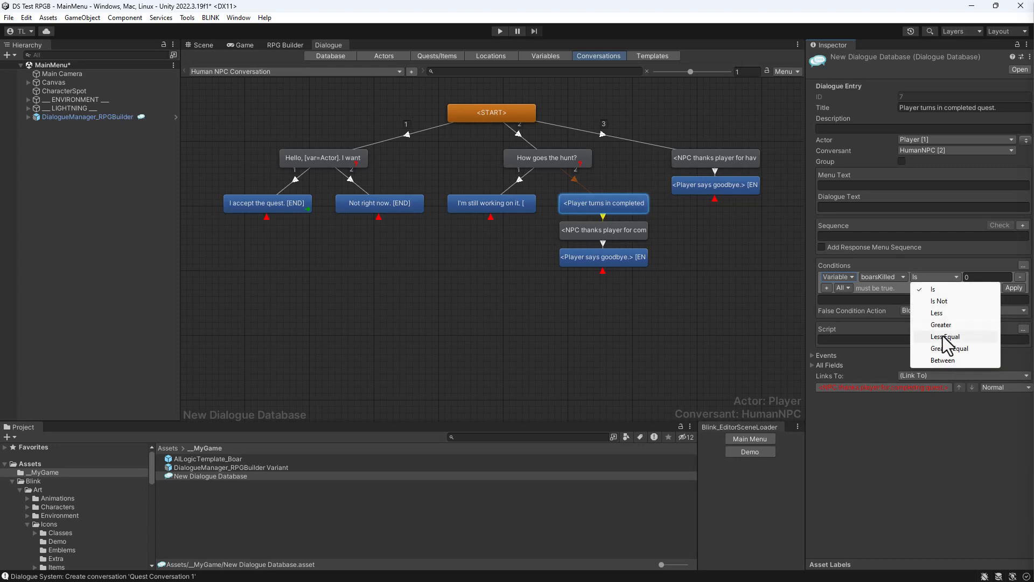
left_click(948, 348)
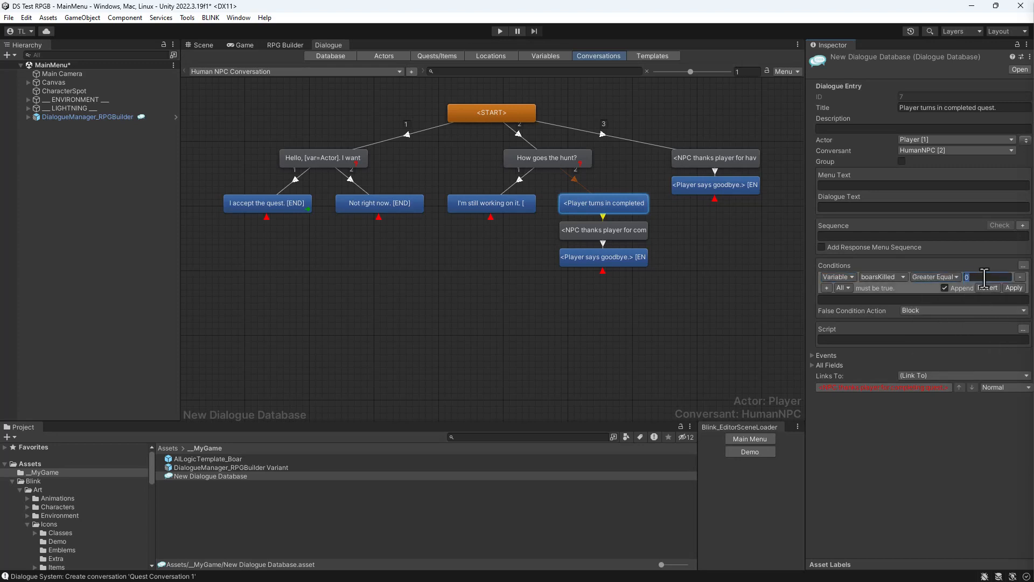
type("2")
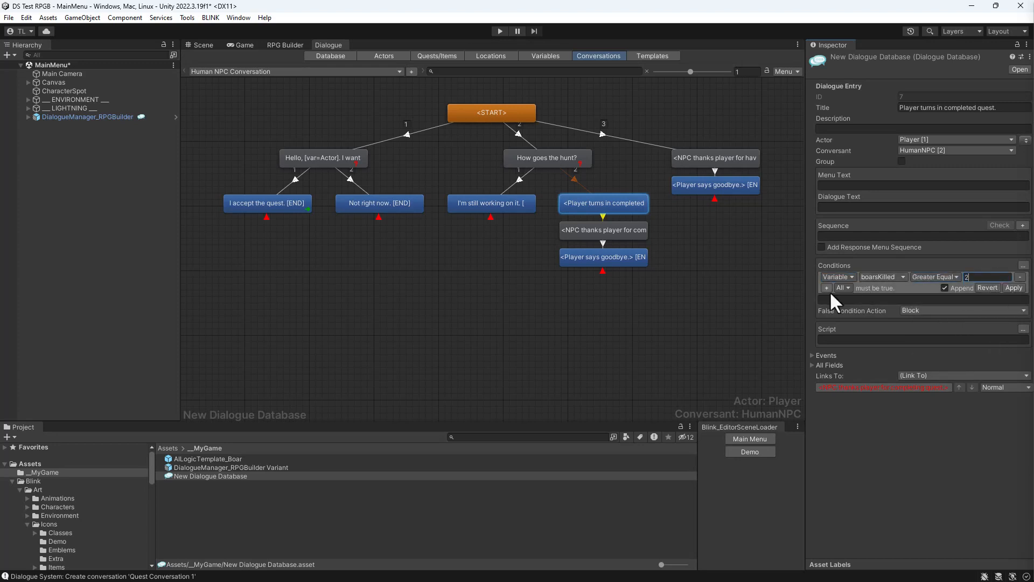
Add a custom rpgGetItemAmount condition of at least 1, then go to RPG Builder
left_click(827, 288)
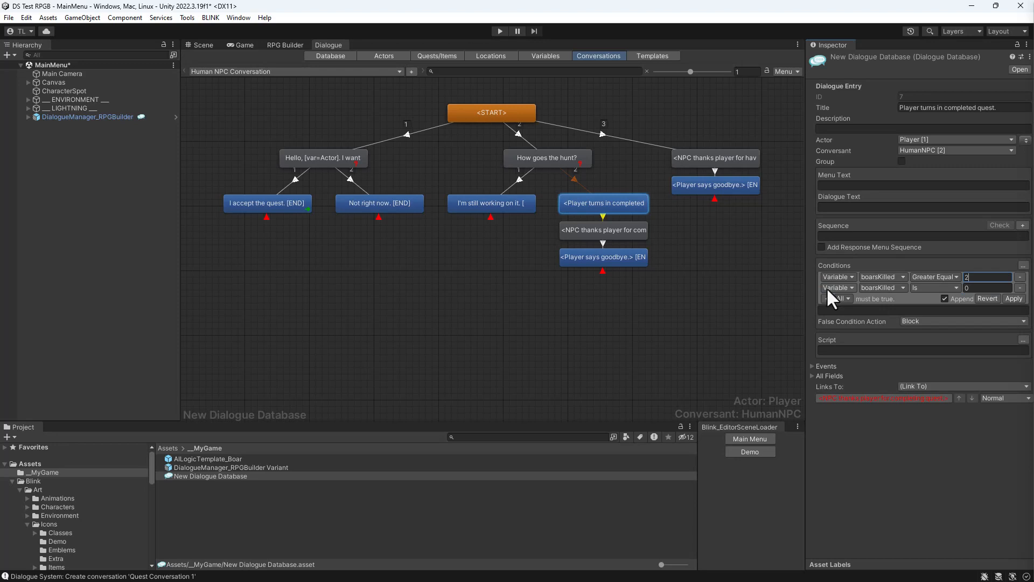
left_click(836, 287)
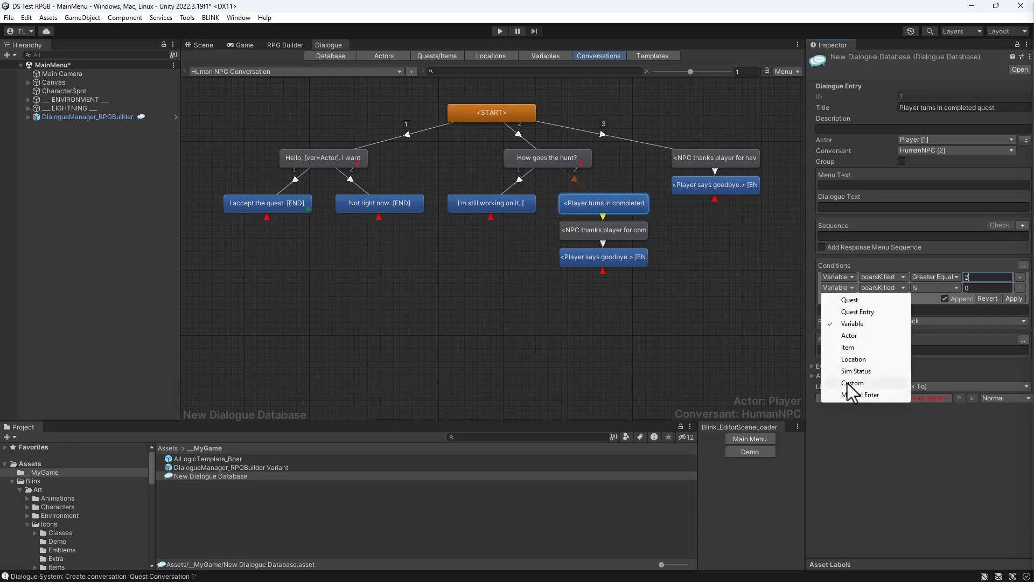
left_click(853, 382)
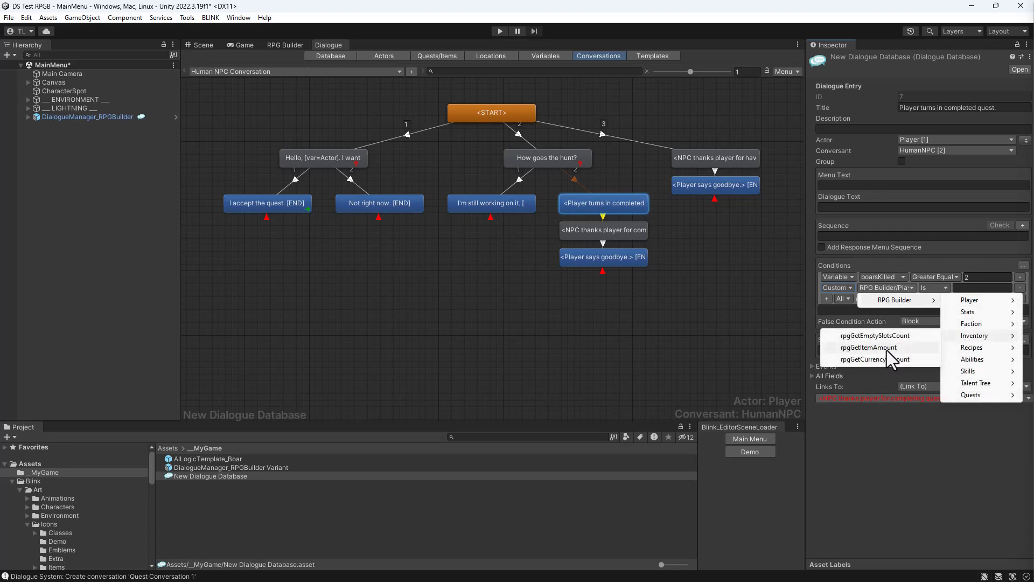
left_click(868, 347)
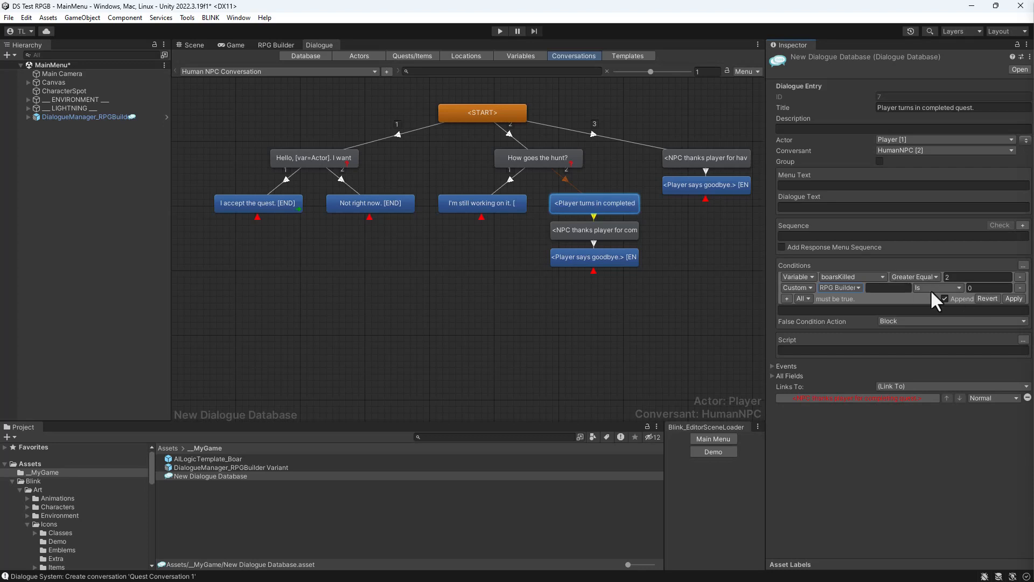
left_click(938, 288)
type("1")
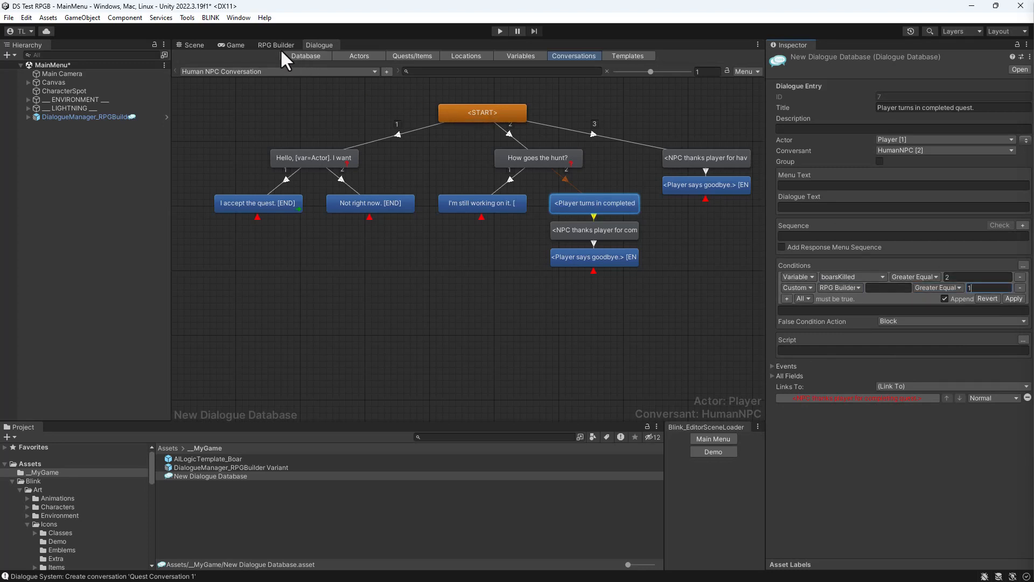
left_click(276, 46)
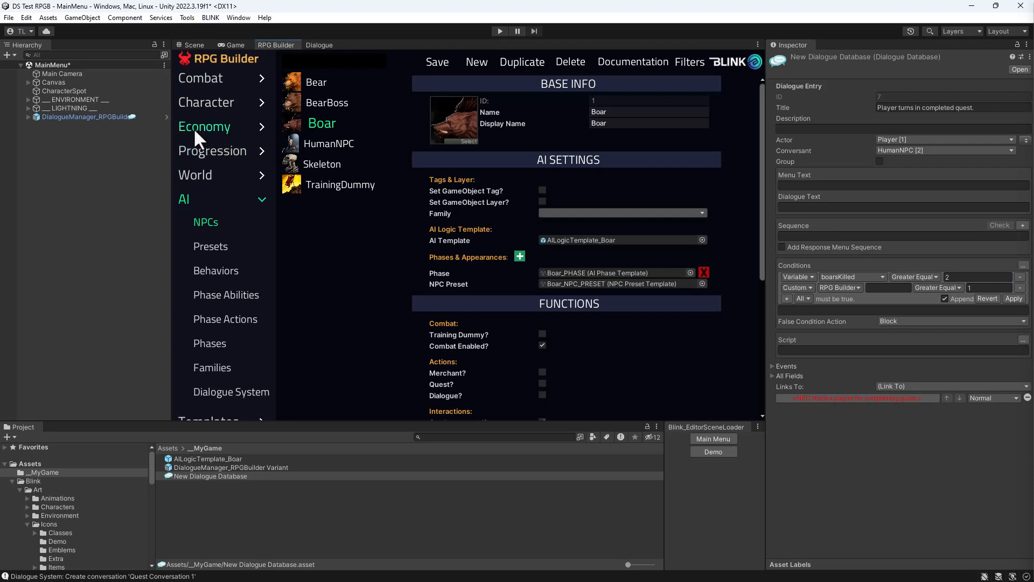
Copy the Boar Fur item name from Economy > Items into the item-amount condition
left_click(205, 126)
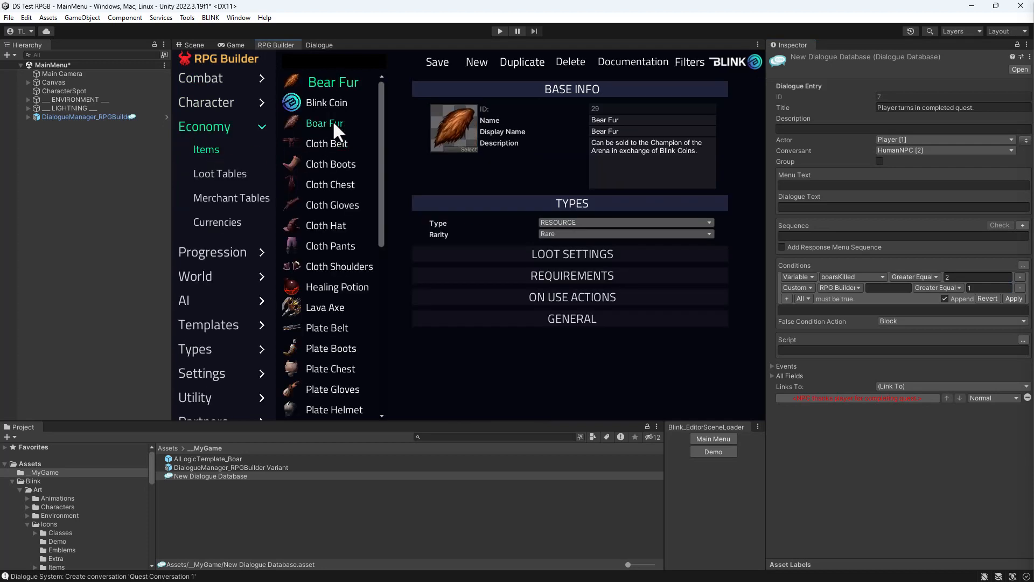
left_click(324, 122)
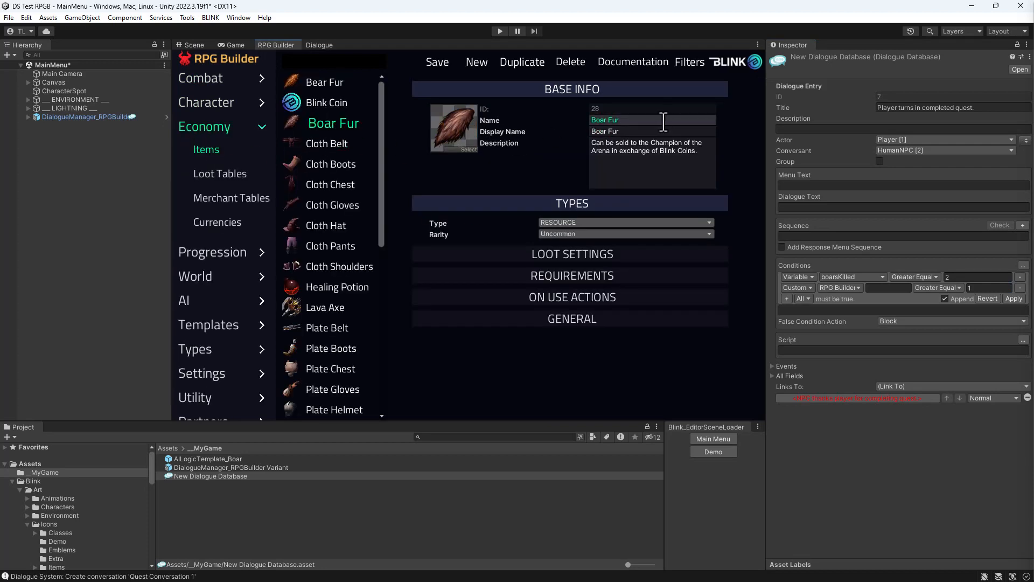
double_click(605, 120)
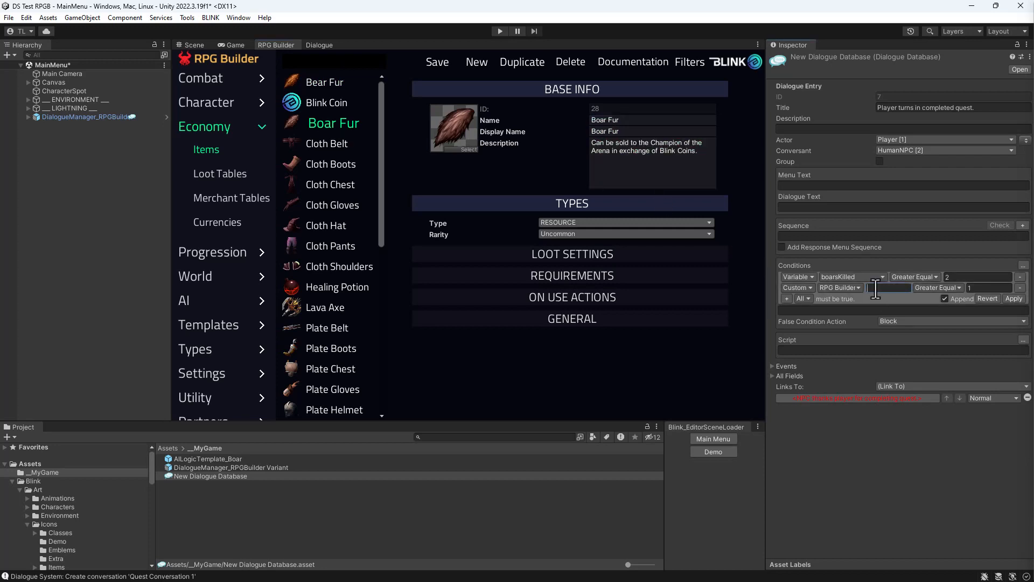
type("Boar Fur")
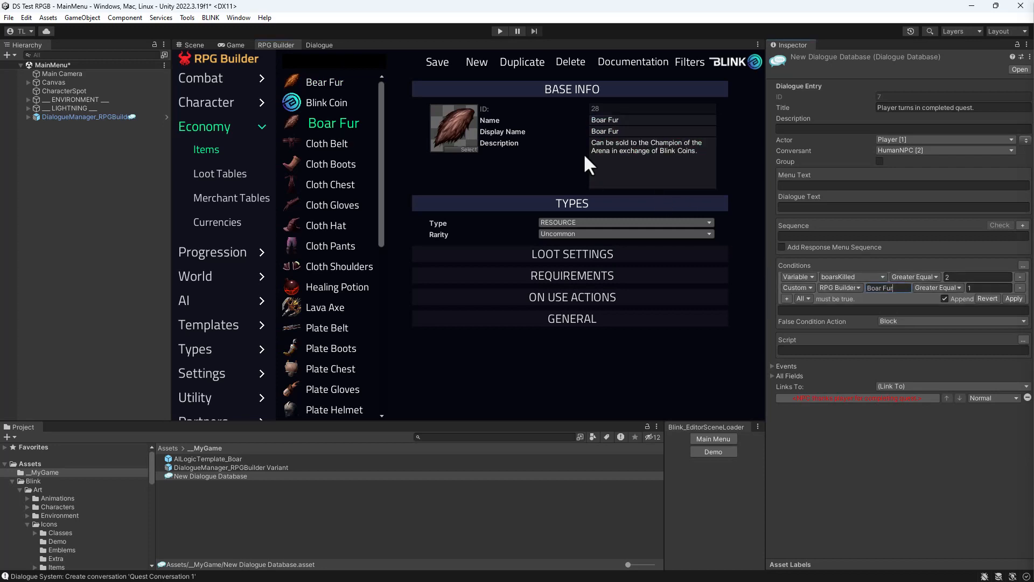
left_click(319, 45)
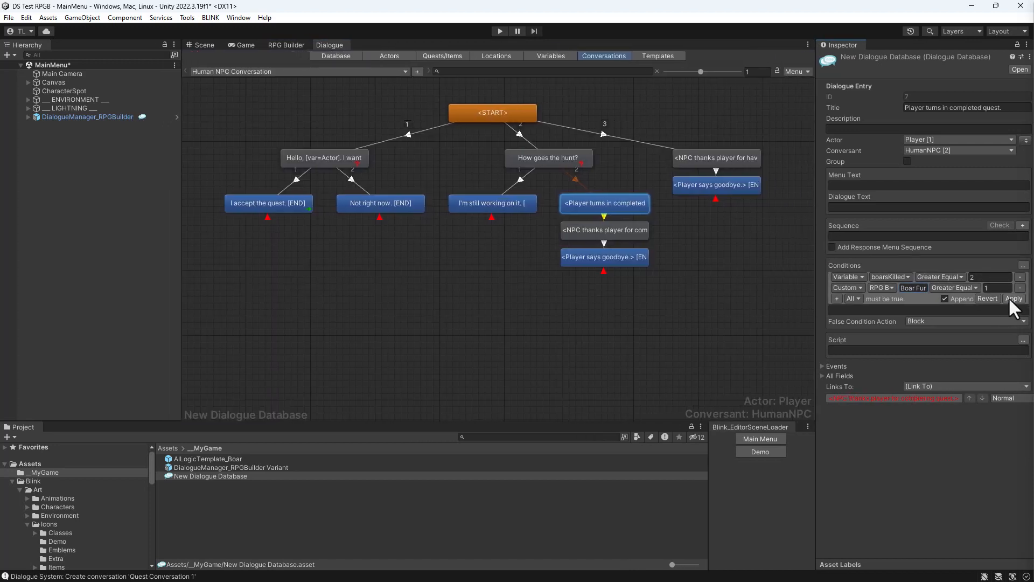
Apply the two turn-in conditions and write 'I did it!' as the reply text
left_click(1013, 298)
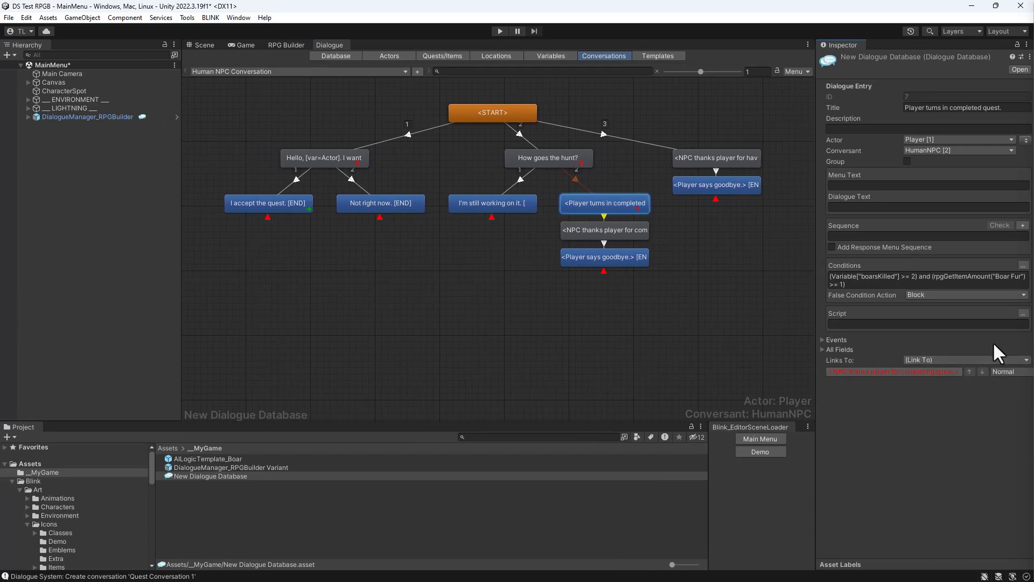
type("I did it!")
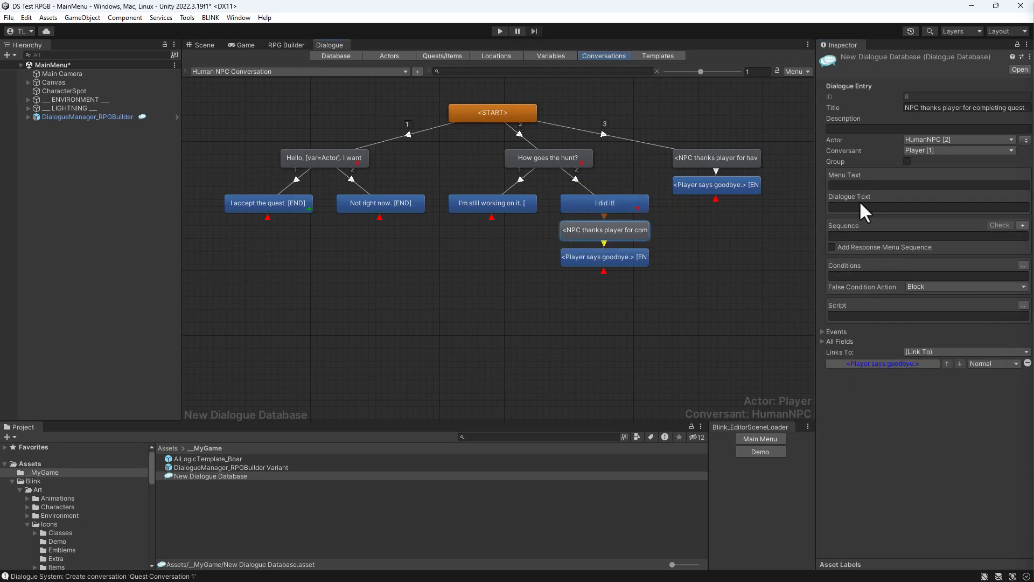
Write 'Good job. Here is 5 gold.' and script the node to set Boar Hunt to success
left_click(926, 207)
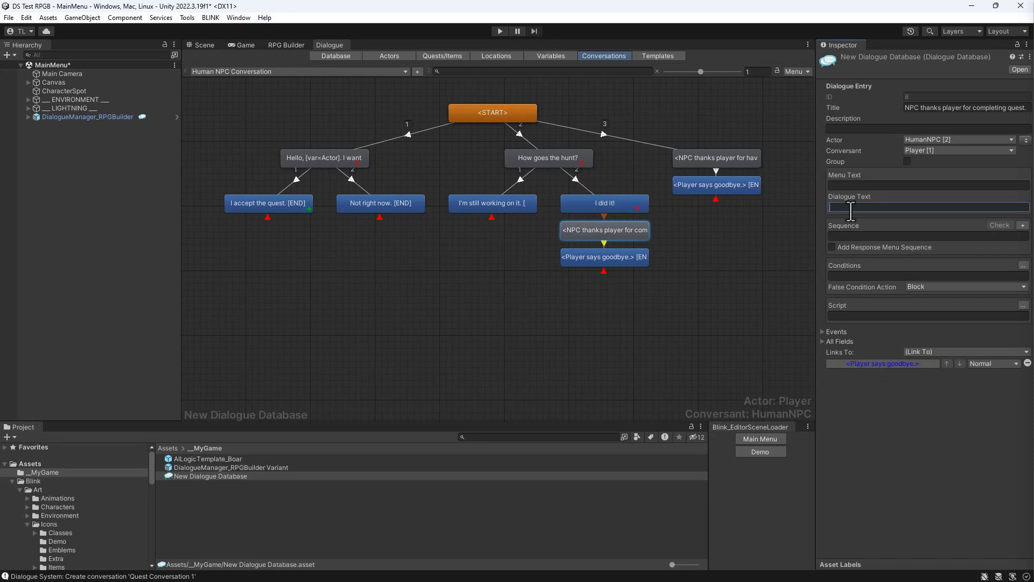
type("Good job. Here is 5 gold.")
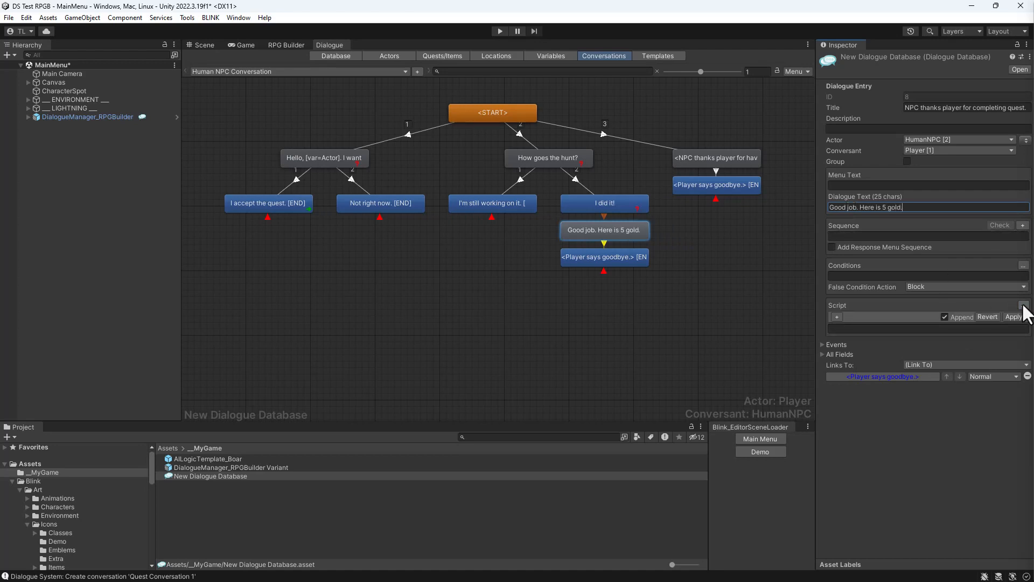
left_click(836, 317)
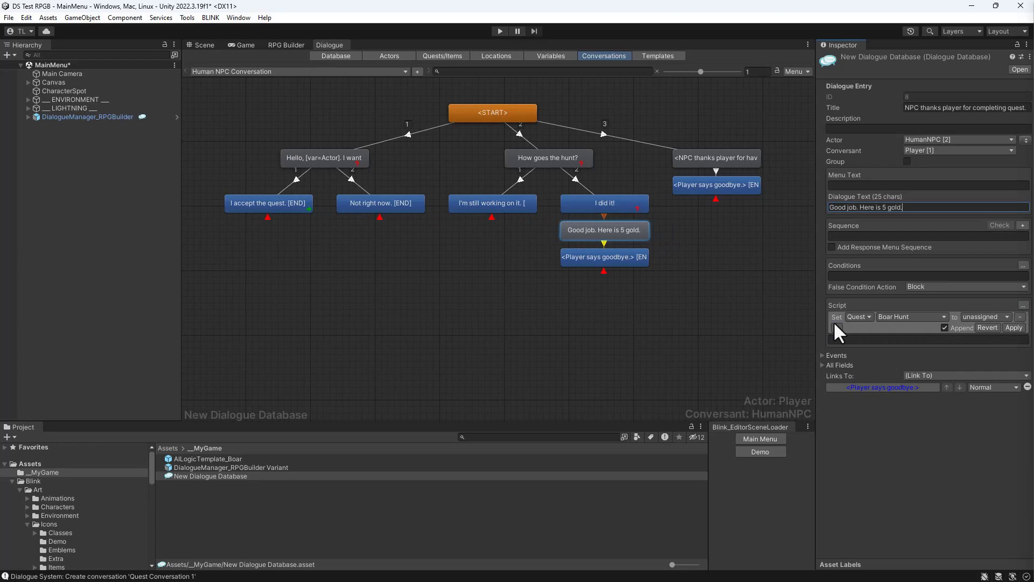
left_click(983, 317)
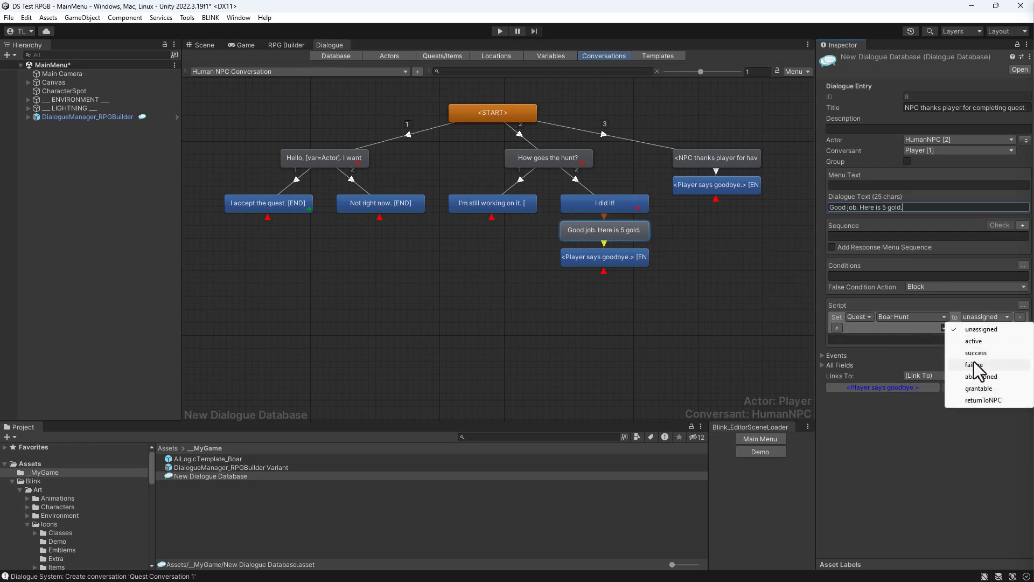
left_click(976, 352)
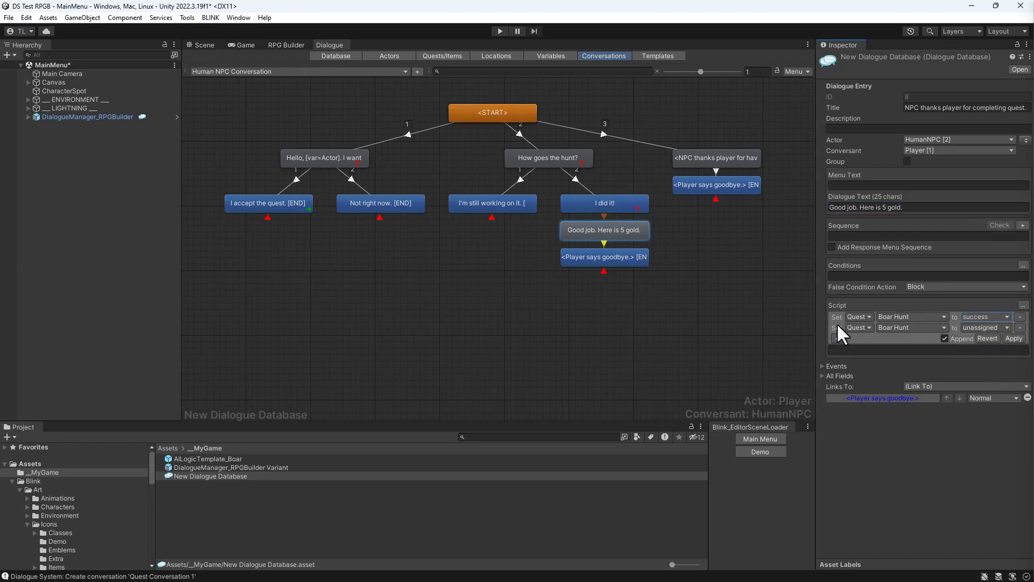
Add a custom rpgRemoveItem Boar Fur action and a third action with amount 5
left_click(858, 327)
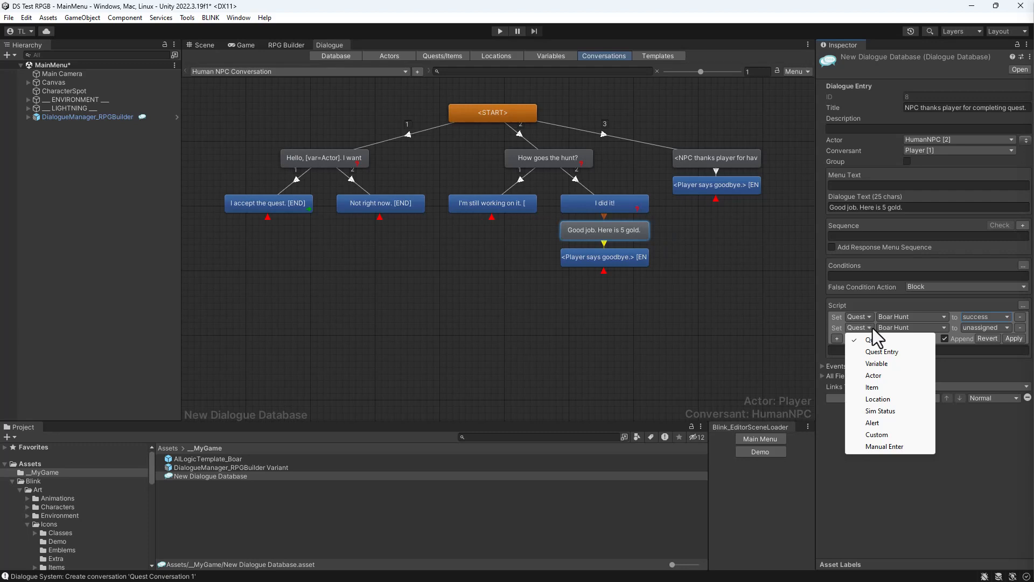
left_click(883, 446)
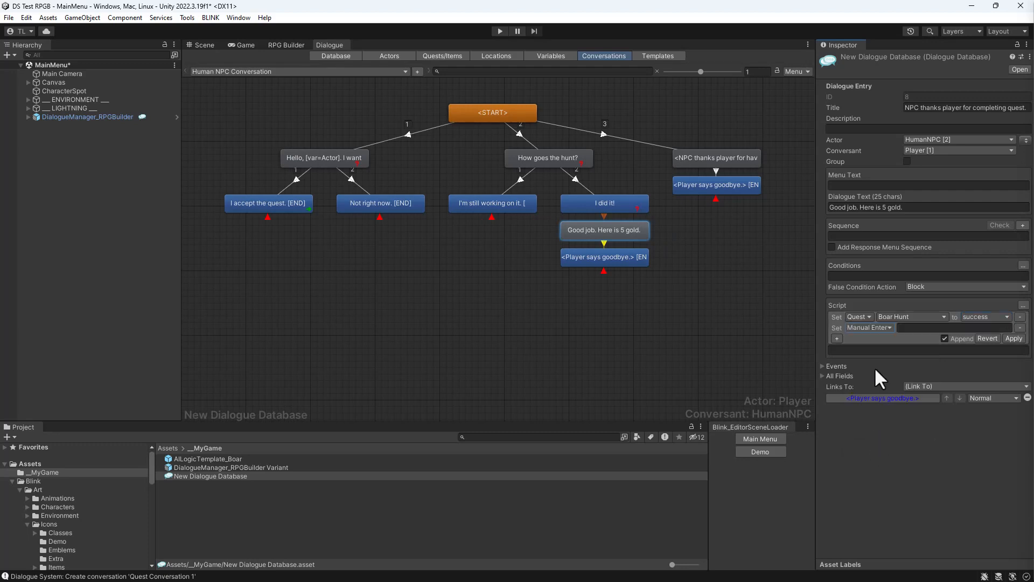
left_click(868, 328)
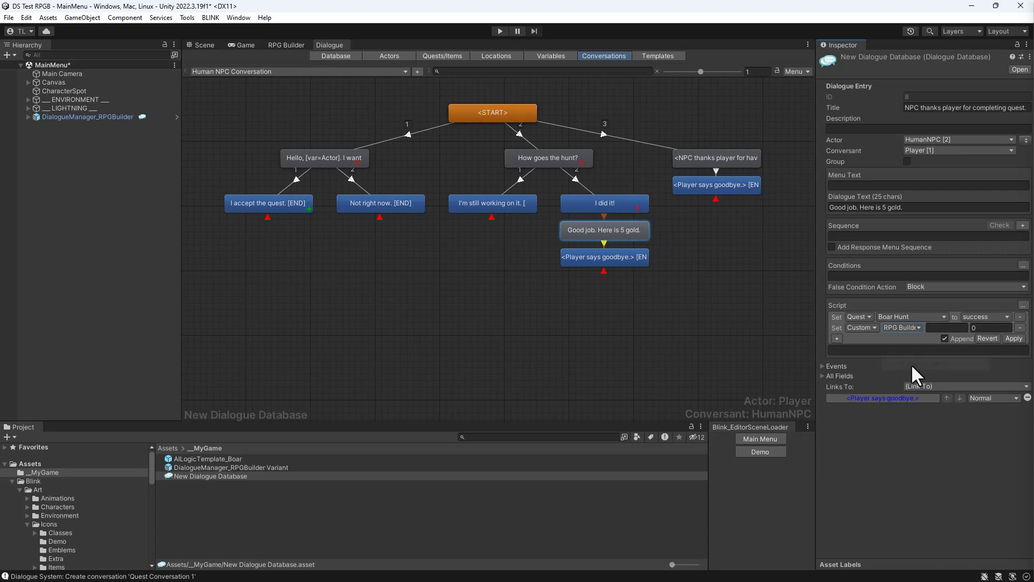
type("Boar Fur")
type("1")
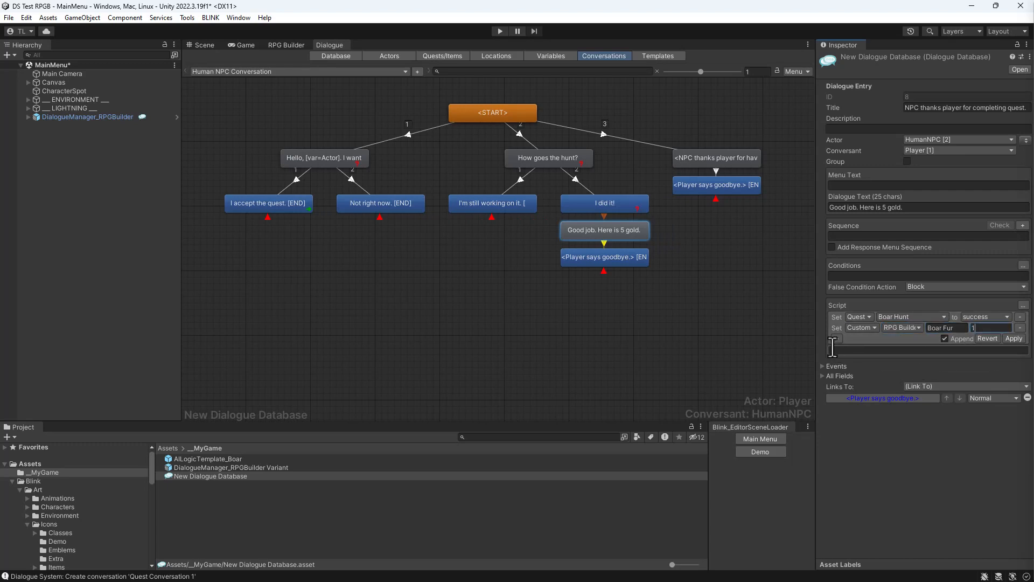
left_click(837, 337)
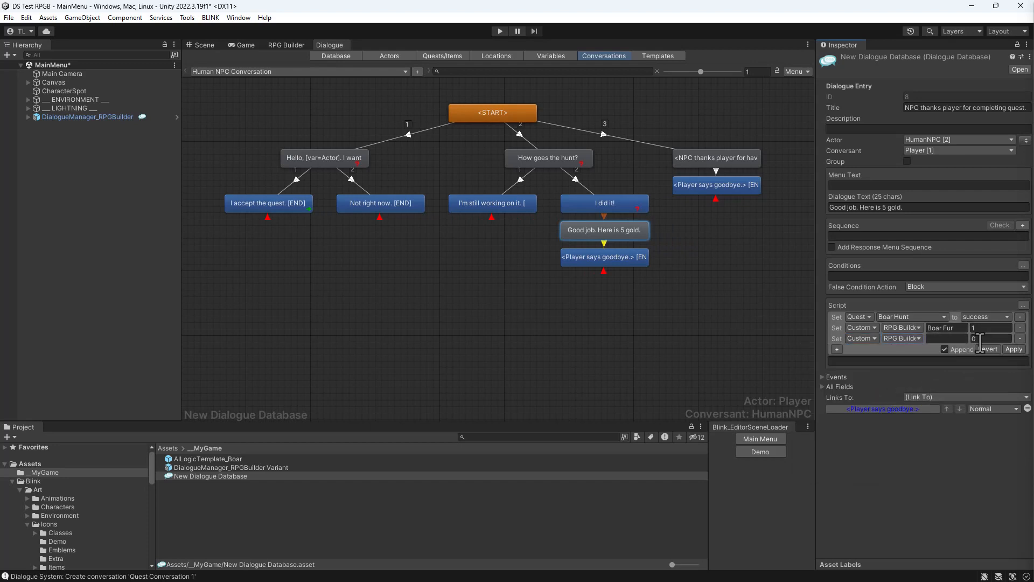
type("5")
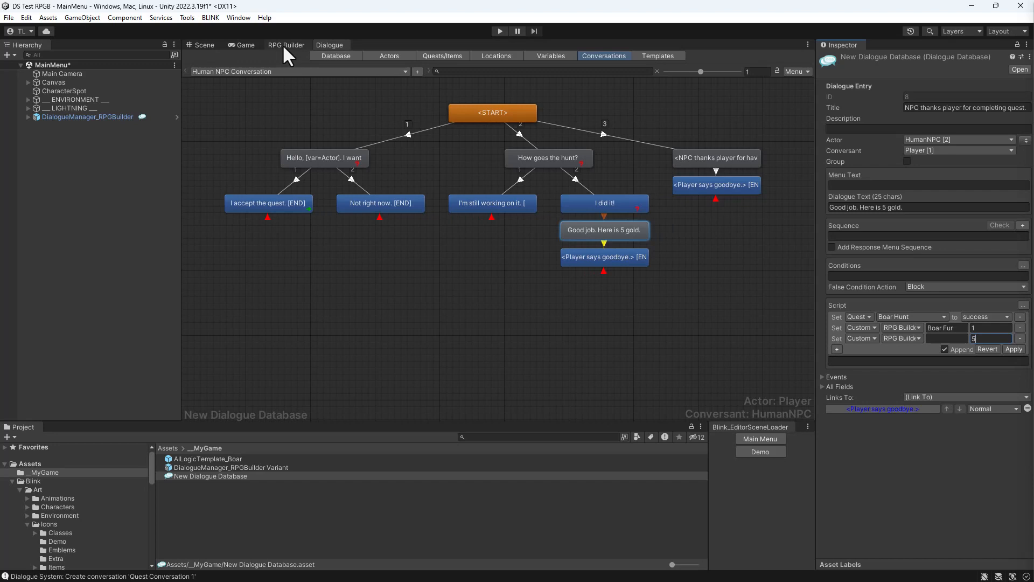
Look up the Blink Coin currency name in RPG Builder's Economy > Currencies
left_click(287, 45)
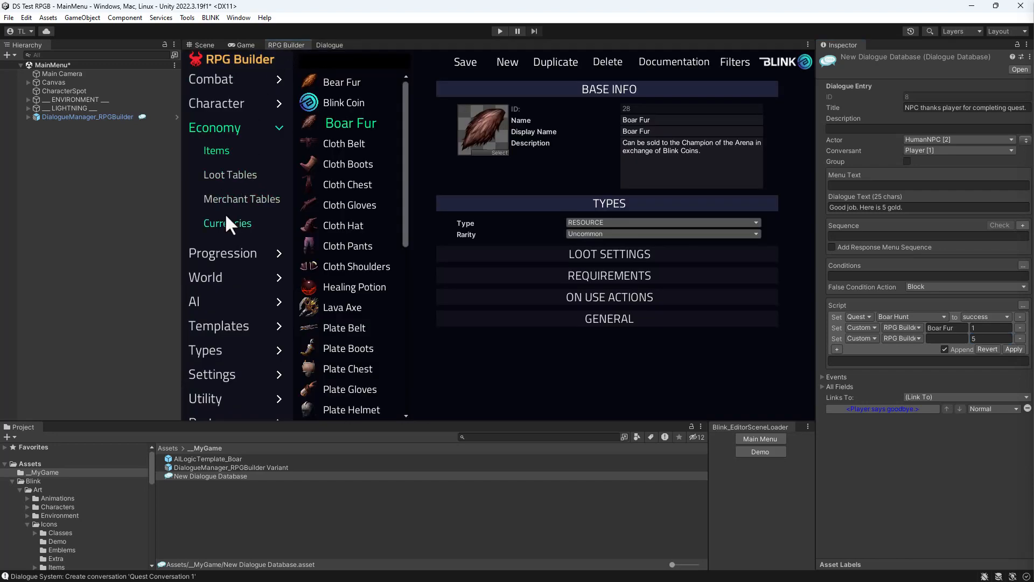
left_click(228, 223)
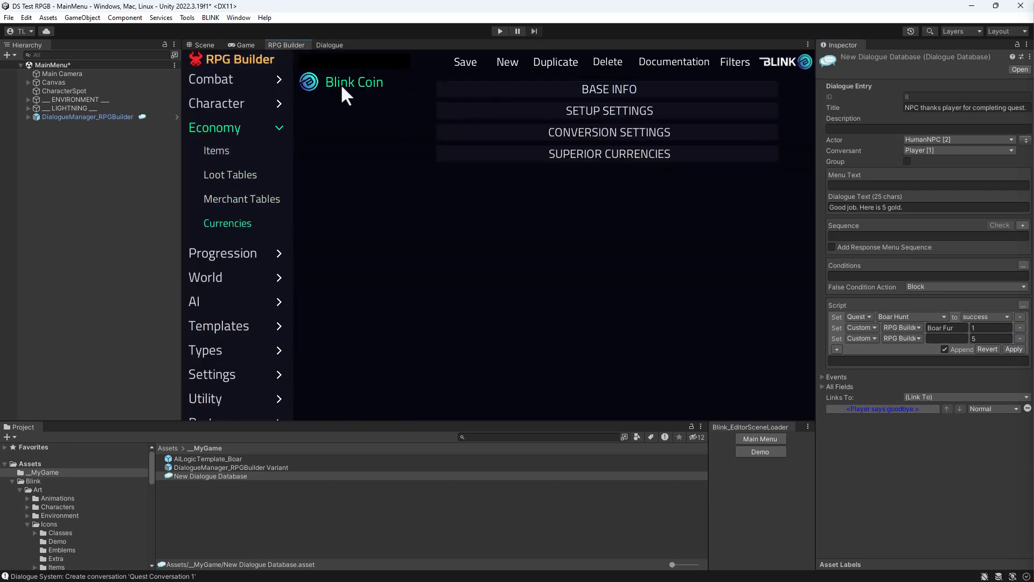
left_click(608, 90)
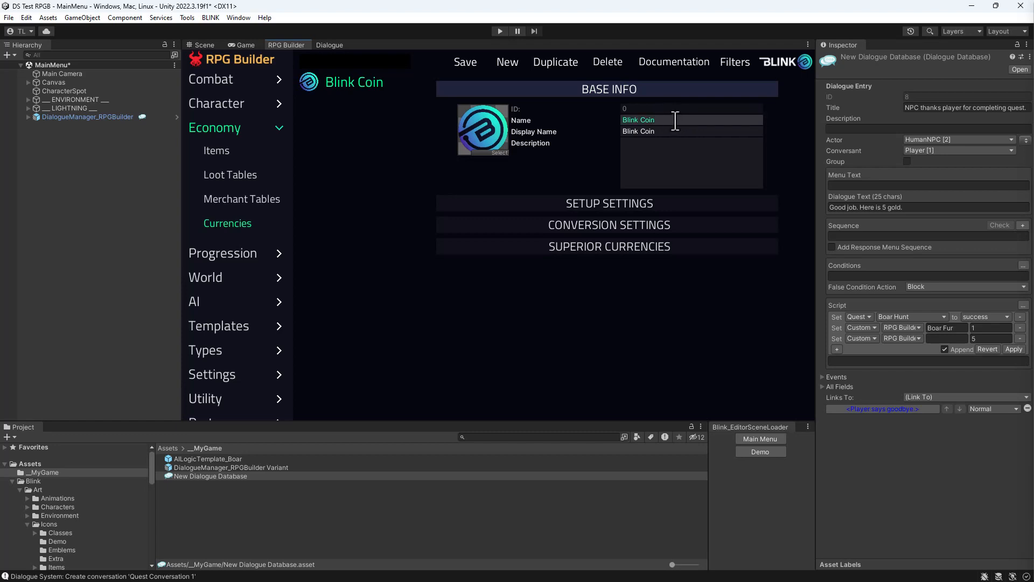
left_click(946, 337)
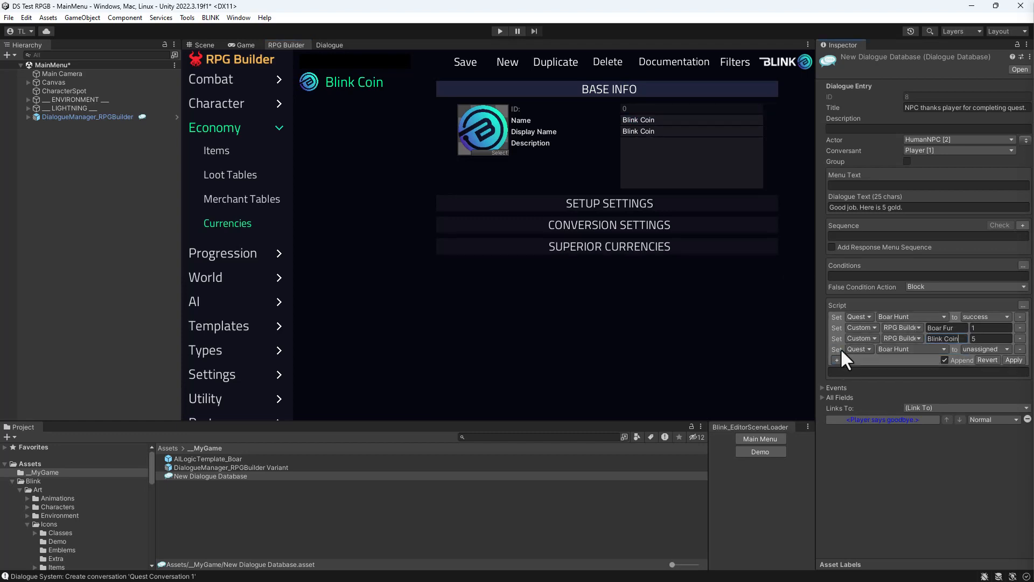
Make the fourth script action an alert reading 'Completed: Boar Hunt. +5 Gold'
left_click(859, 348)
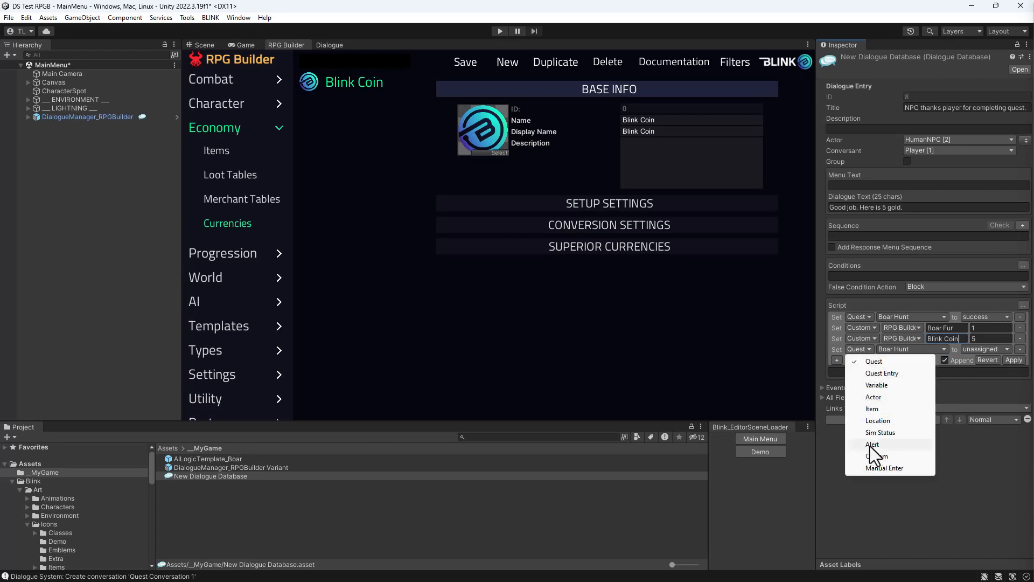
left_click(872, 444)
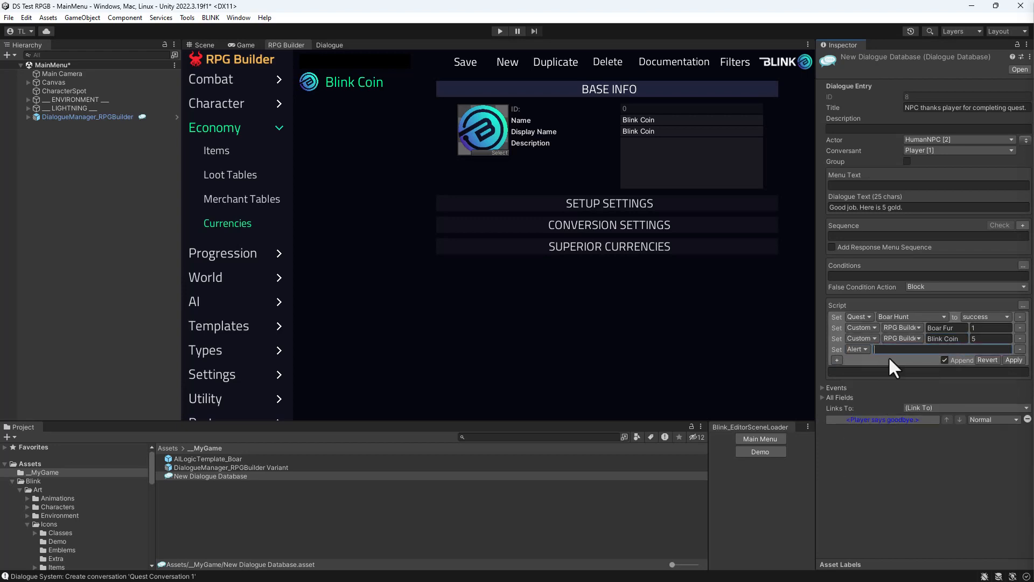
type("Completed:")
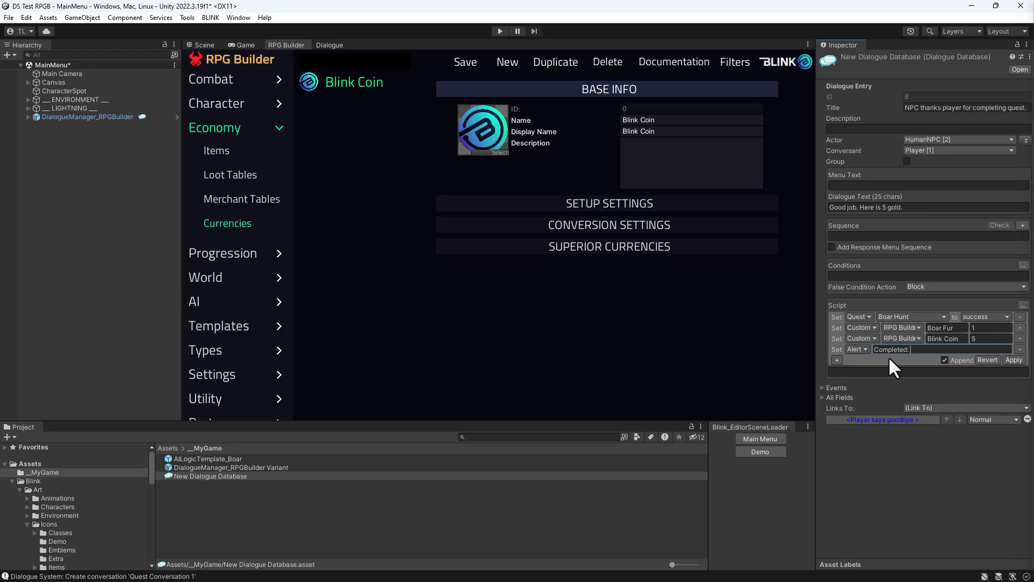
type("Boar Hunt")
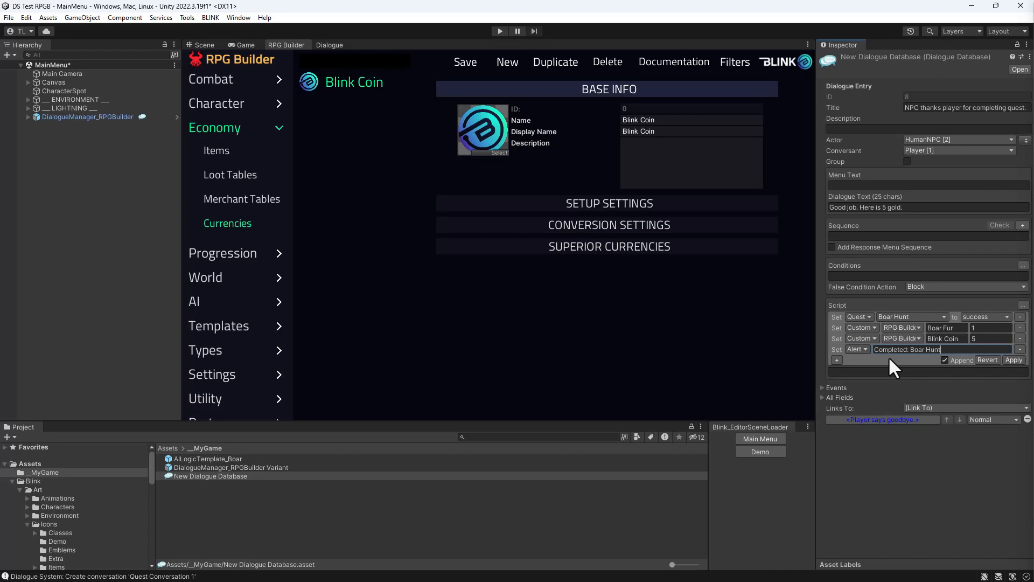
mouse_move(1015, 360)
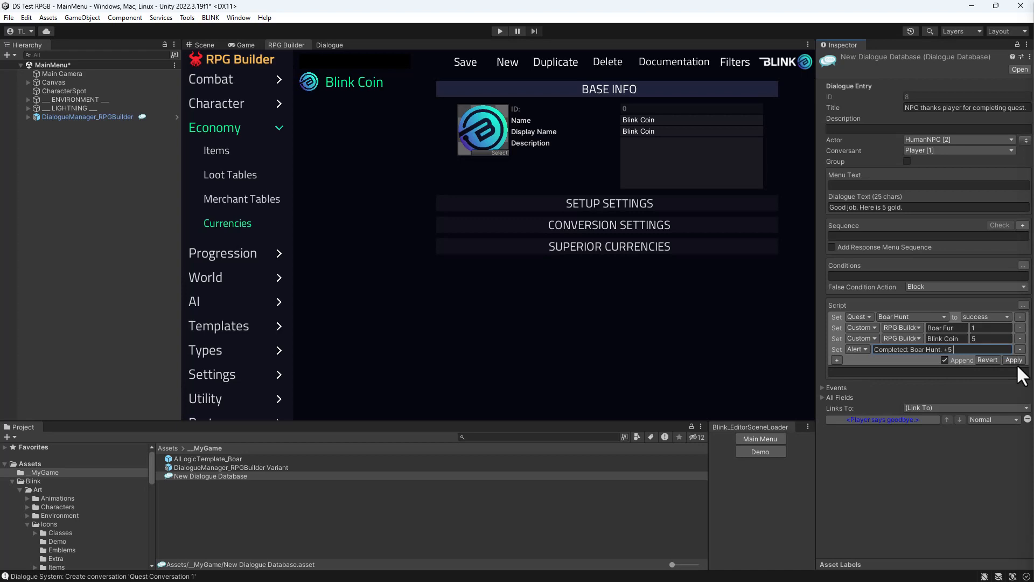
type("Gold")
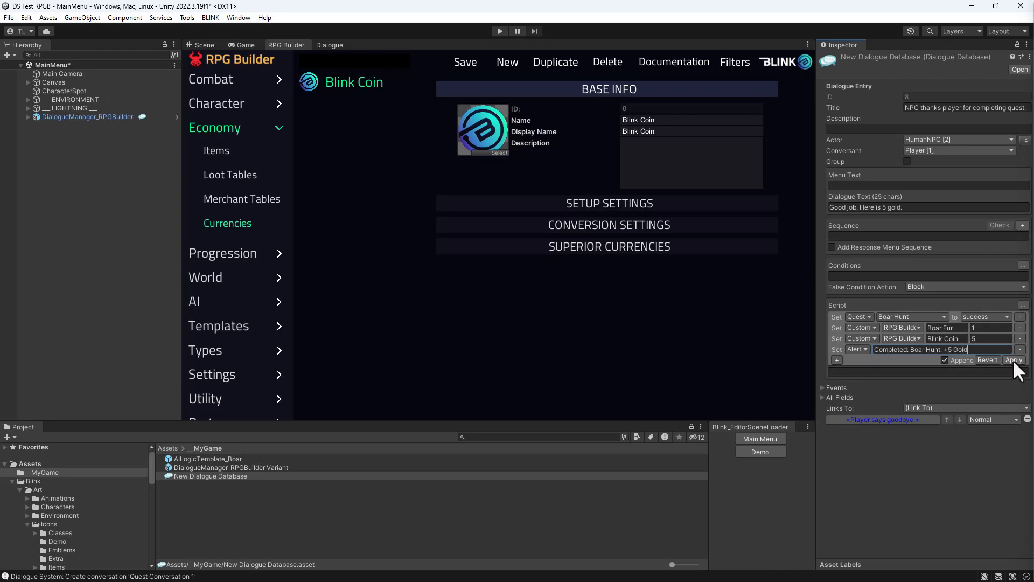
Apply the script actions to the reward node and return to the conversation graph
left_click(1014, 360)
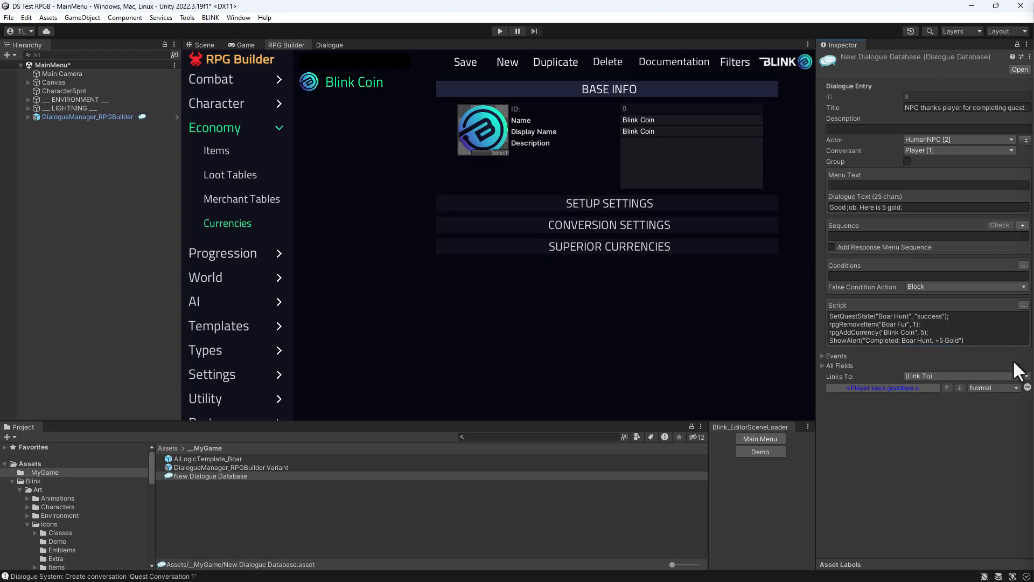
left_click(330, 46)
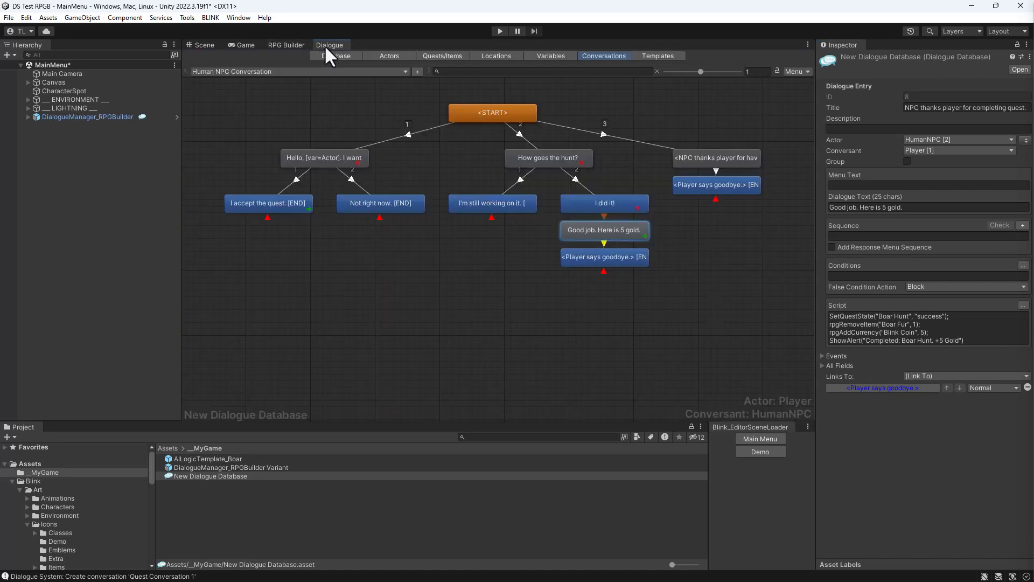
Set the player's goodbye reply to 'Thank you. Goodbye.' and select the returning-player node
left_click(604, 256)
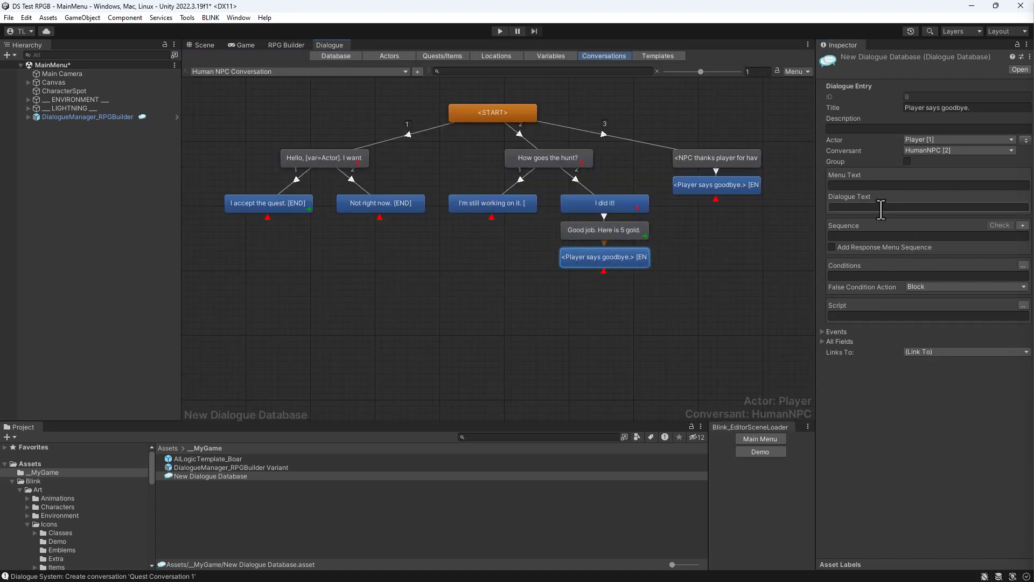
type("Thank you. Goodbye.")
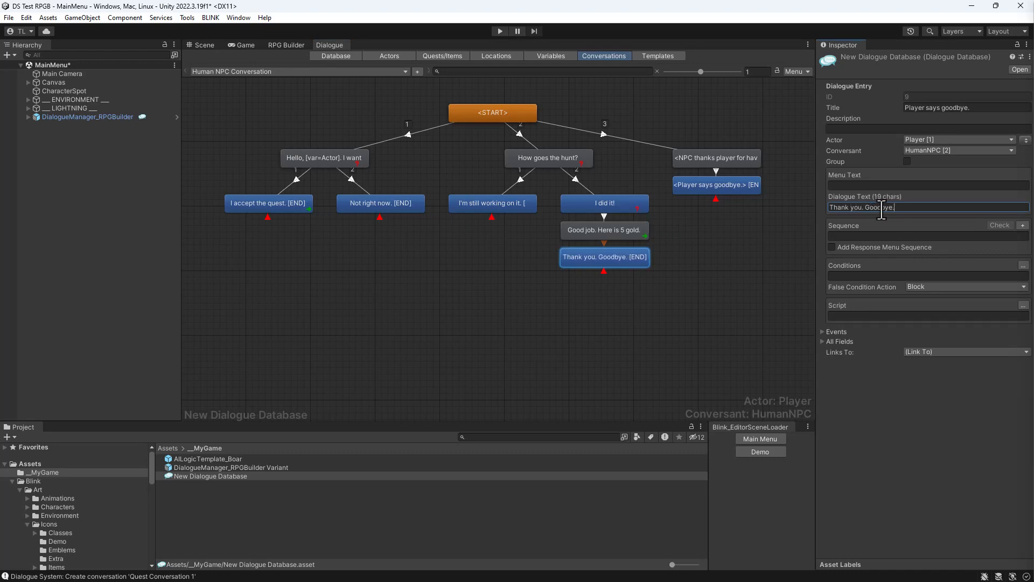
left_click(716, 157)
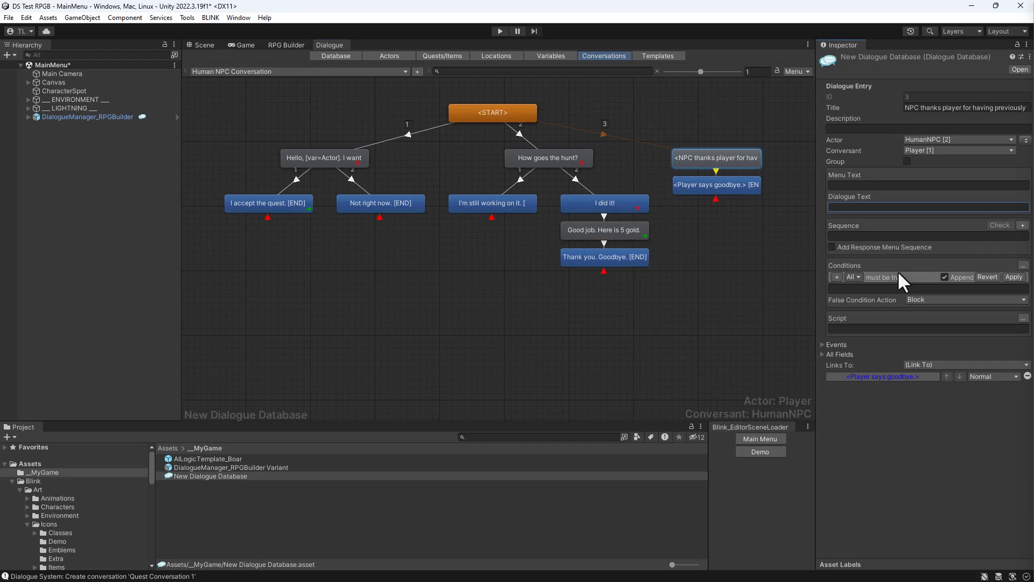
Add a Boar Hunt success quest condition to the returning-player NPC node
left_click(836, 277)
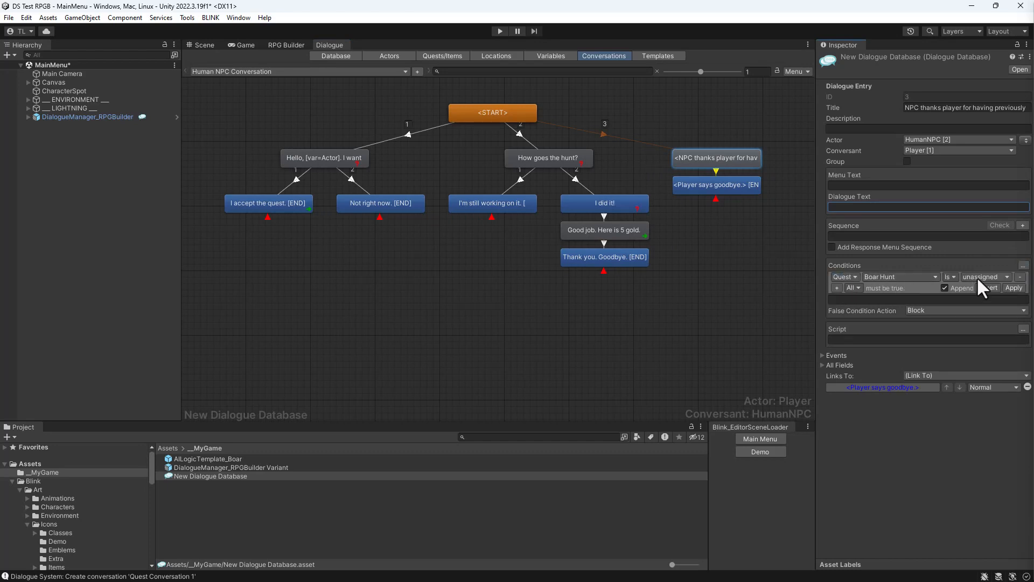
left_click(983, 276)
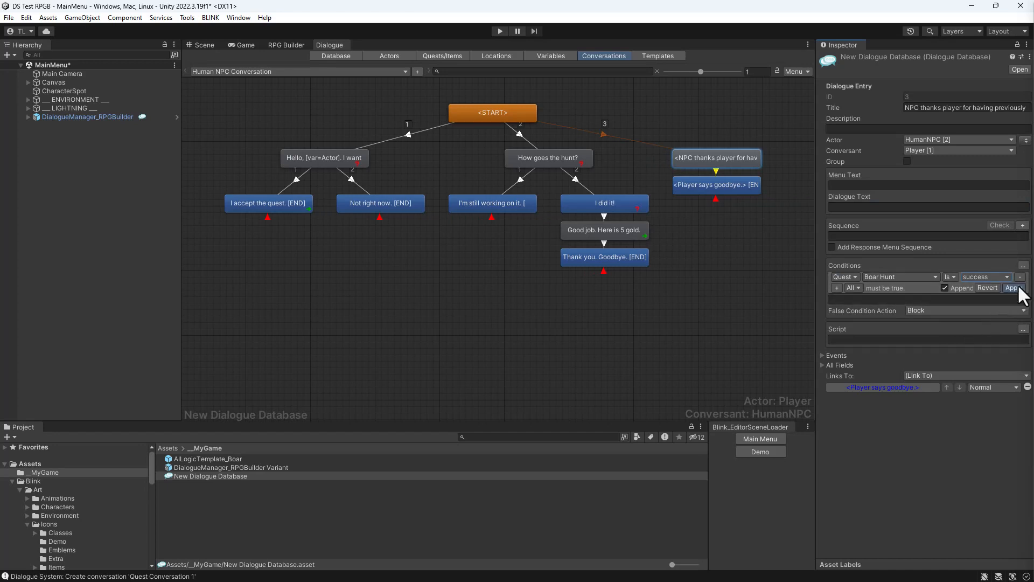
left_click(1015, 287)
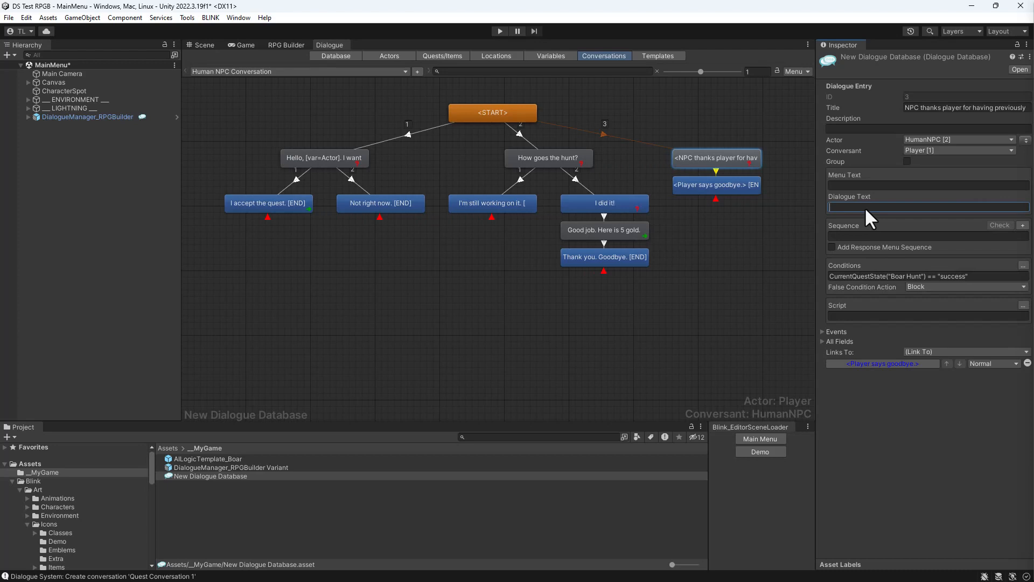
Write the NPC line 'You did a good job on the hunt.' and the player's reply 'Thanks. Bye.'
type("Y")
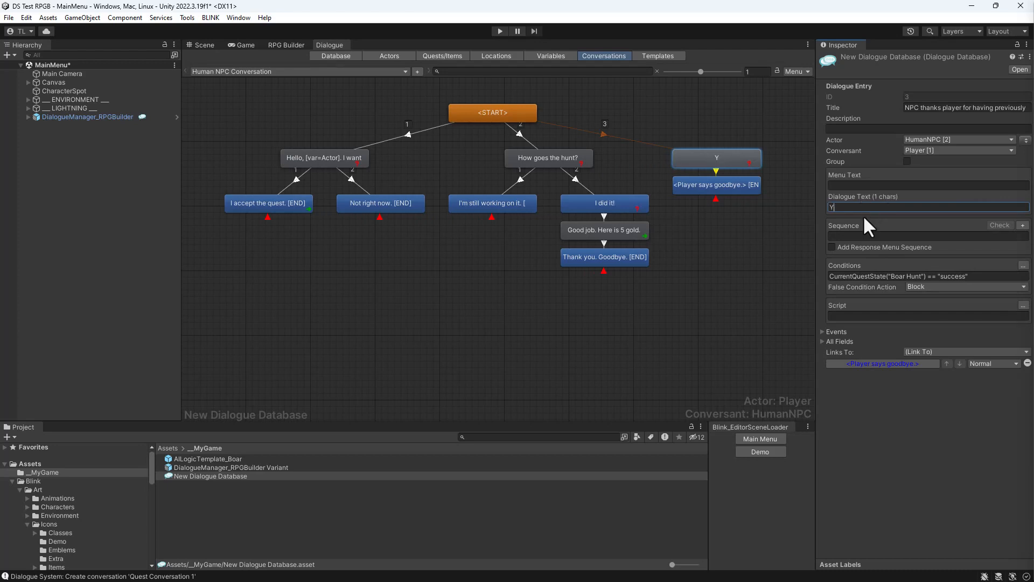
type("ou did a good job")
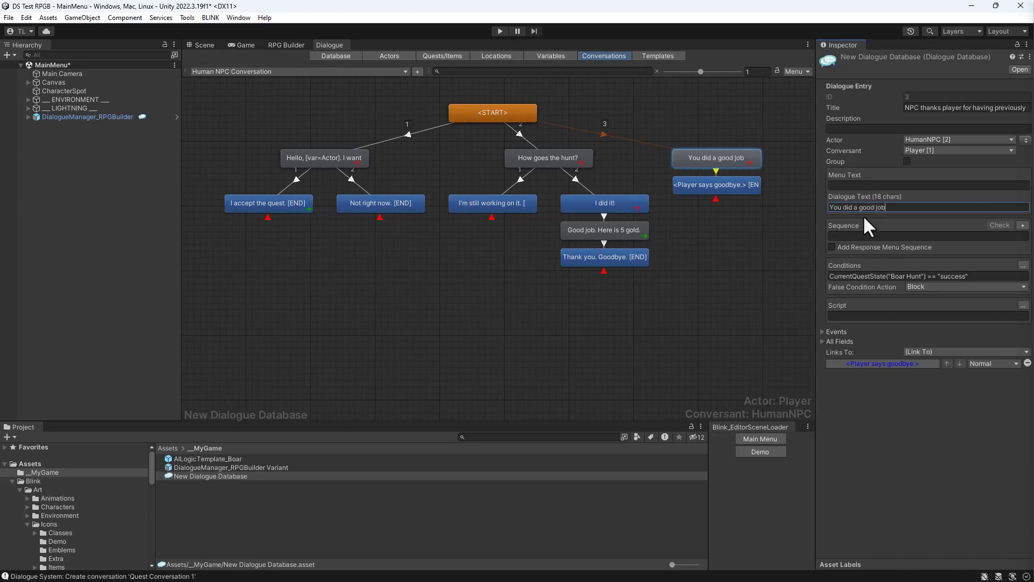
type("on the hunt.")
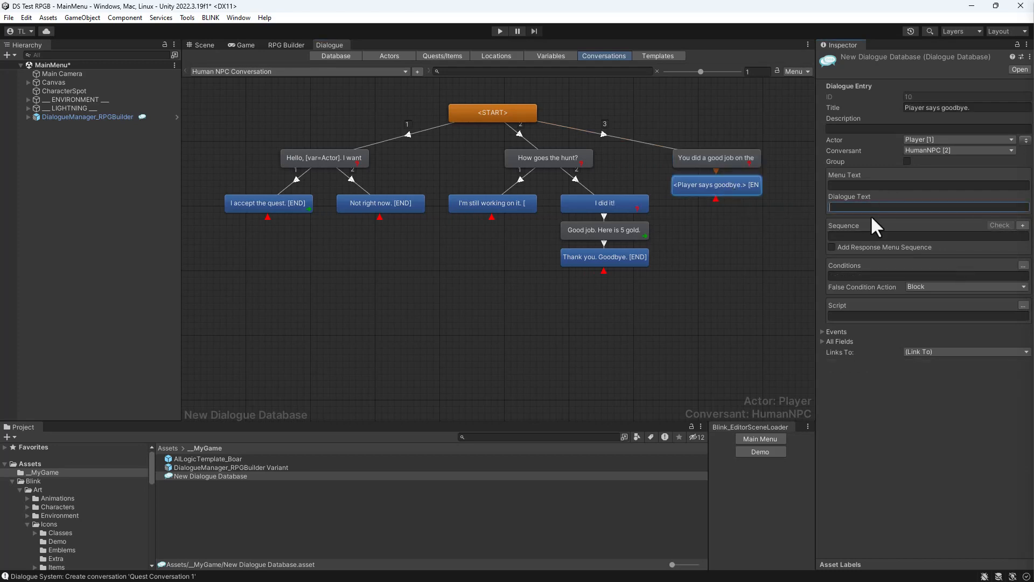
type("Thanks. Bye.")
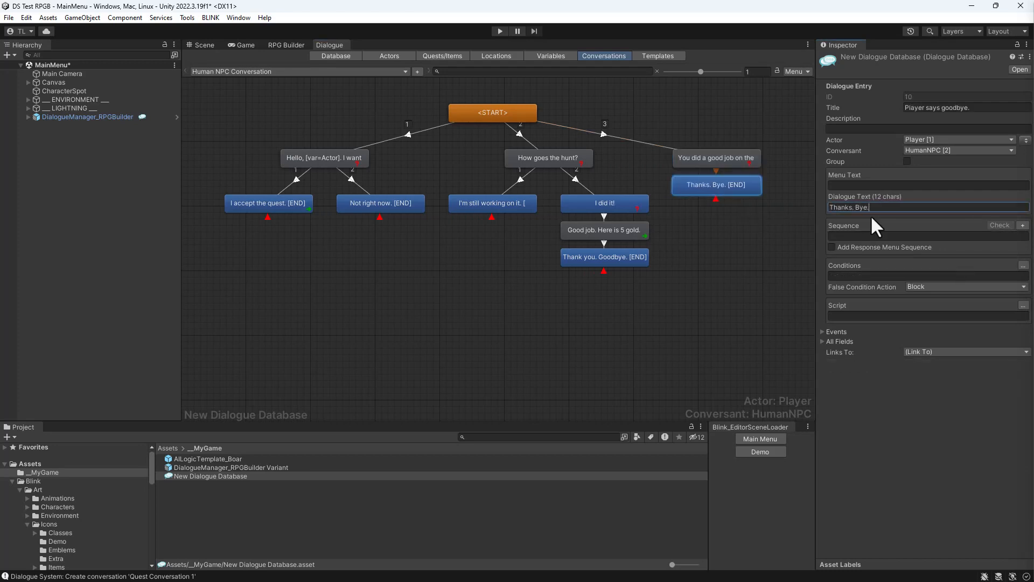
mouse_move(652, 215)
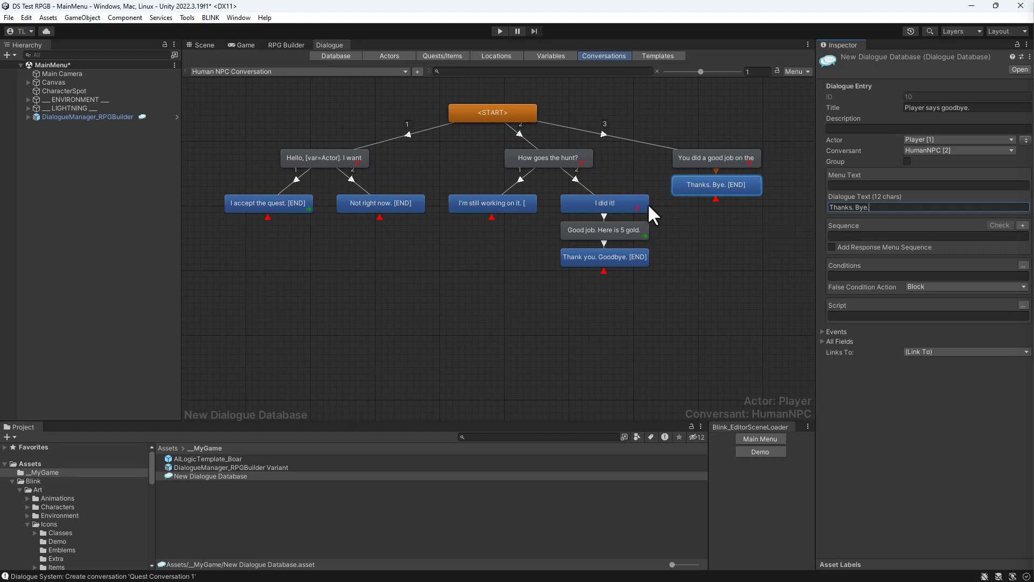
left_click(603, 229)
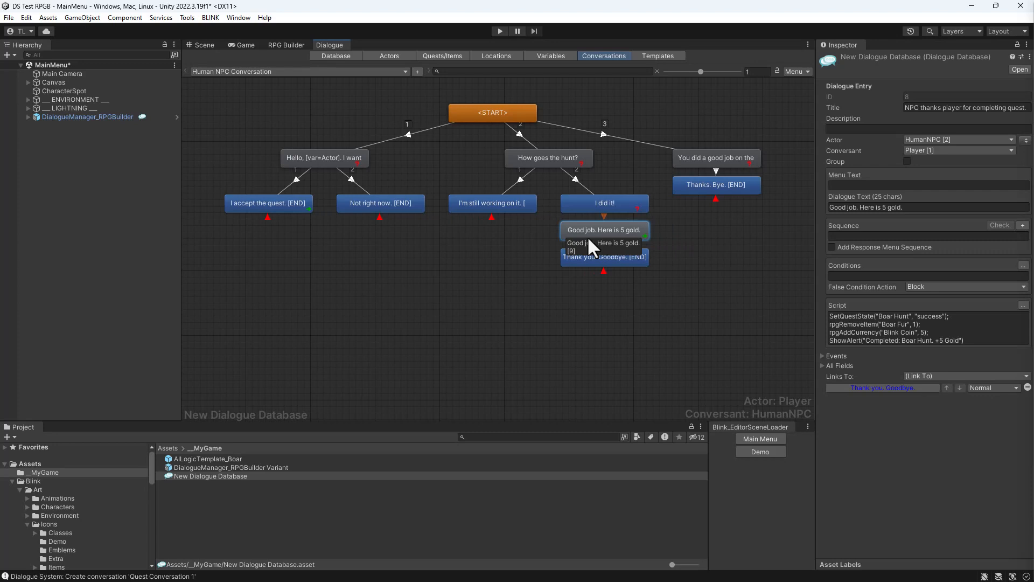
mouse_move(531, 260)
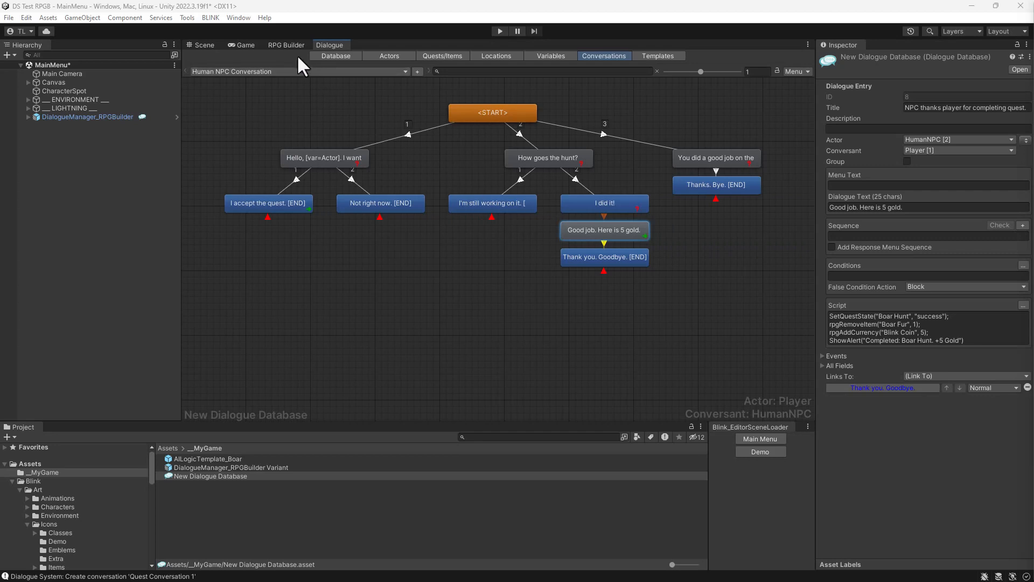
Switch to the RPG Builder editor, collapse Economy and expand the AI category
left_click(285, 45)
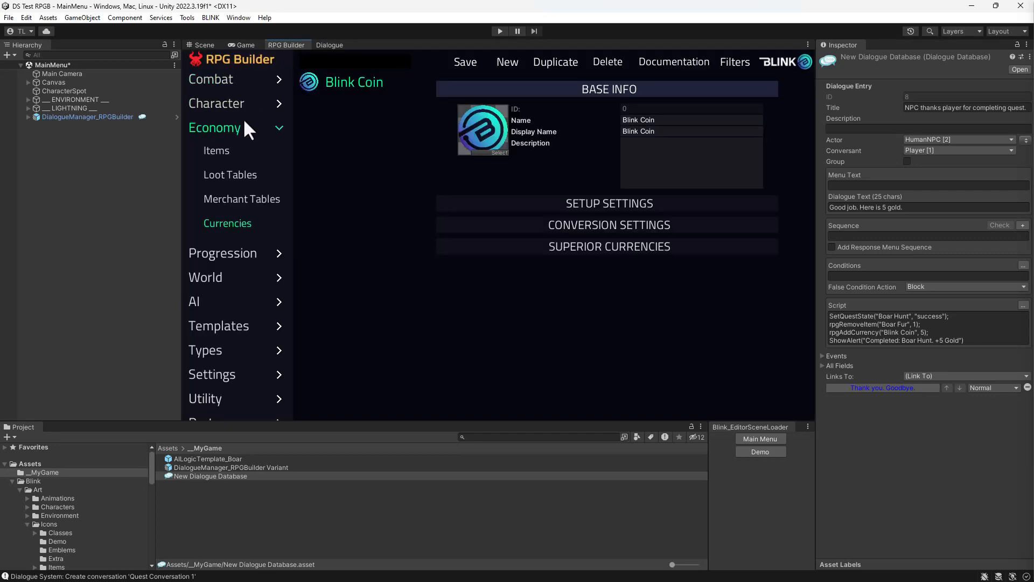
left_click(214, 127)
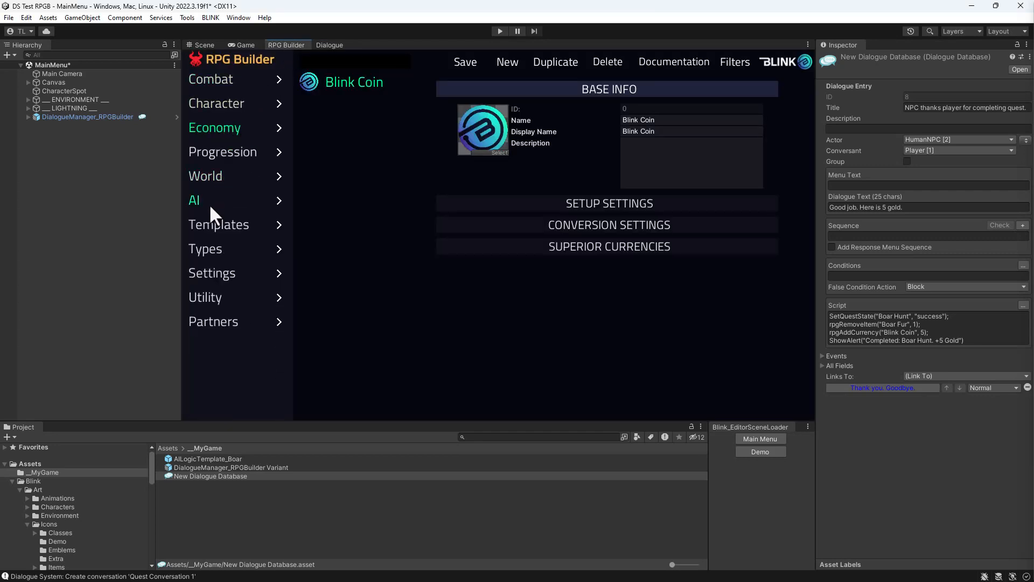
left_click(194, 200)
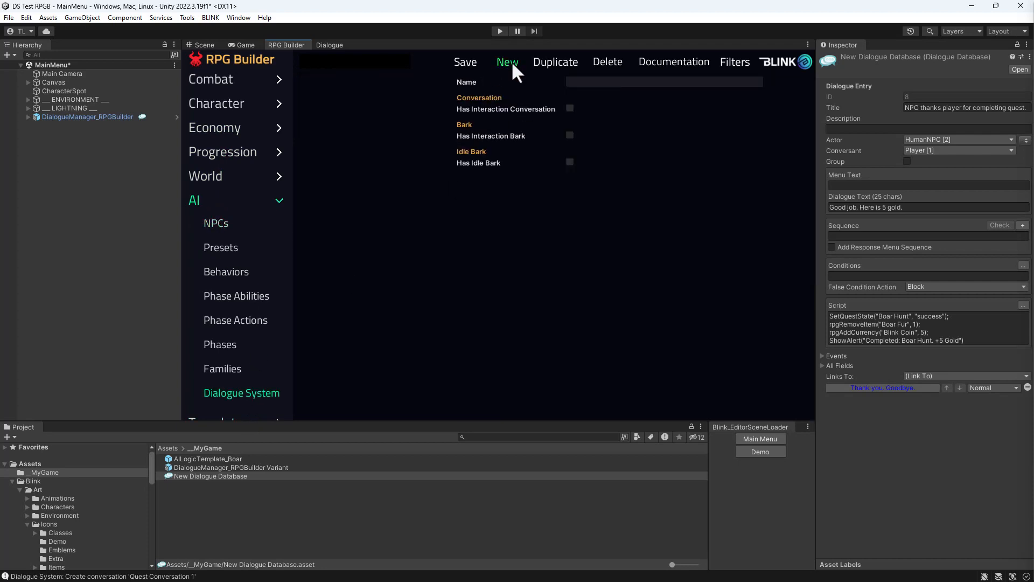
Create a HumanNPC dialogue entry with the Human NPC Conversation as its interaction conversation
left_click(664, 82)
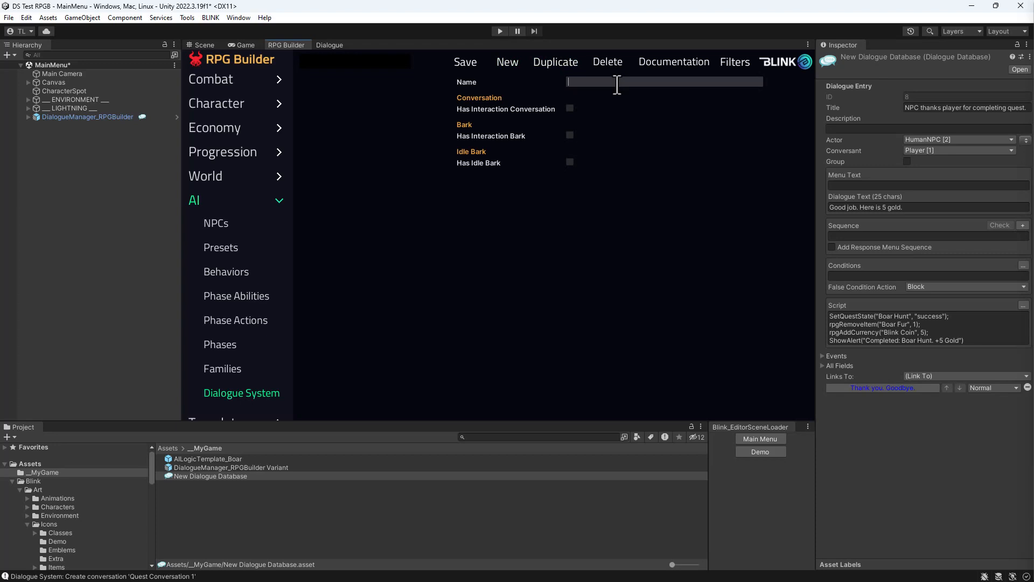
type("HumanNP")
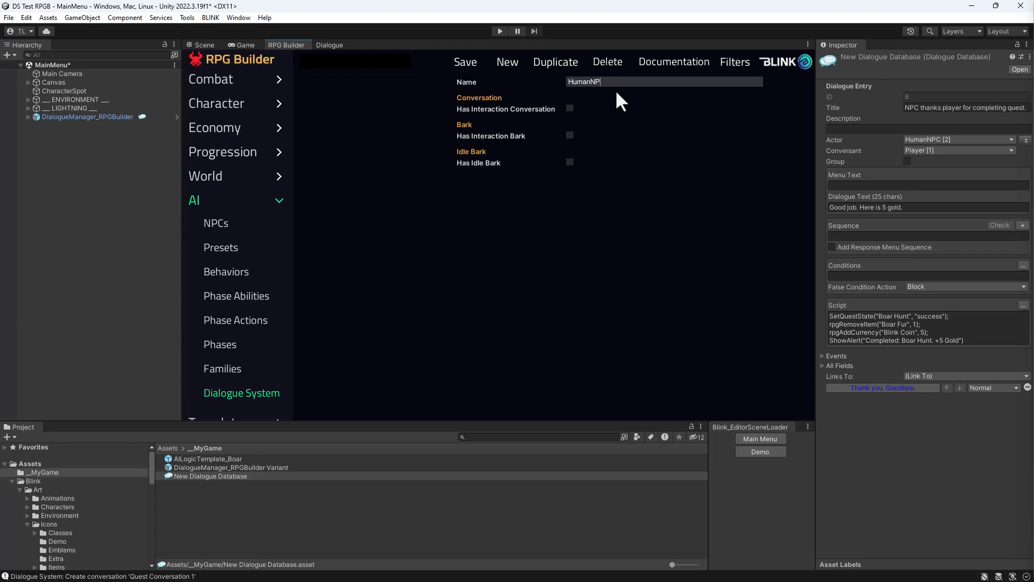
type("C")
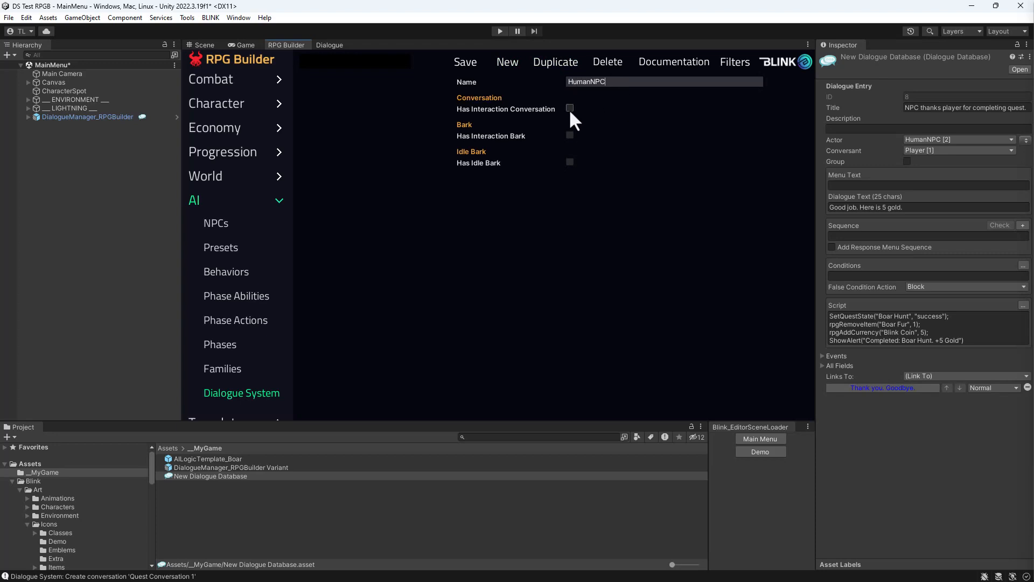
left_click(569, 108)
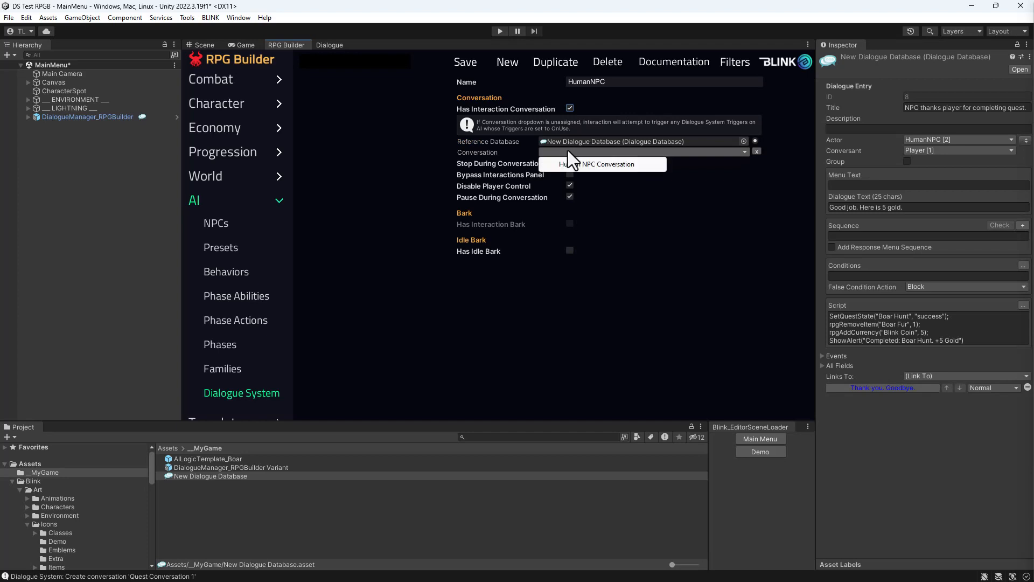
left_click(607, 164)
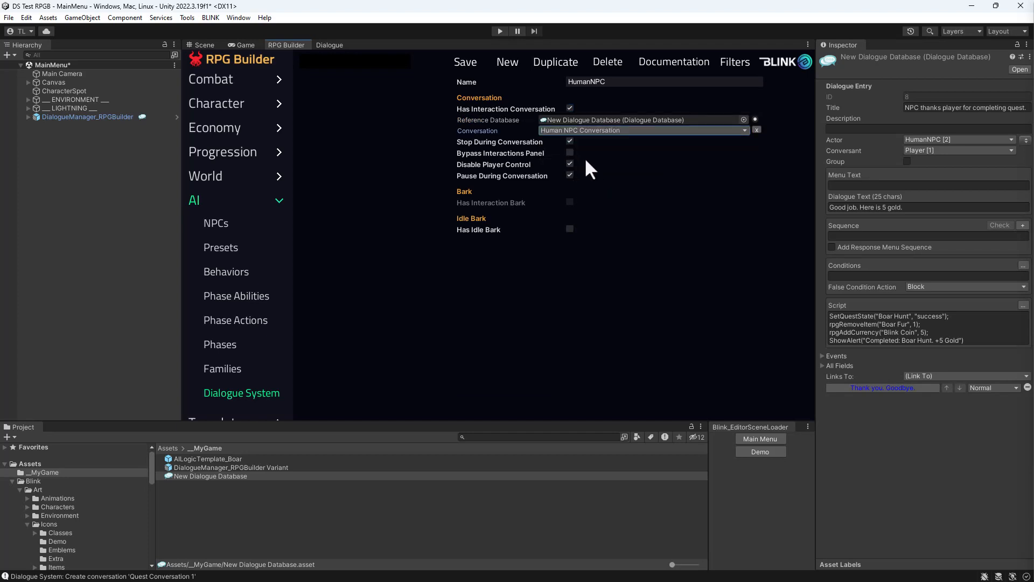
Make HumanNPC bypass the interactions panel and not pause the game during conversation
left_click(569, 153)
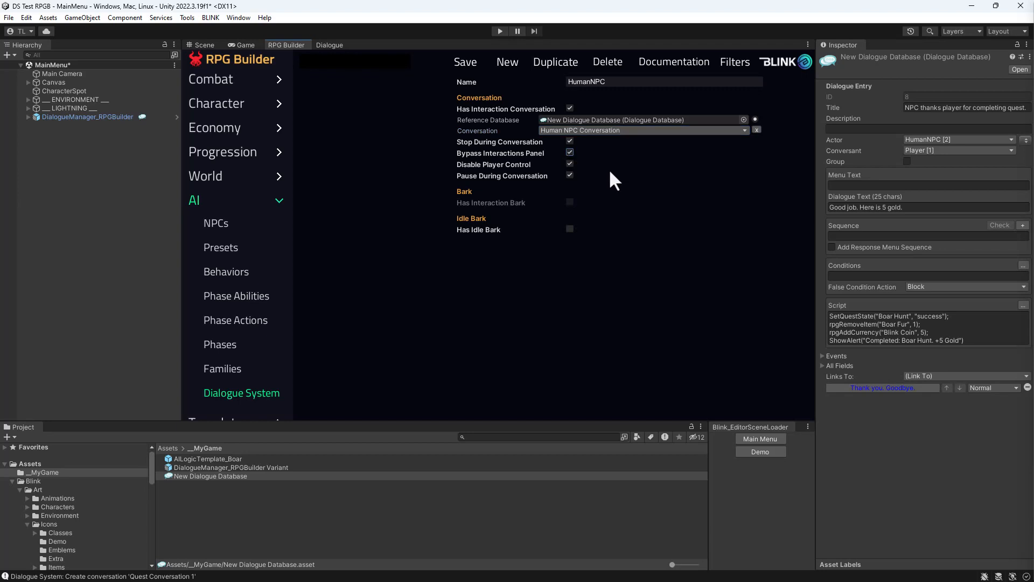
mouse_move(606, 183)
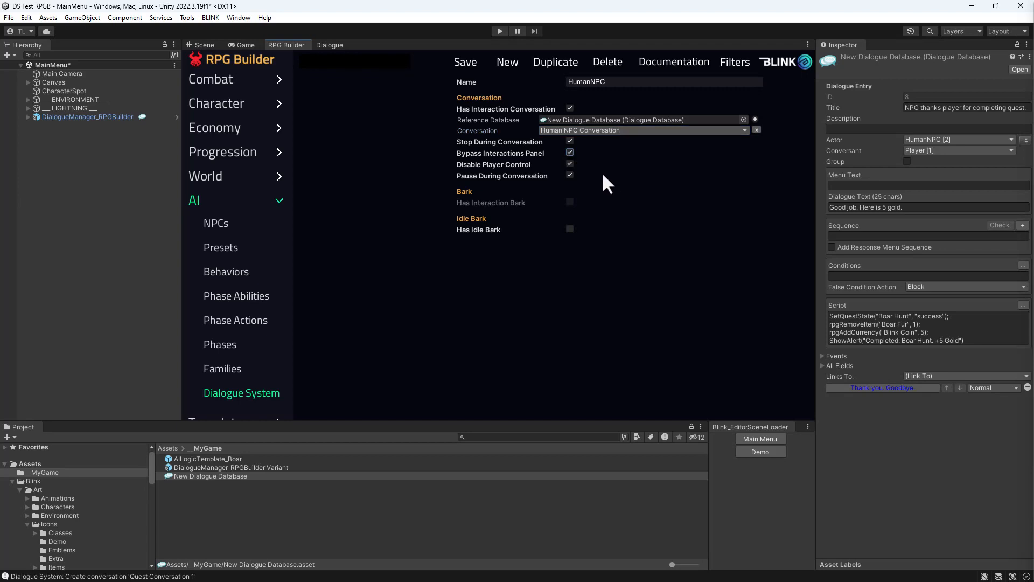
left_click(569, 176)
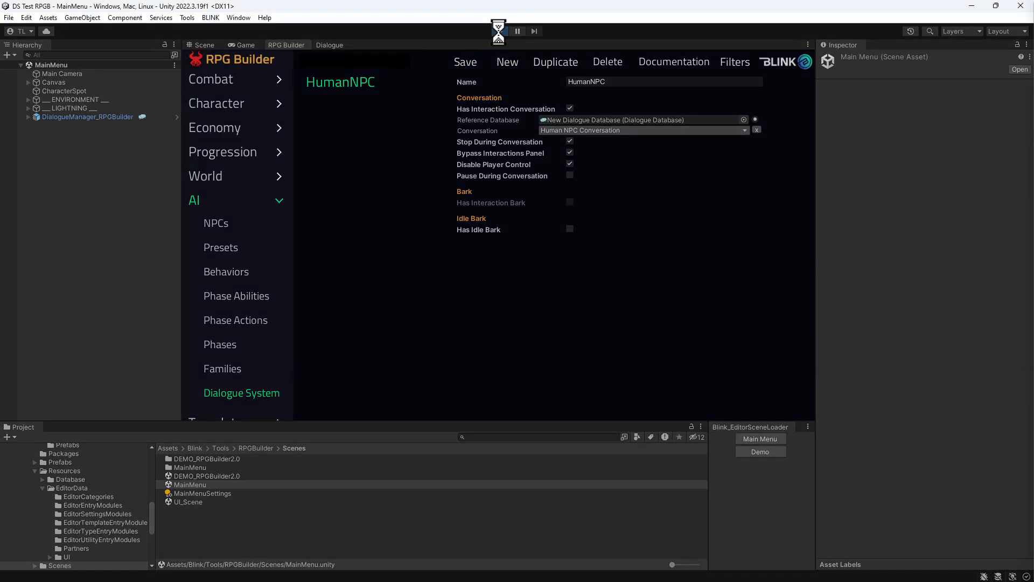
Name the new character Adm and create it
left_click(499, 31)
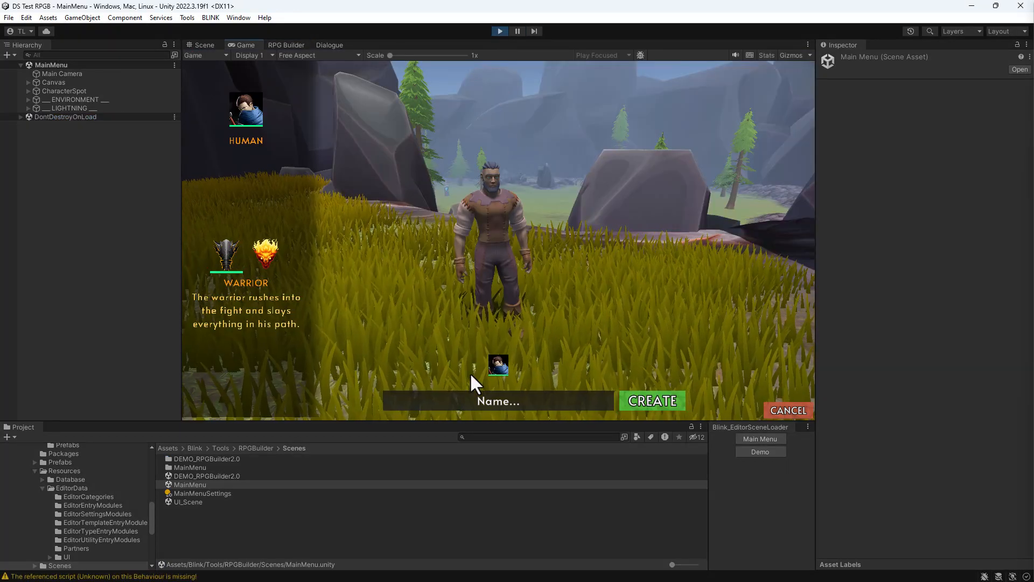
type("Adm")
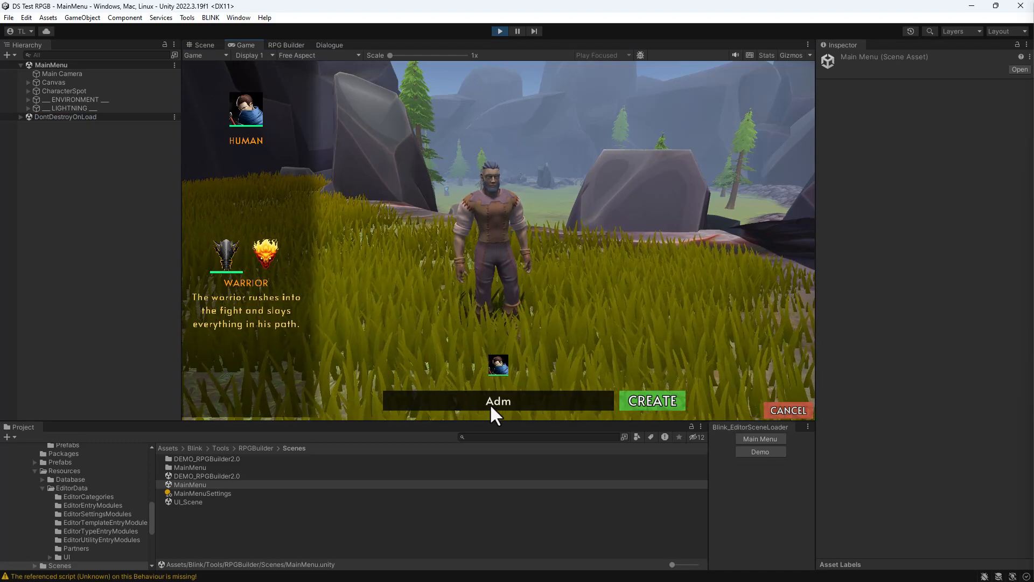
left_click(651, 401)
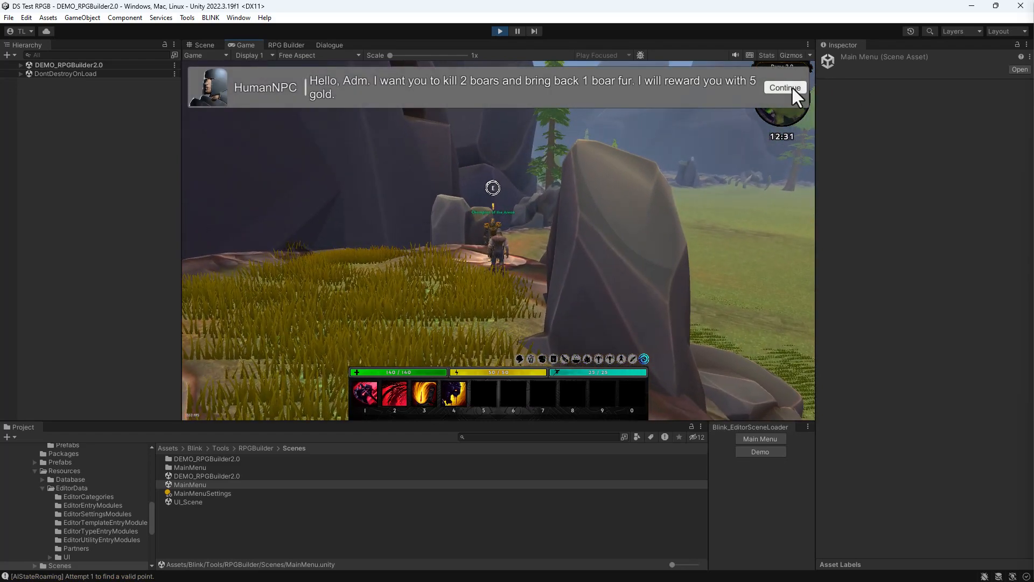
Accept the Boar Hunt quest from HumanNPC, view its journal details, then close the journal
left_click(784, 87)
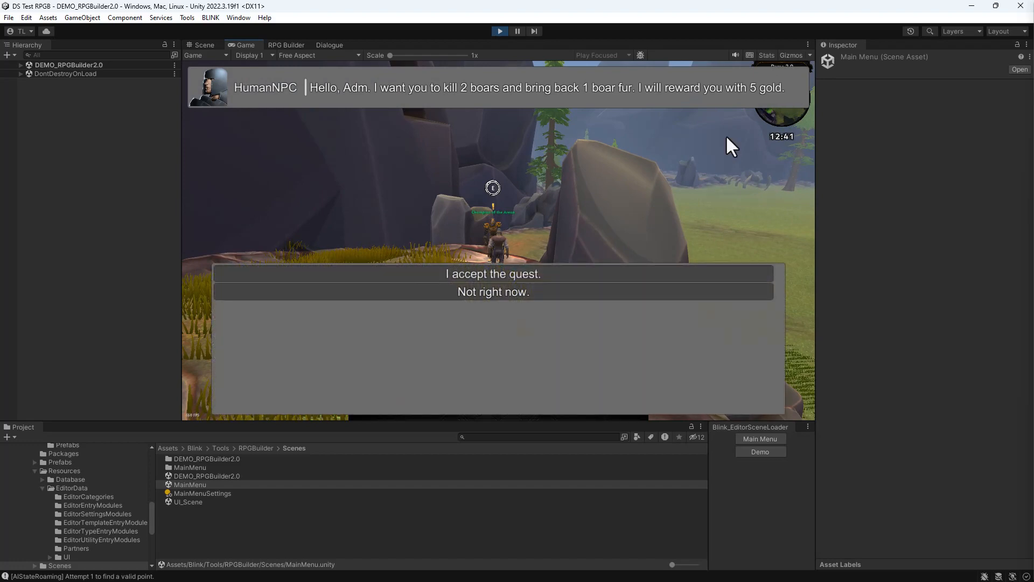
left_click(493, 274)
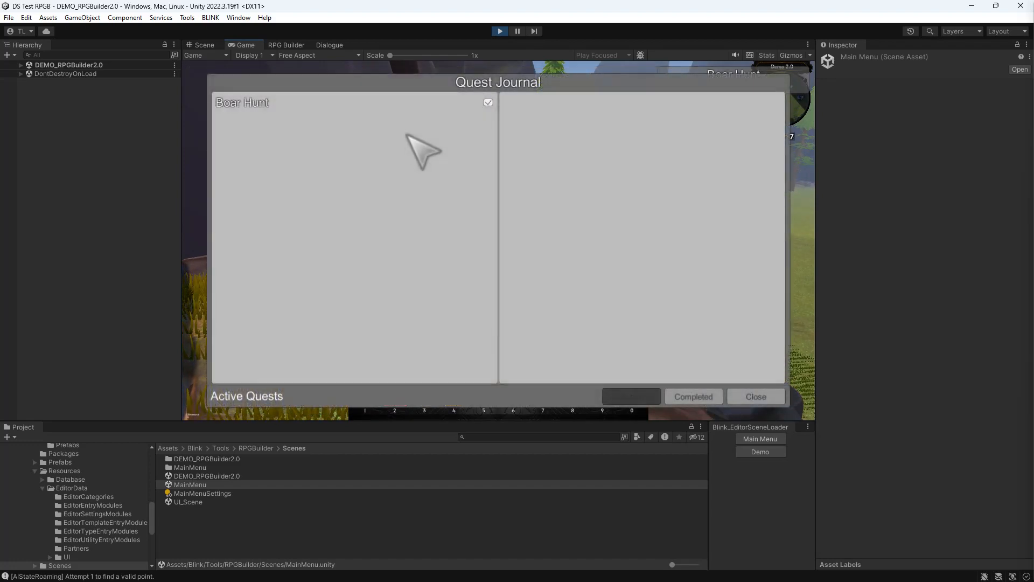
left_click(241, 102)
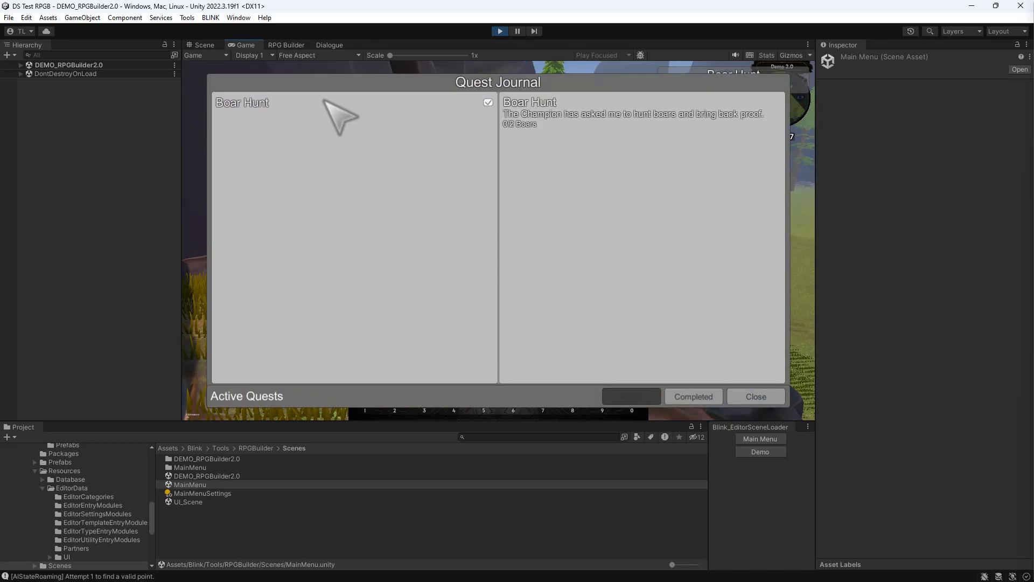
left_click(755, 397)
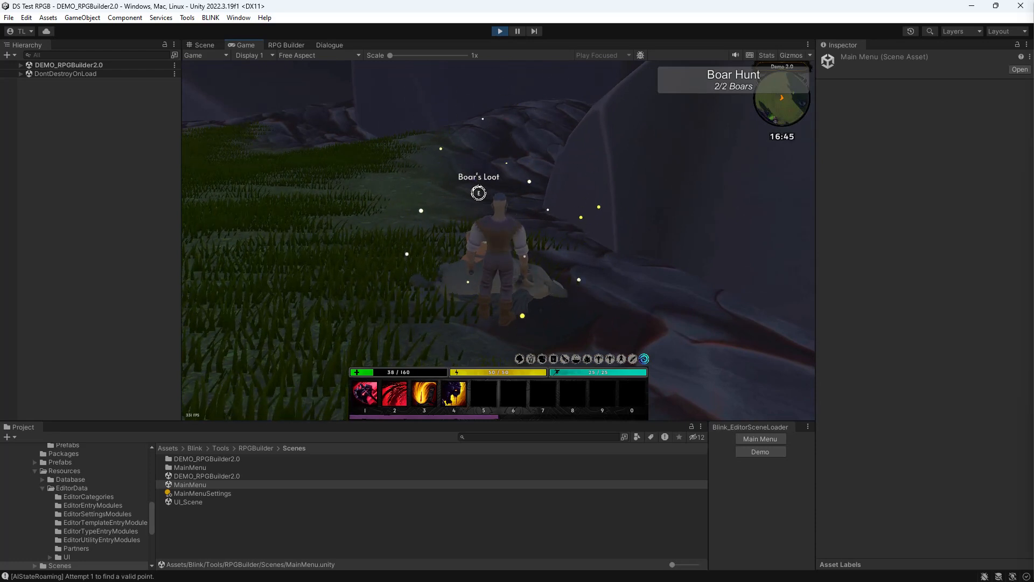
Pick up the killed boar's loot after killing the two required boars
left_click(479, 193)
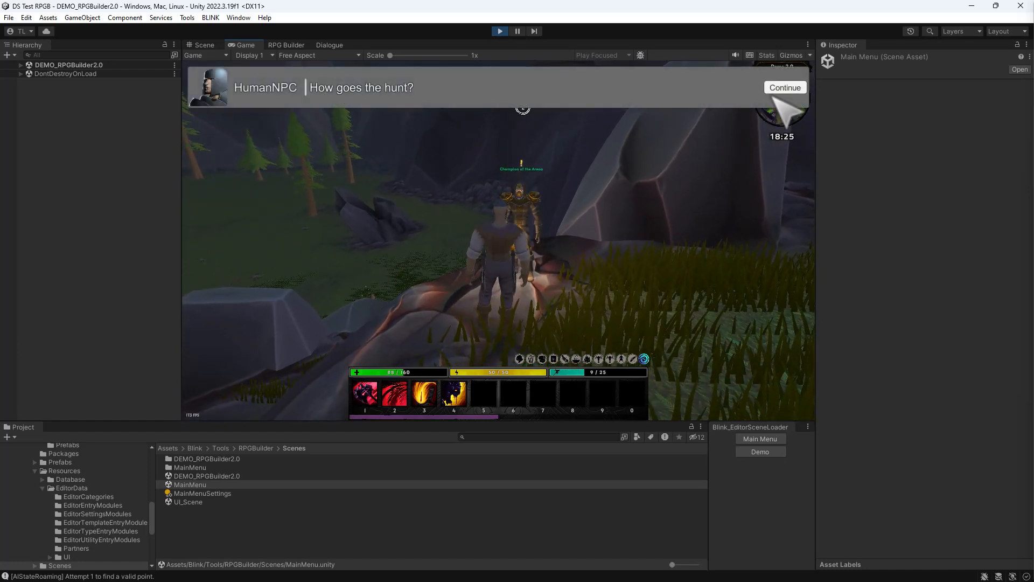
Answer HumanNPC with 'I did it!' and continue past the 5 gold reward
left_click(785, 88)
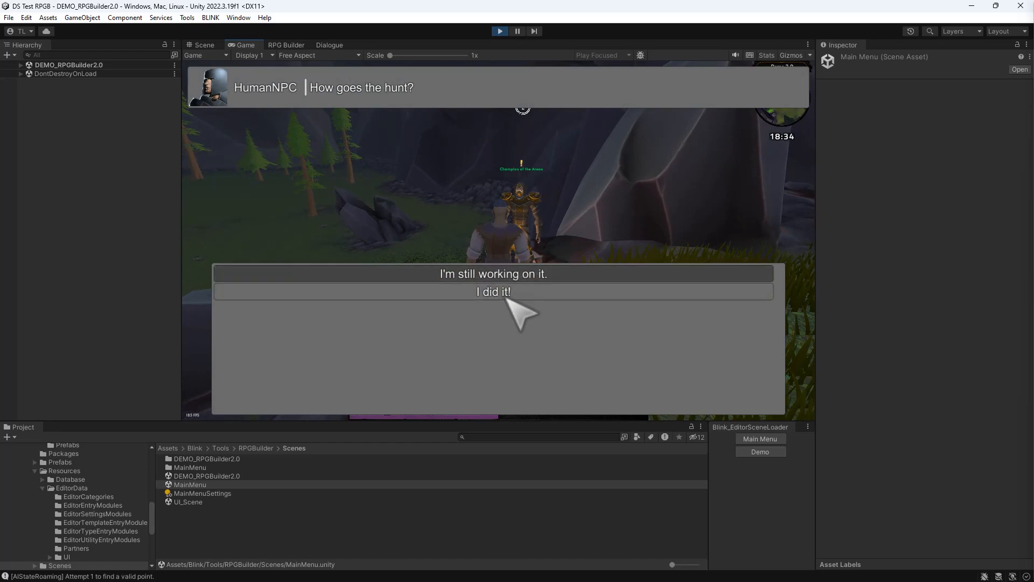
left_click(493, 292)
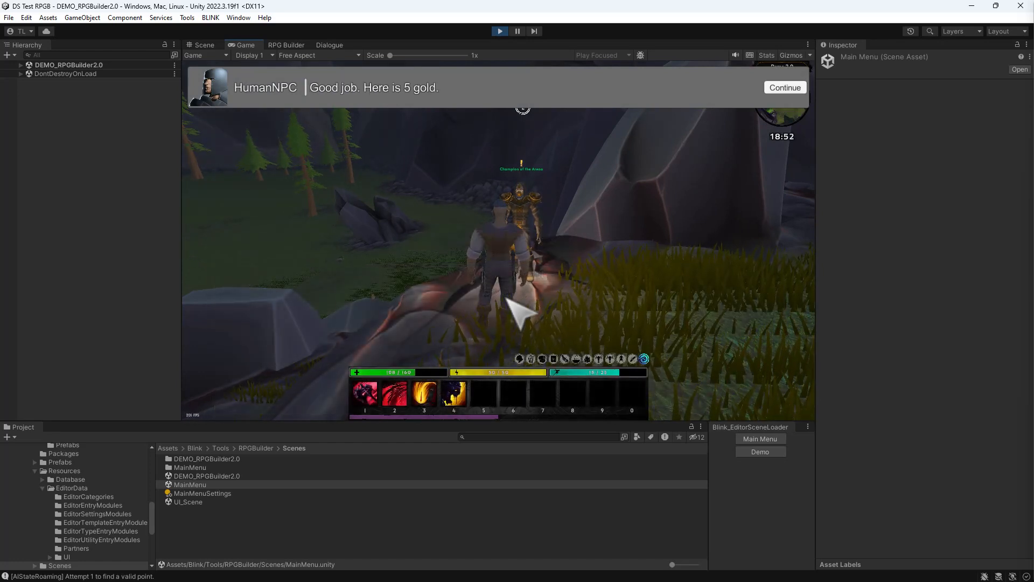
mouse_move(739, 168)
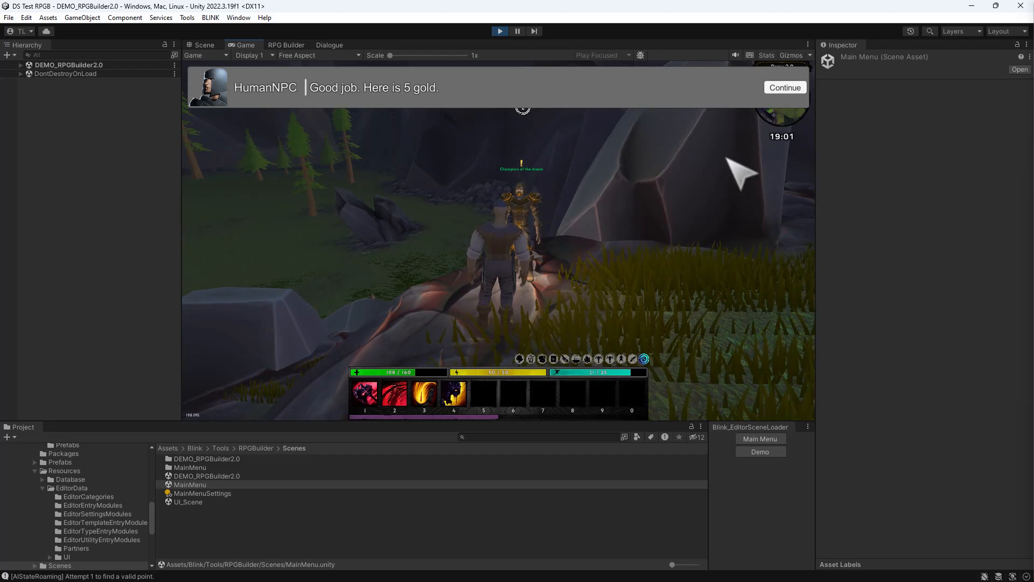
left_click(783, 88)
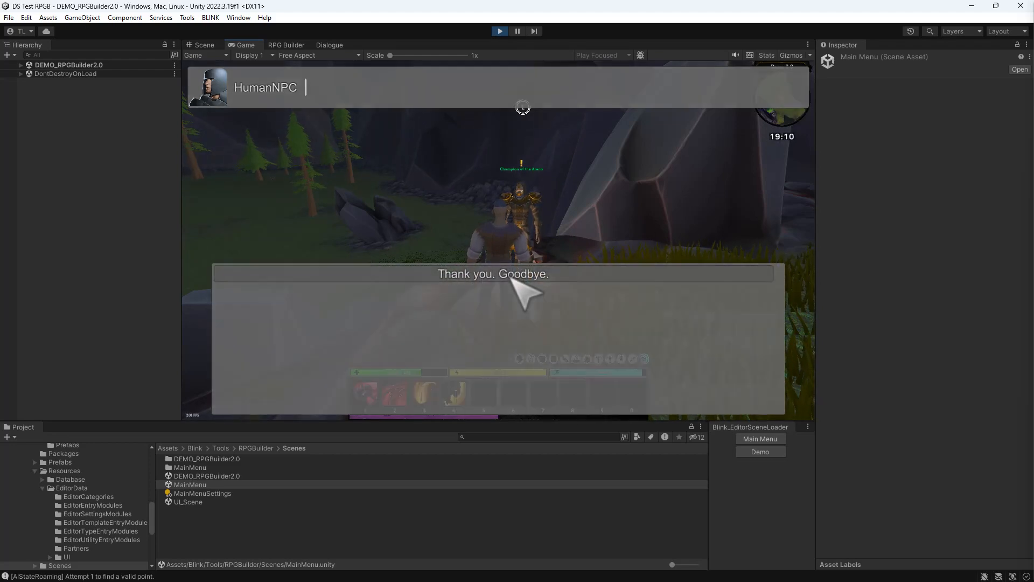